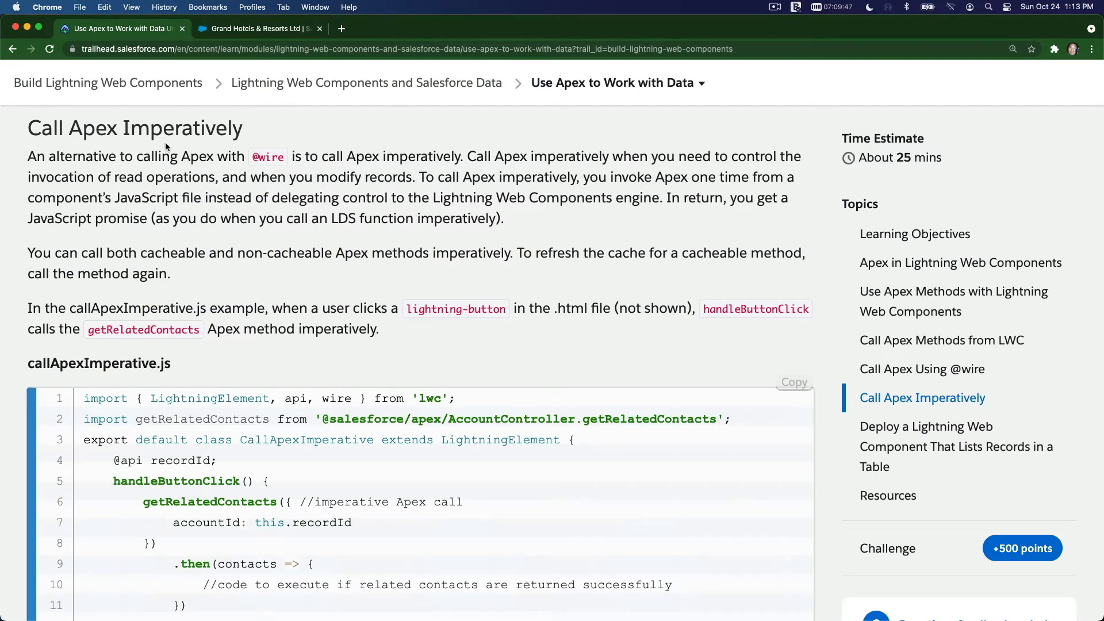
mouse_move(195, 146)
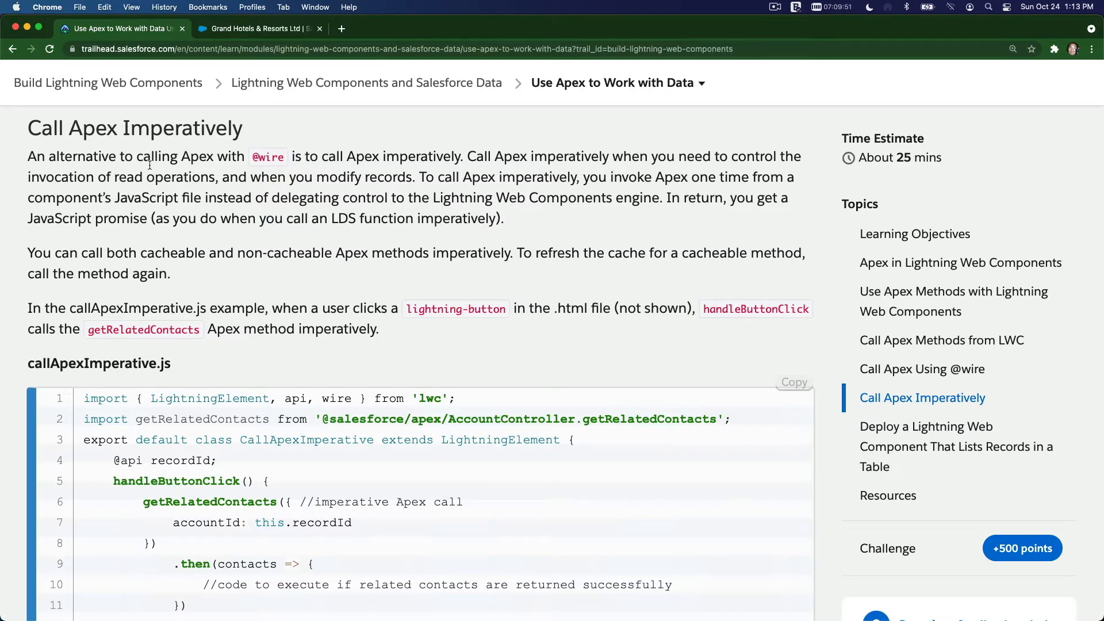
- Highlight the lesson paragraphs on imperative Apex calls and cacheable methods, then scroll down
drag(27, 156, 503, 219)
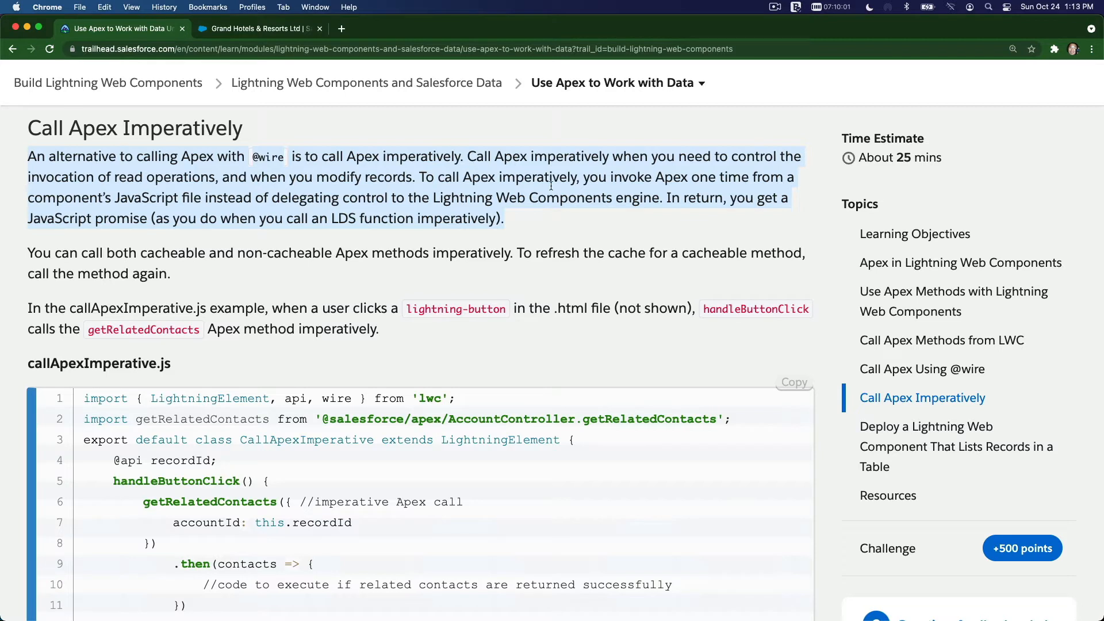
mouse_move(519, 189)
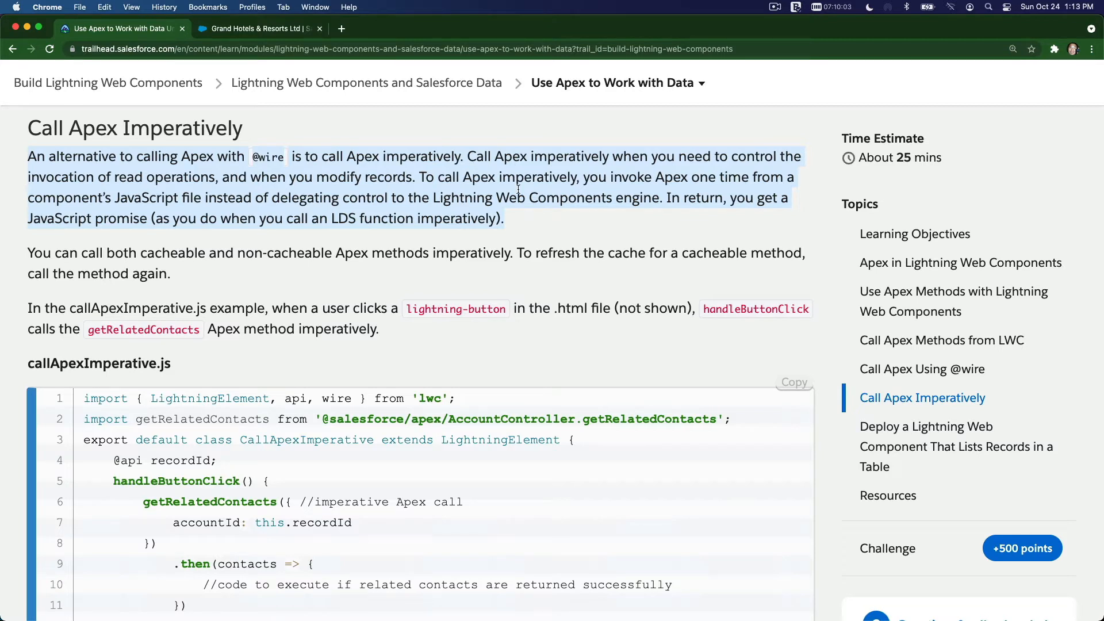
mouse_move(163, 182)
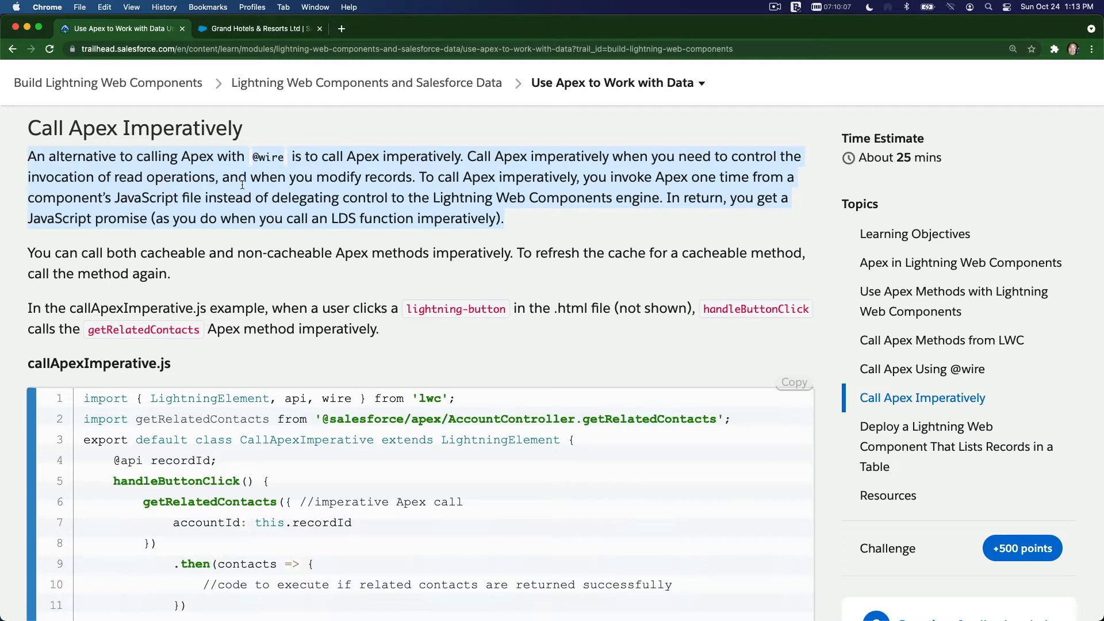
mouse_move(395, 180)
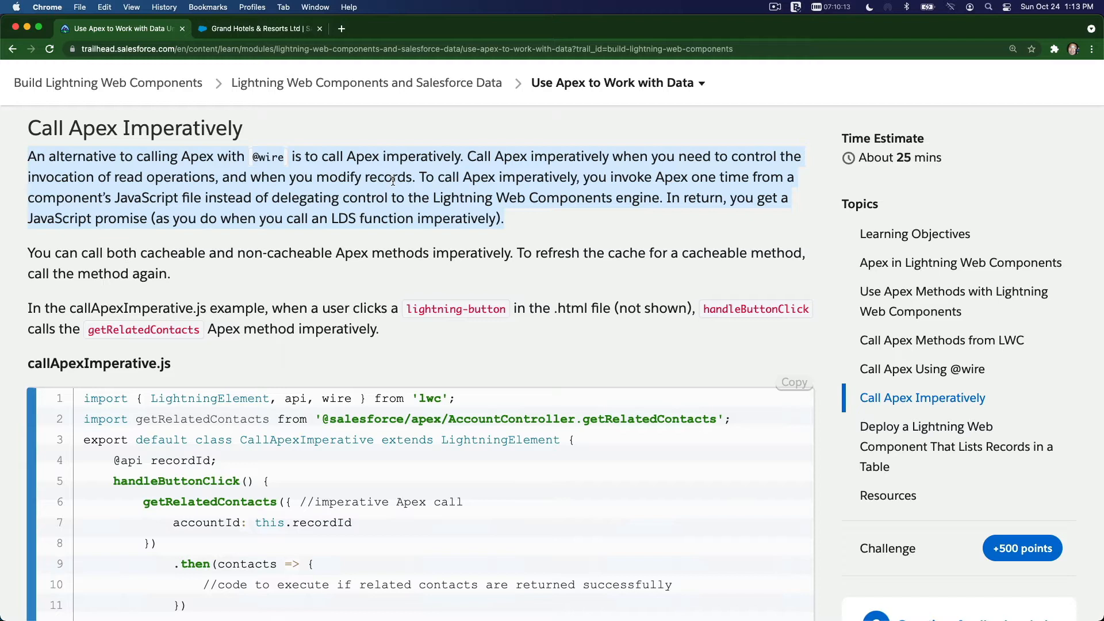
mouse_move(796, 186)
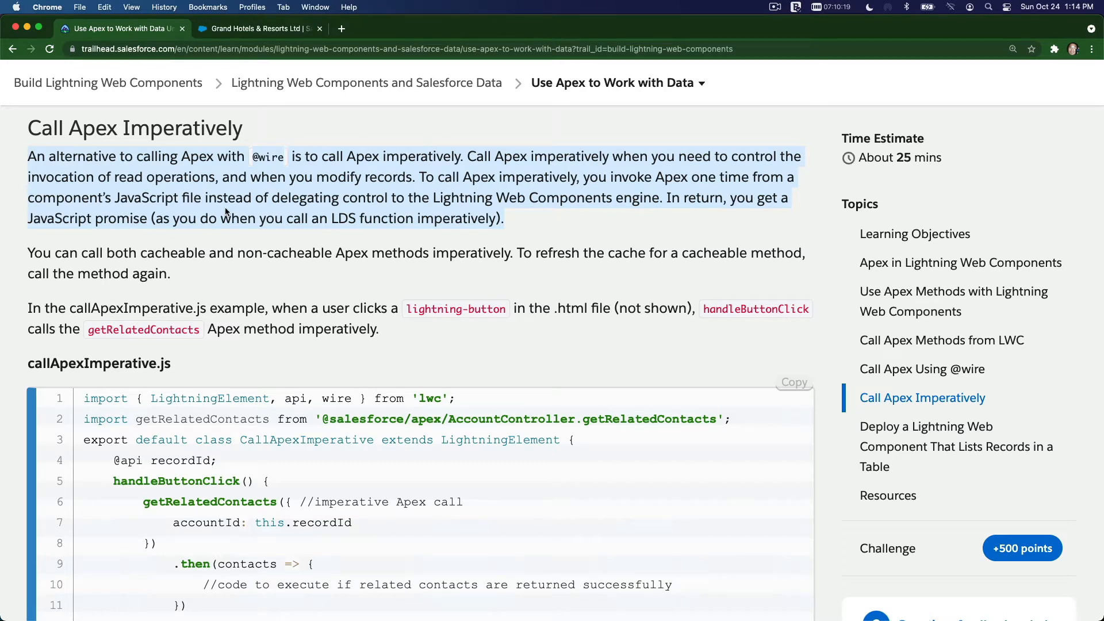
mouse_move(383, 212)
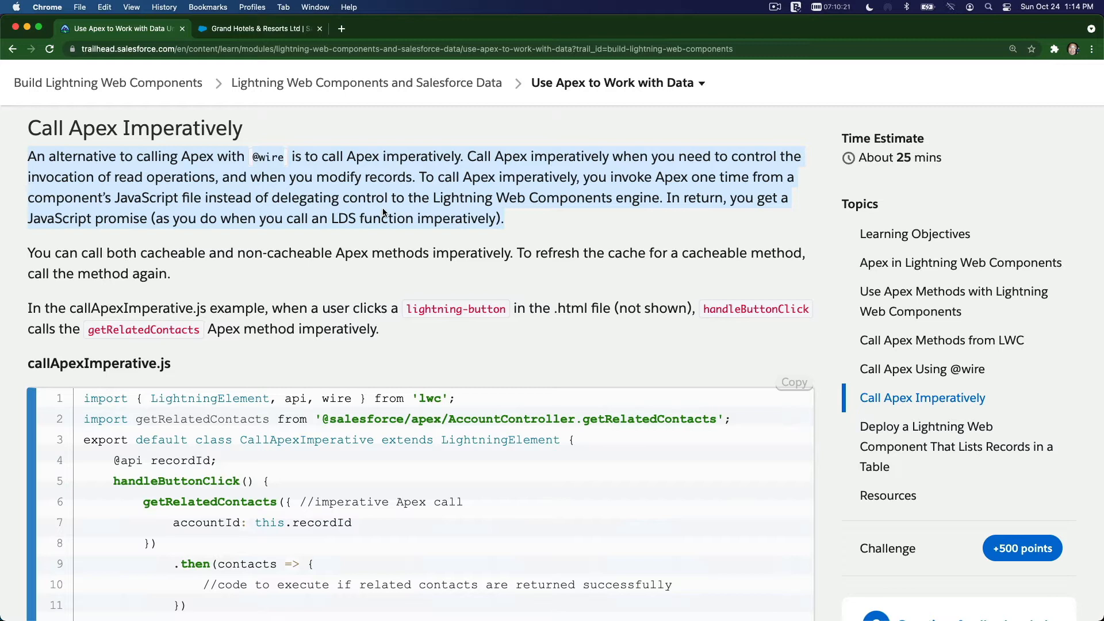
mouse_move(553, 200)
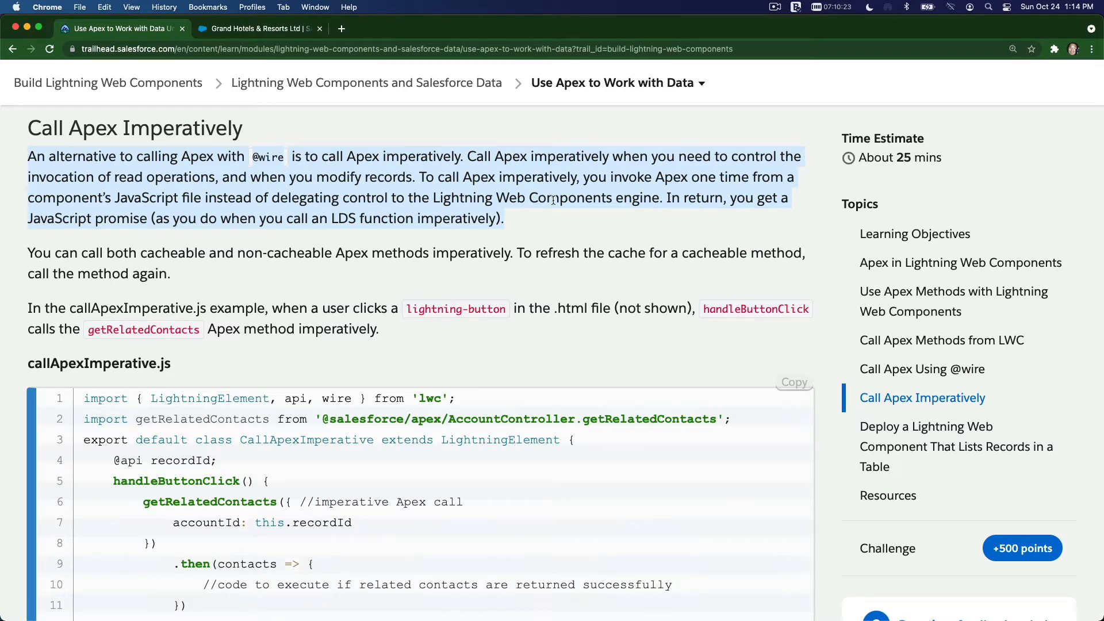
mouse_move(727, 208)
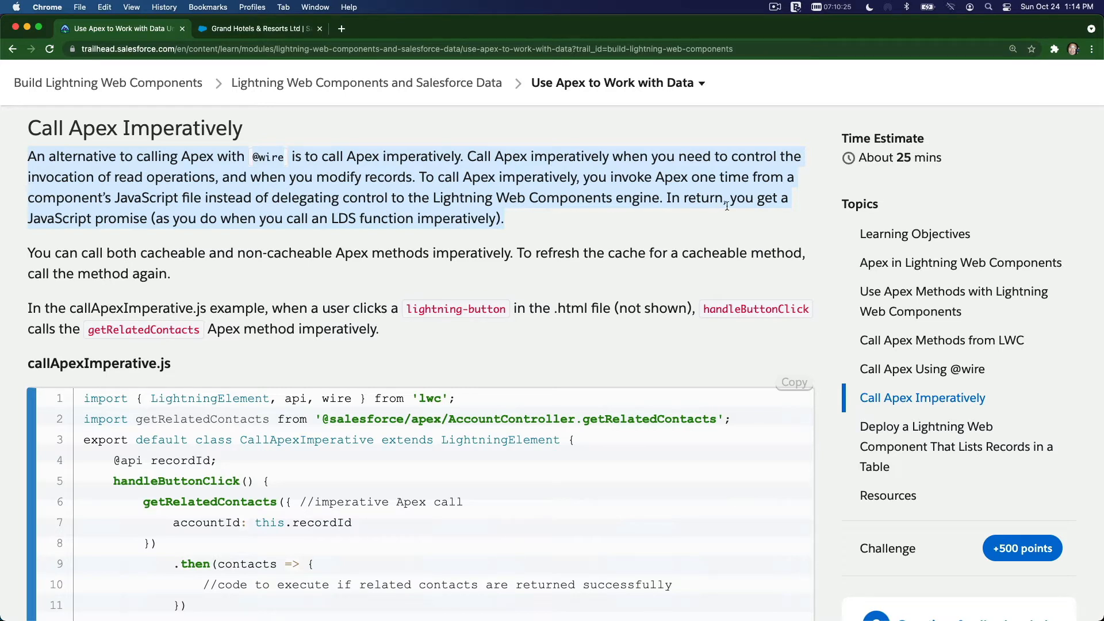
mouse_move(132, 221)
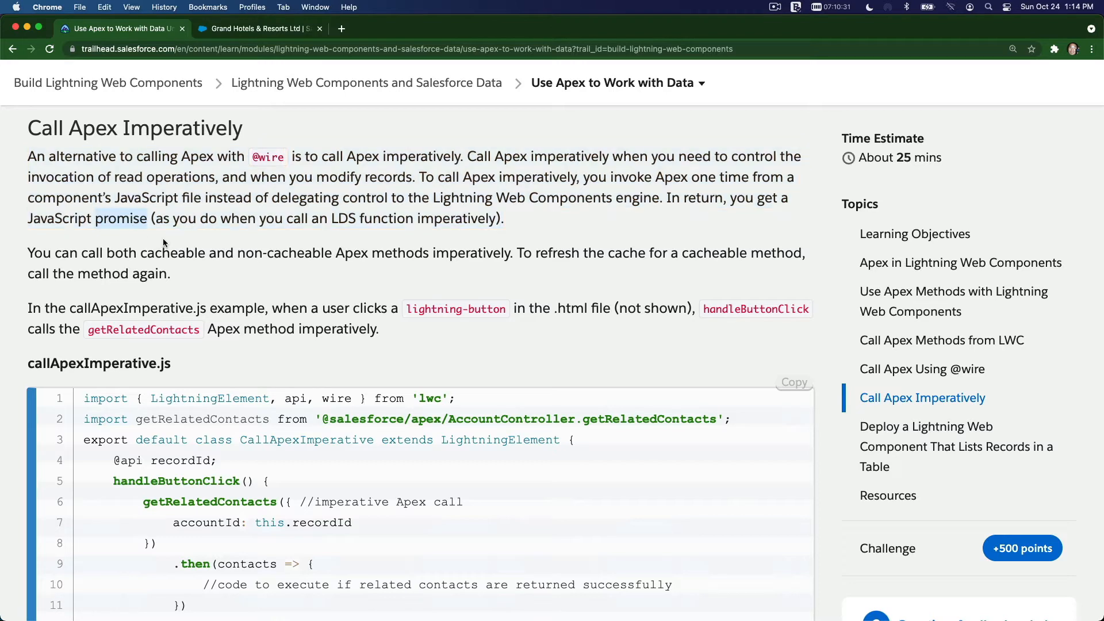
mouse_move(170, 239)
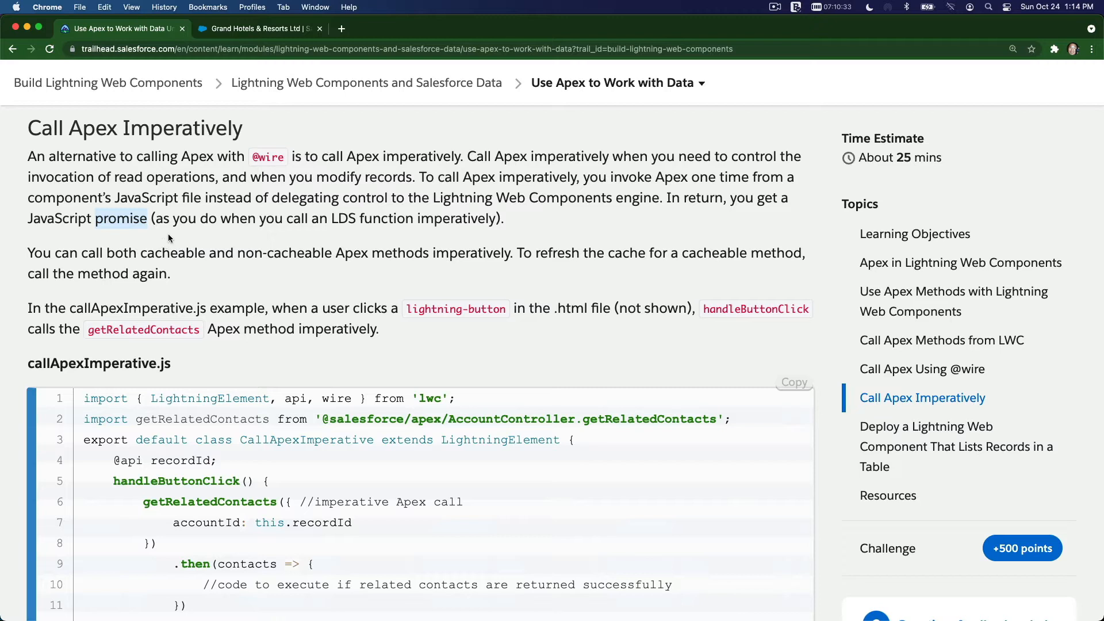
mouse_move(200, 259)
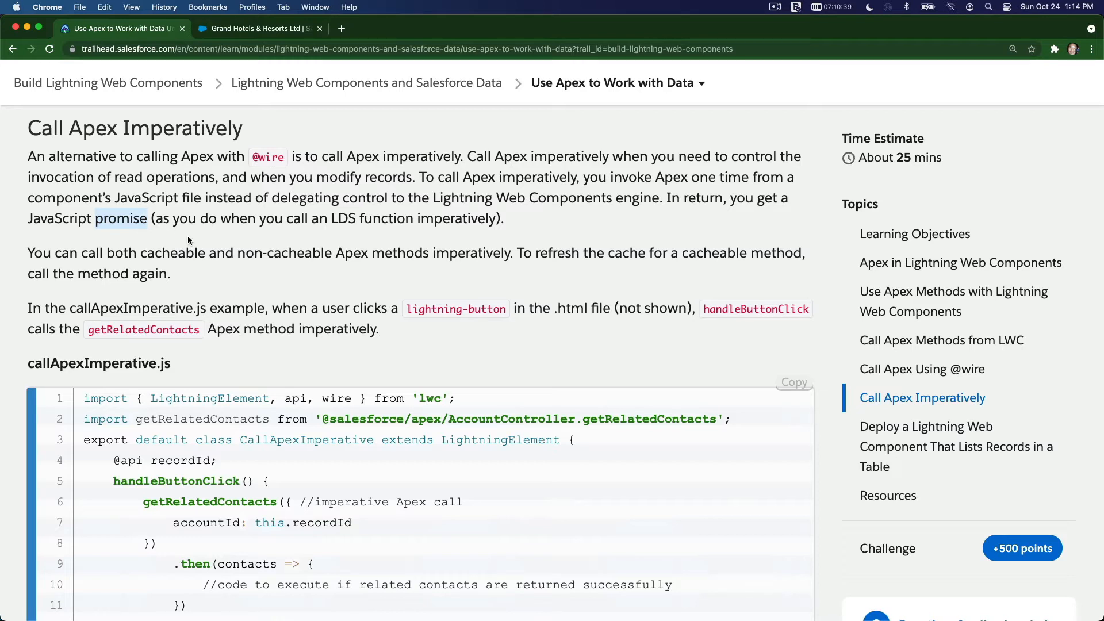
mouse_move(347, 234)
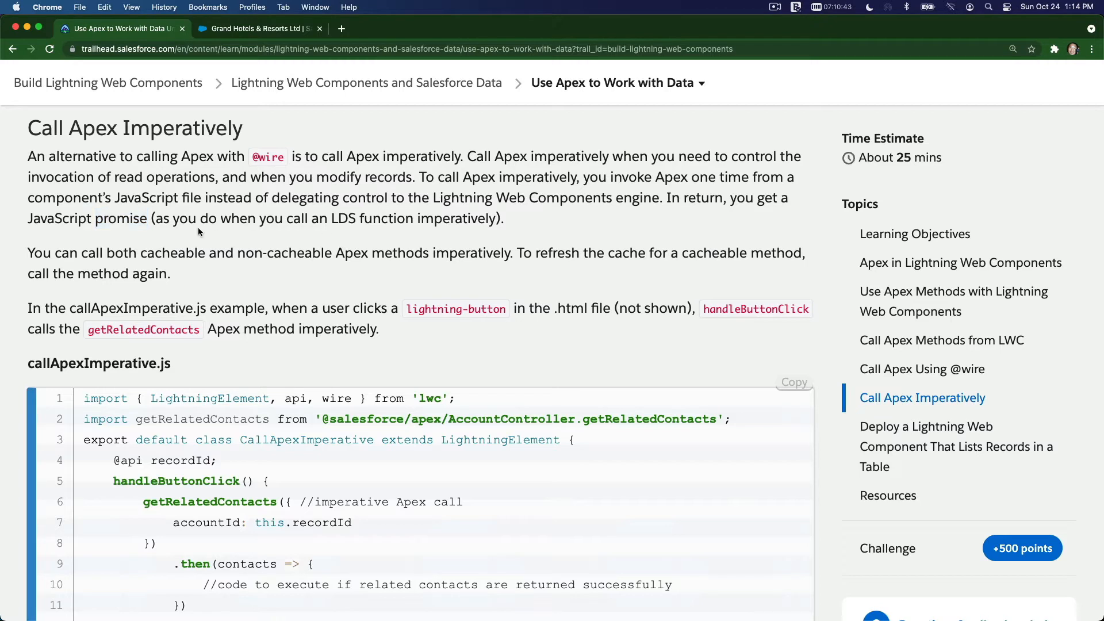
mouse_move(133, 240)
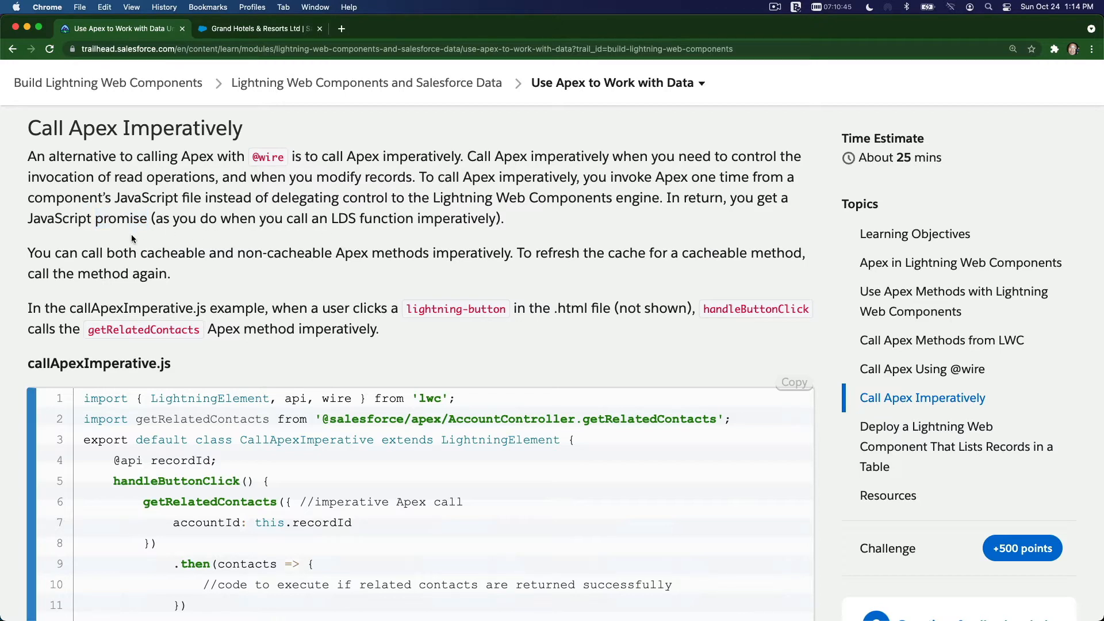
drag(27, 254, 170, 274)
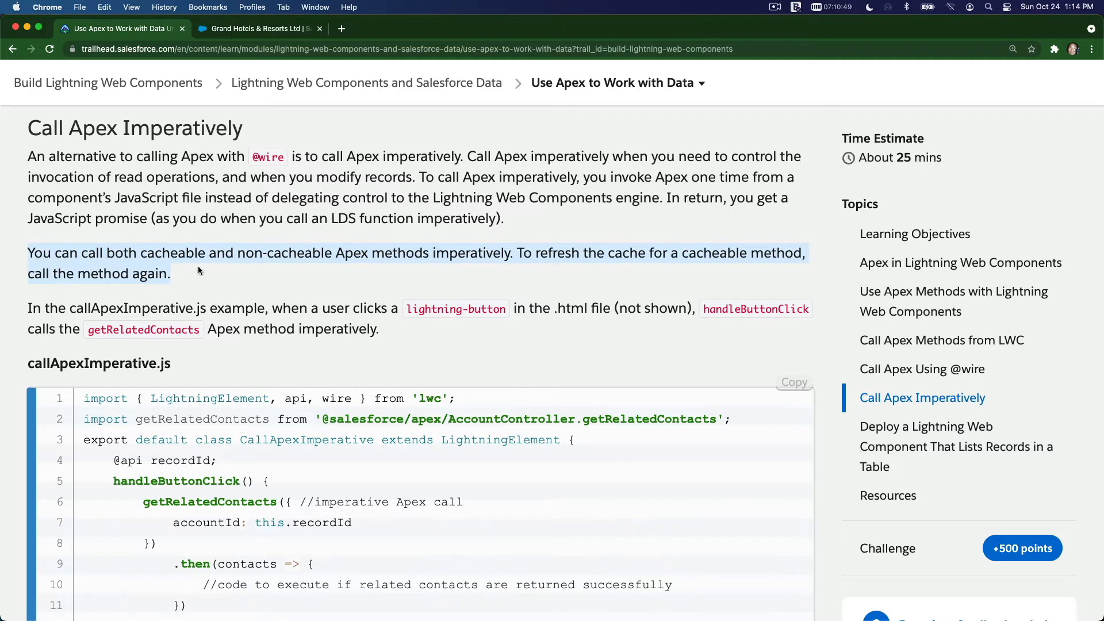
mouse_move(291, 267)
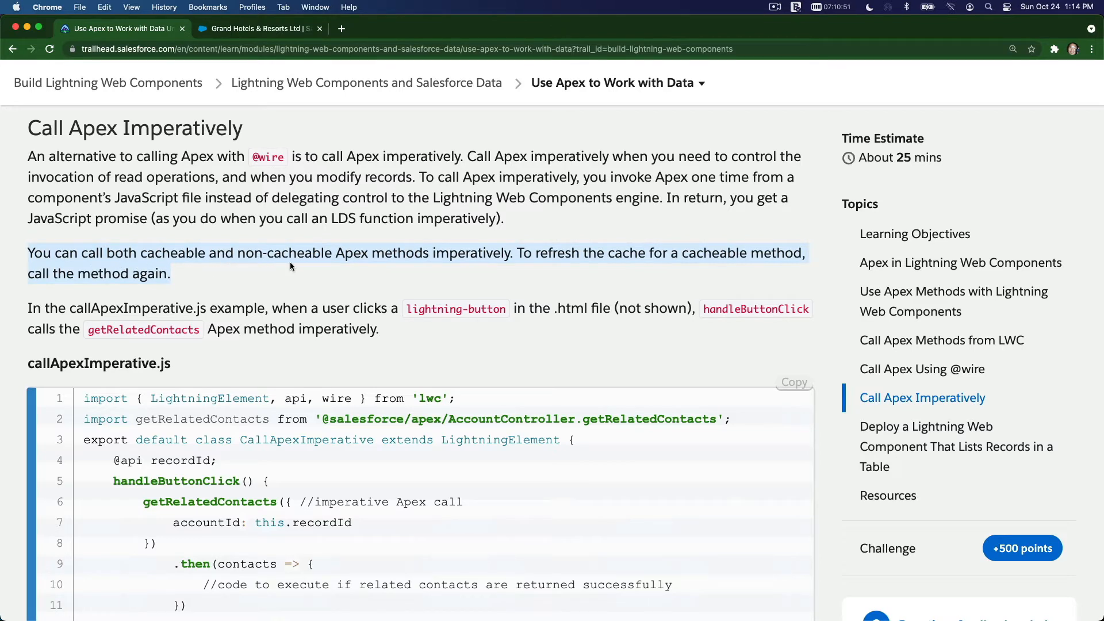
mouse_move(456, 257)
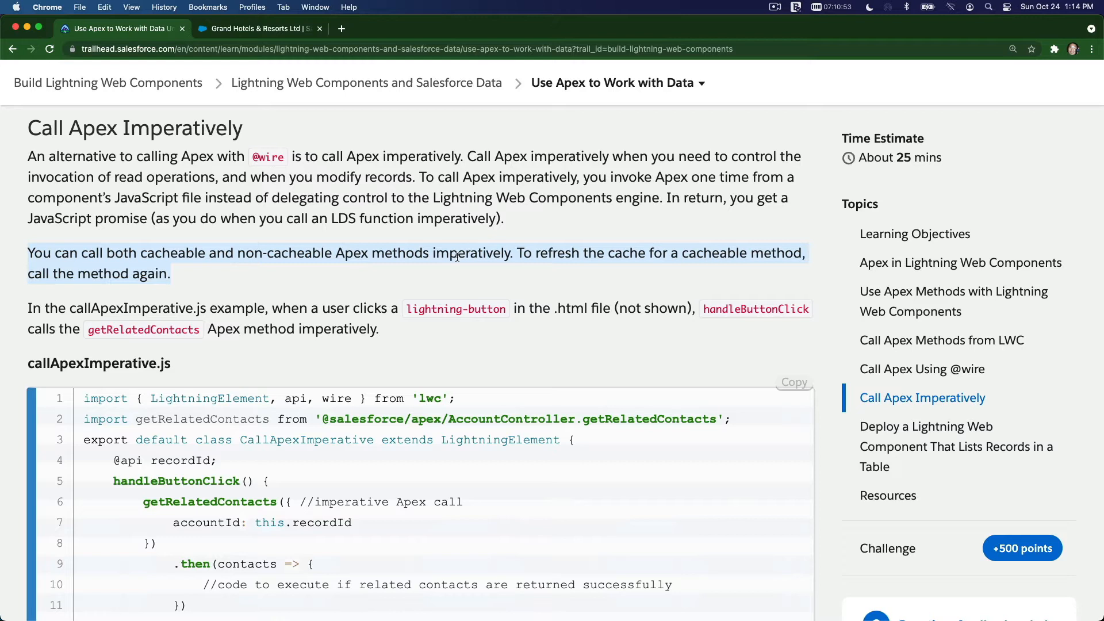
click(535, 261)
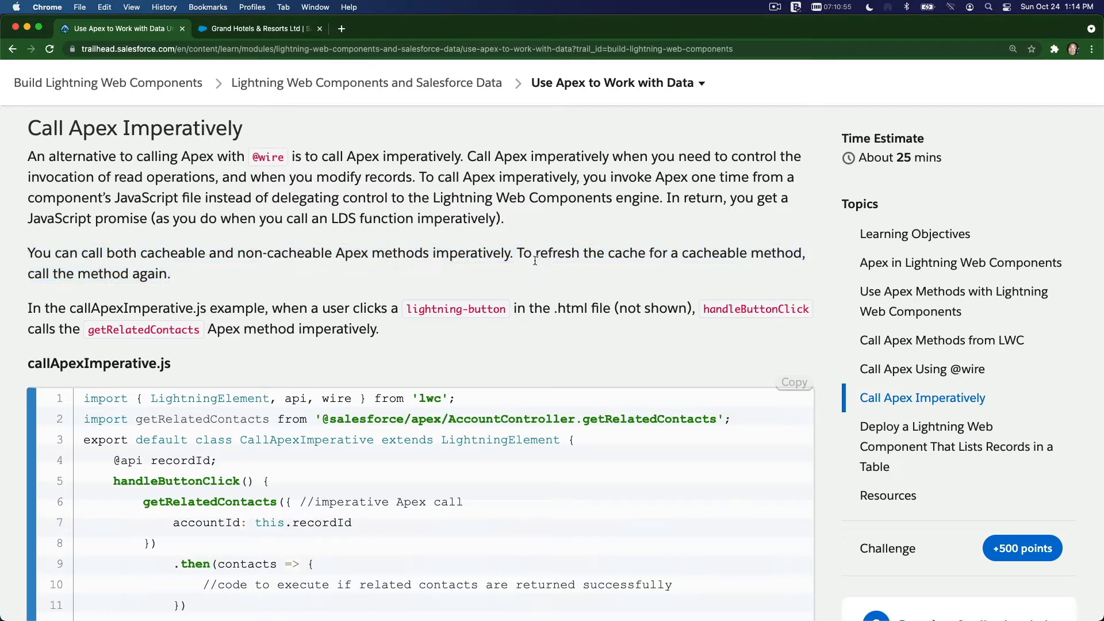
mouse_move(524, 257)
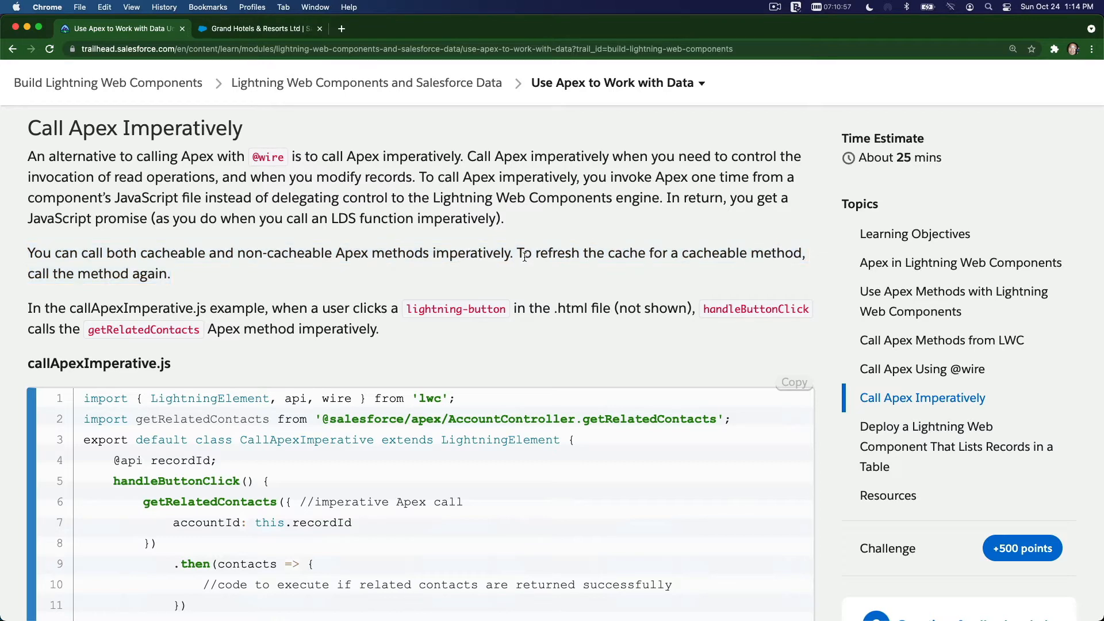
mouse_move(248, 261)
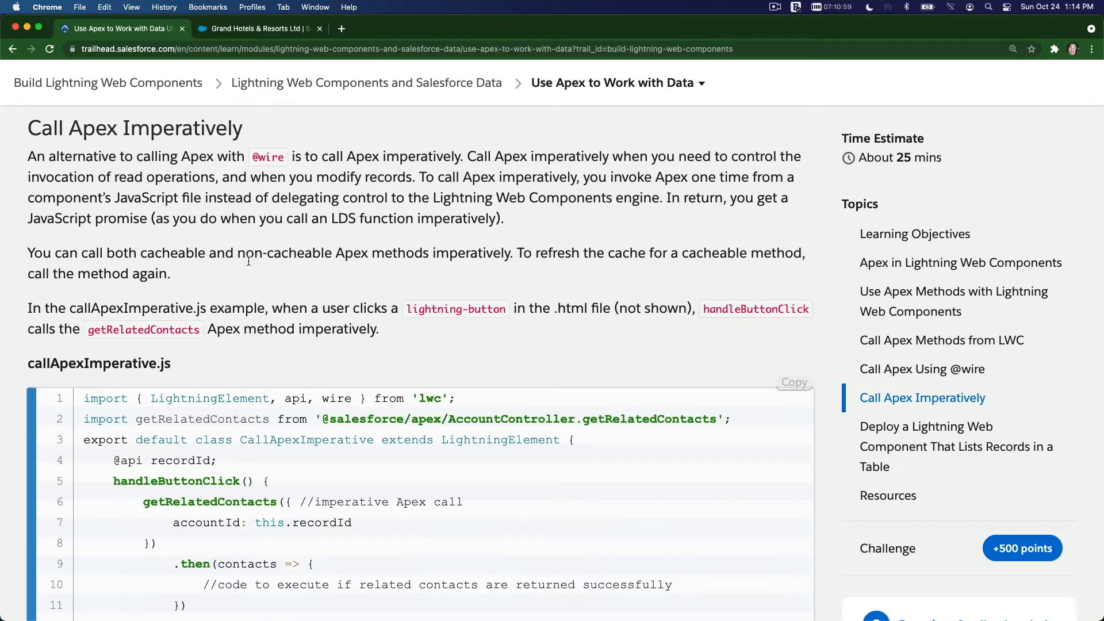
mouse_move(211, 286)
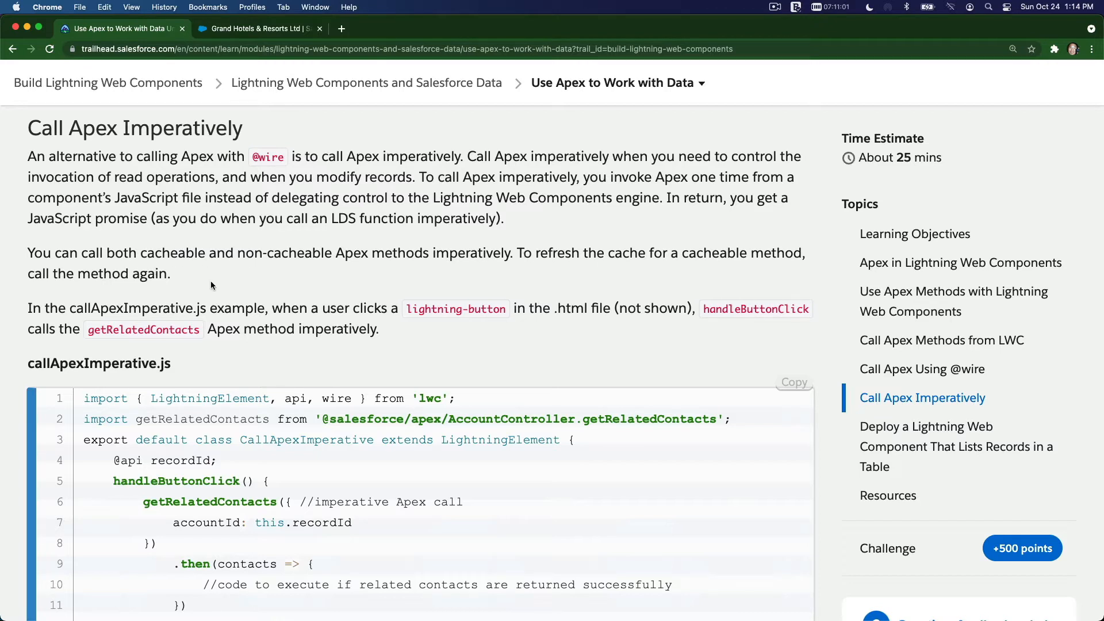
scroll(down, 3)
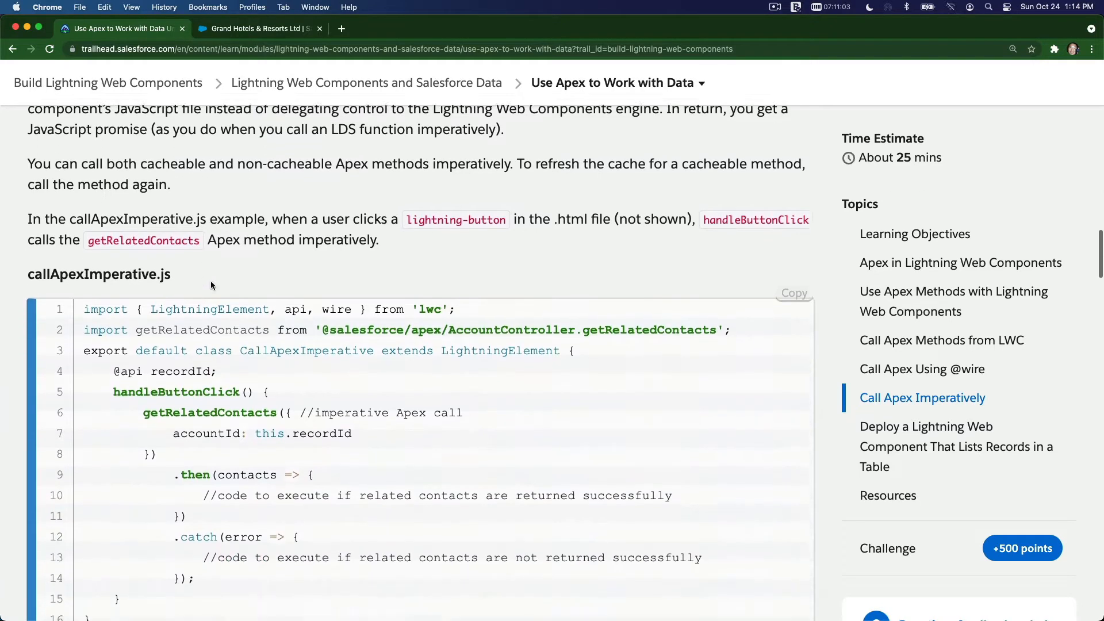
scroll(down, 3)
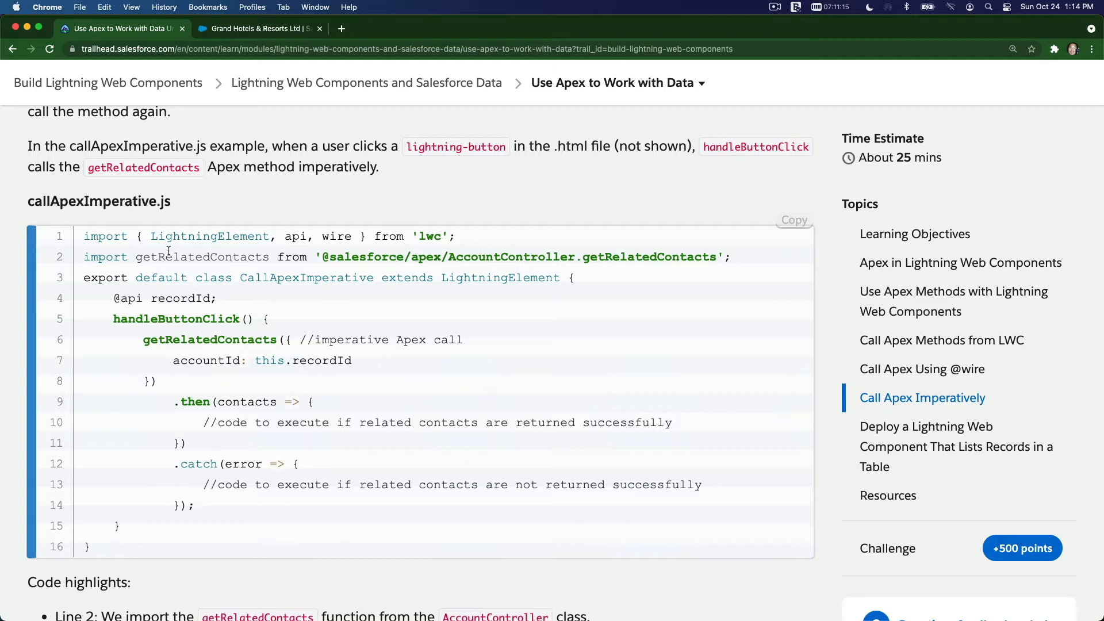
mouse_move(197, 440)
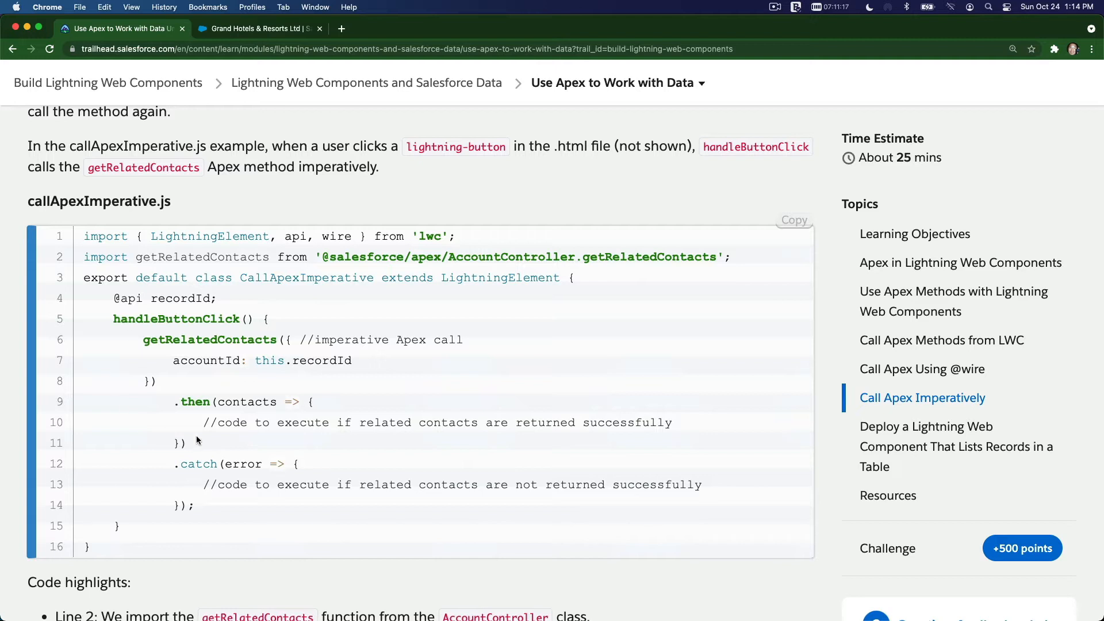
mouse_move(244, 340)
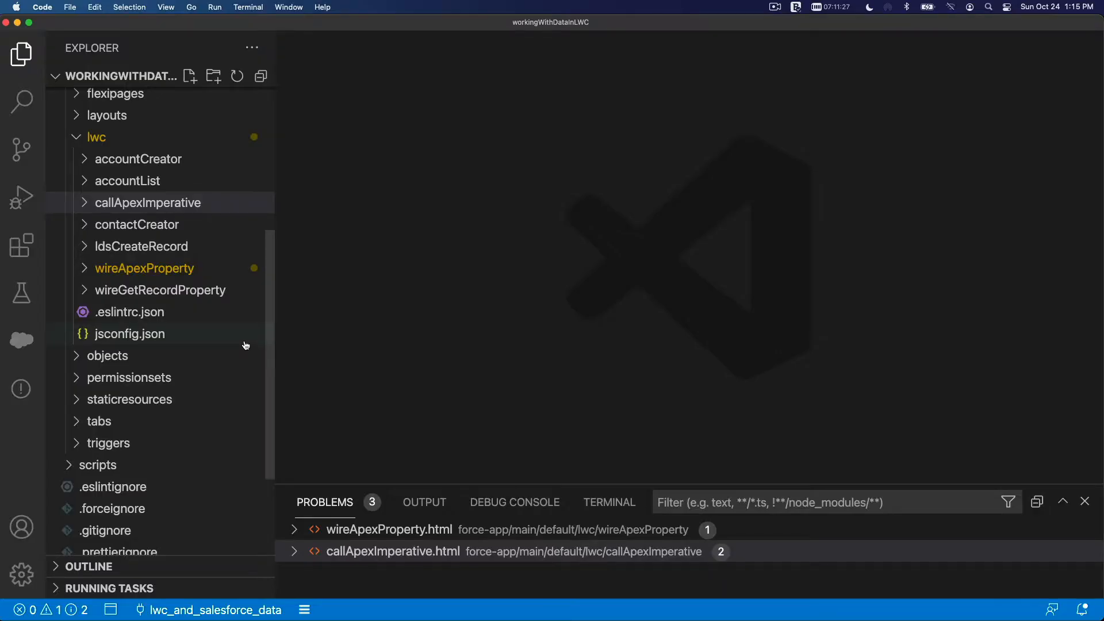
mouse_move(156, 154)
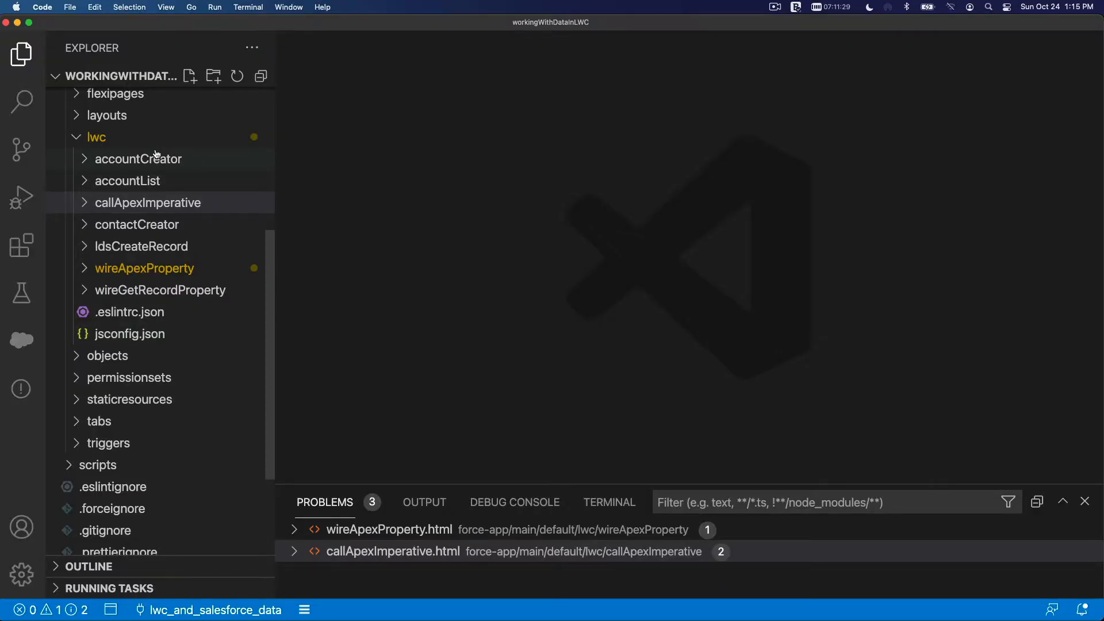
mouse_move(138, 145)
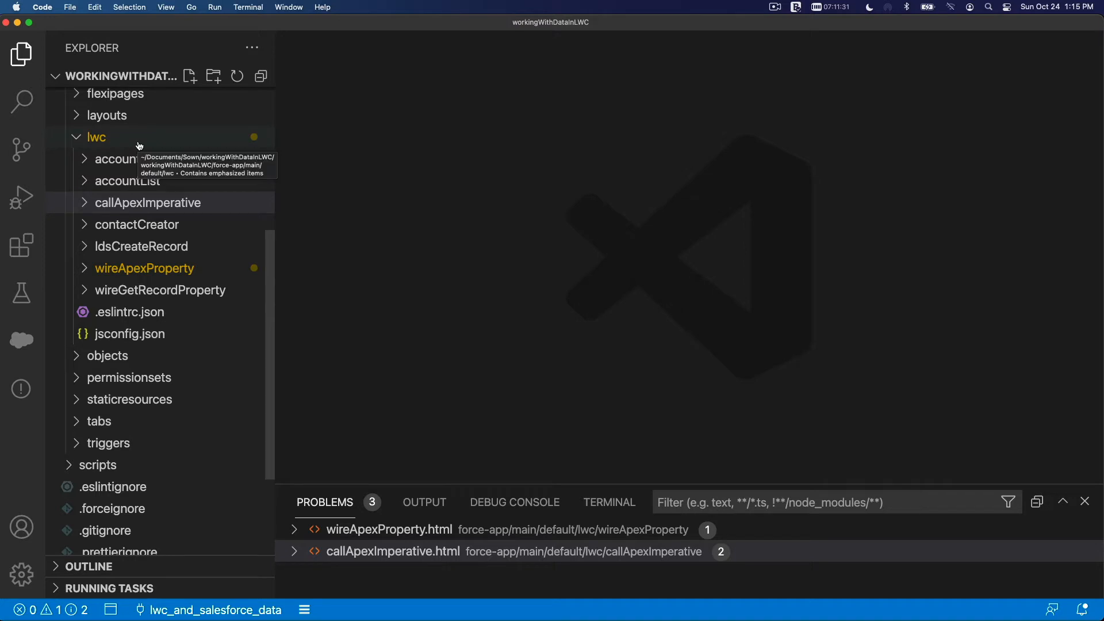
mouse_move(145, 207)
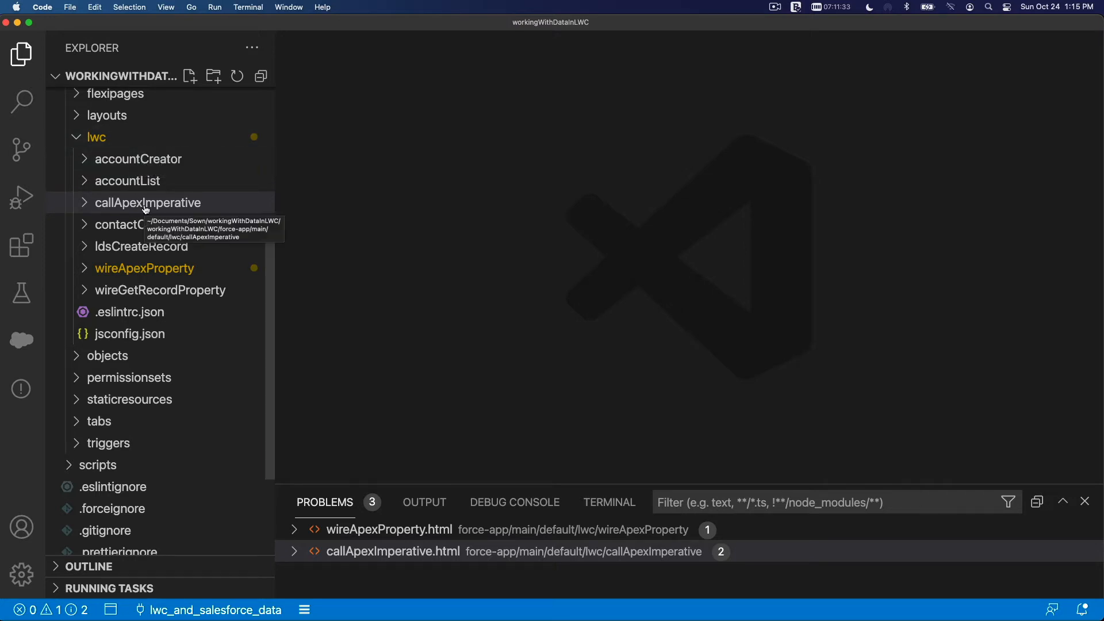
mouse_move(145, 207)
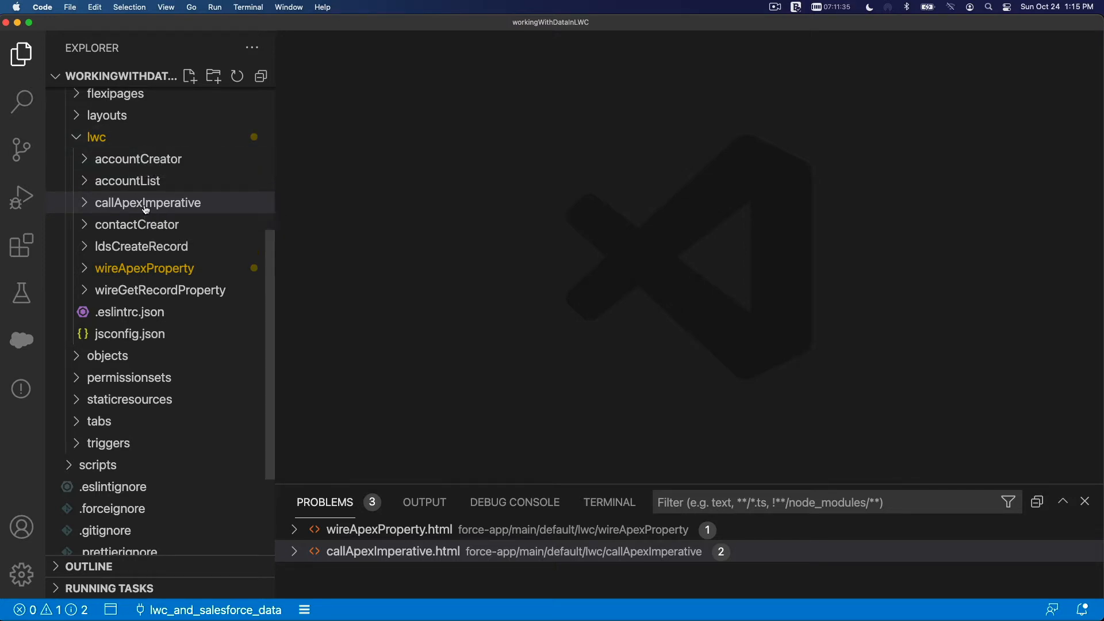
- Expand the callApexImperative folder under lwc to list its component files
right_click(147, 203)
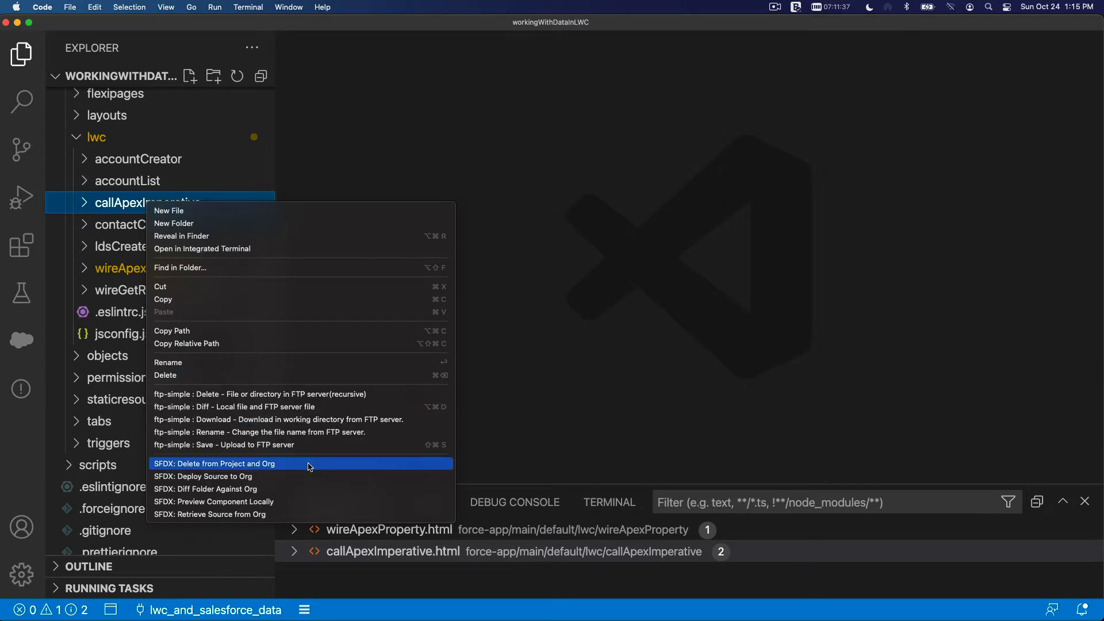
mouse_move(314, 487)
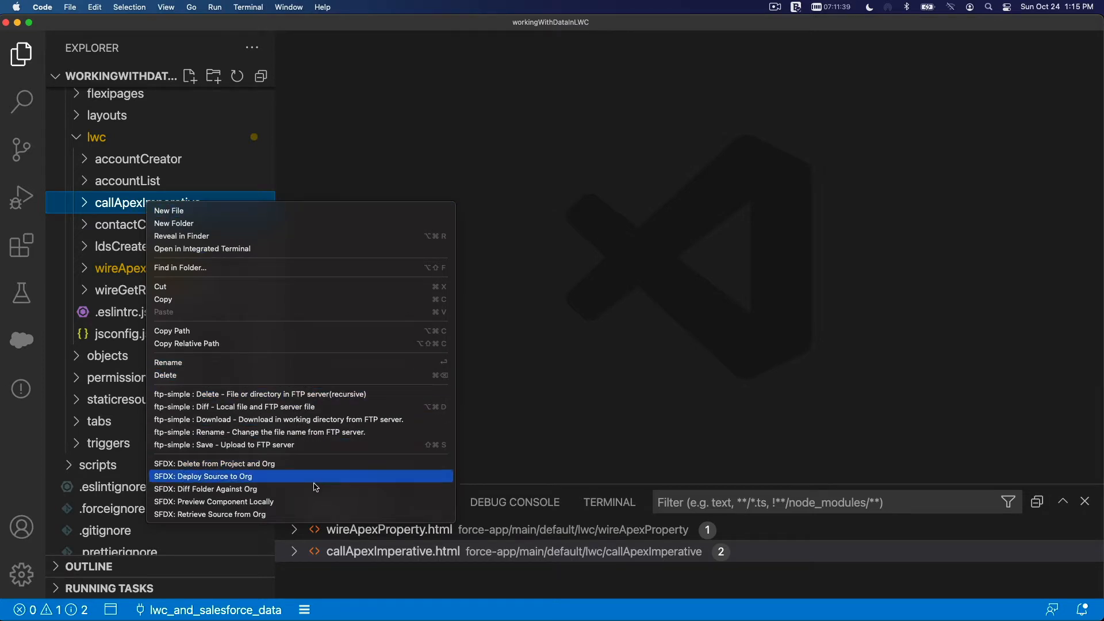
mouse_move(315, 496)
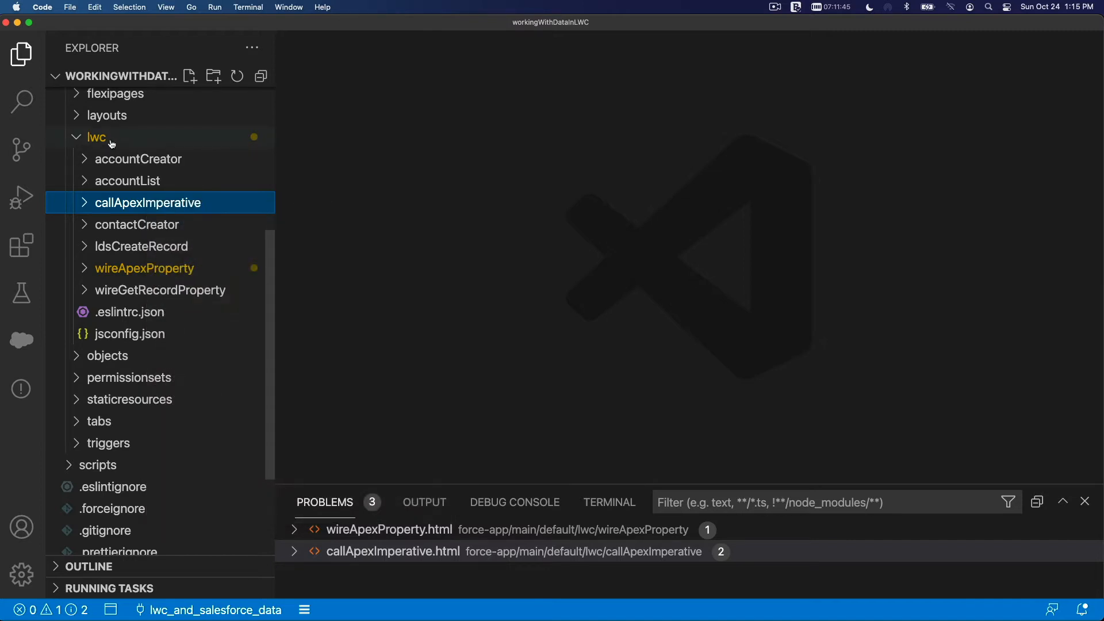
right_click(97, 137)
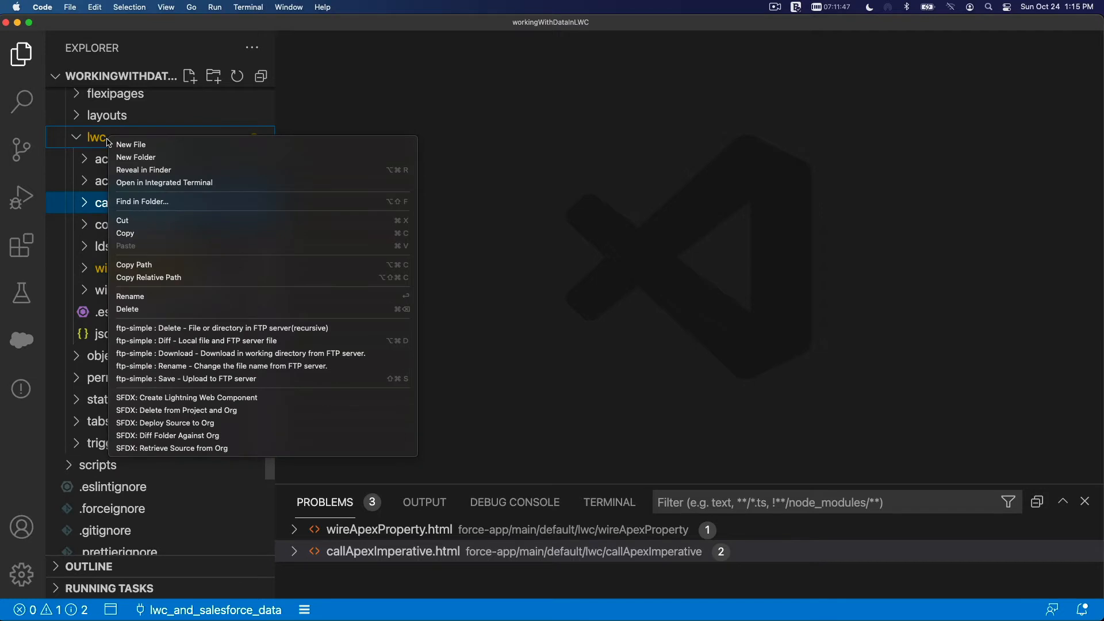
mouse_move(262, 402)
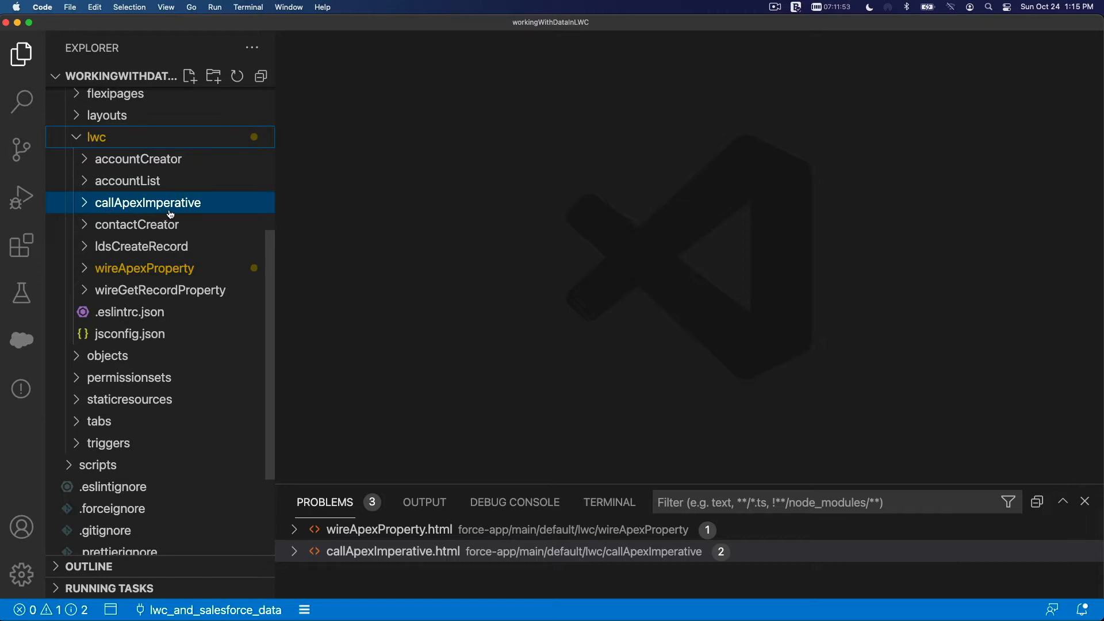
mouse_move(169, 214)
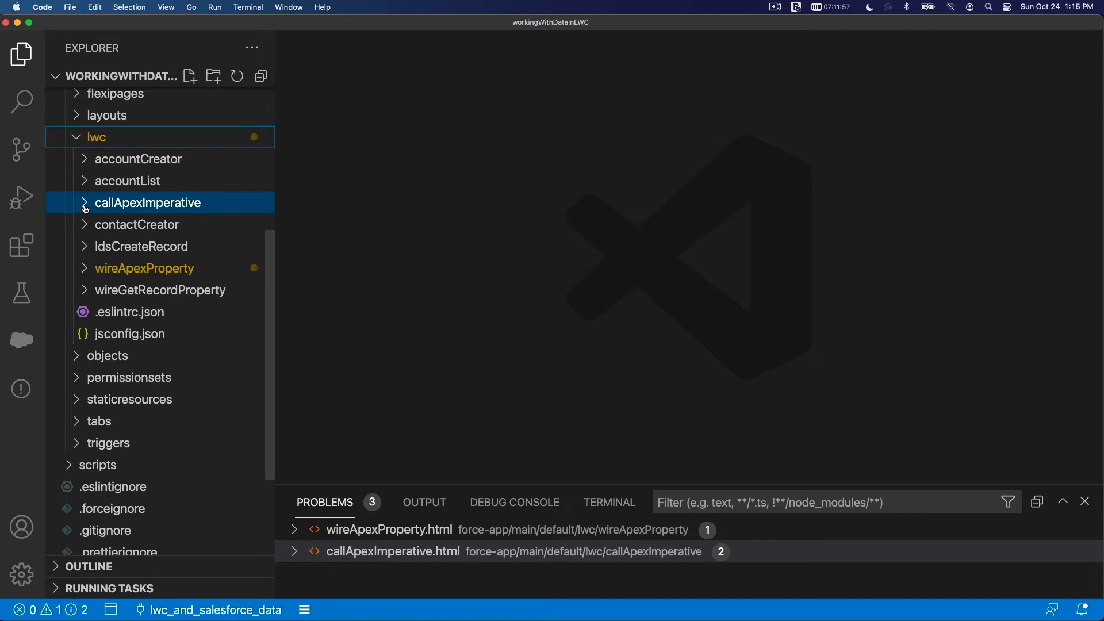
click(147, 202)
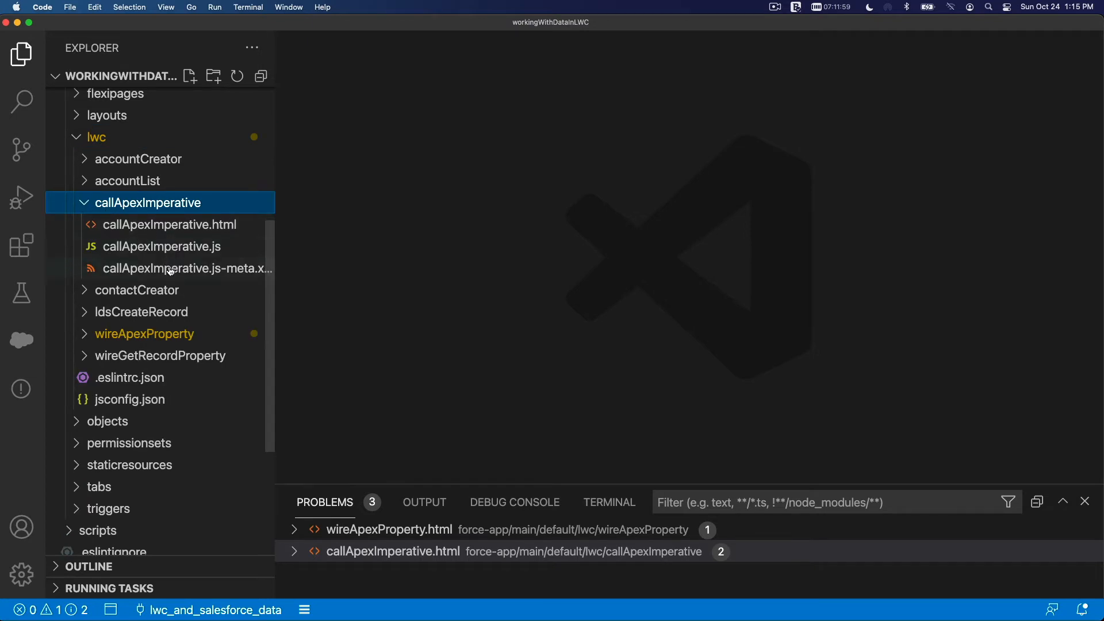
mouse_move(169, 240)
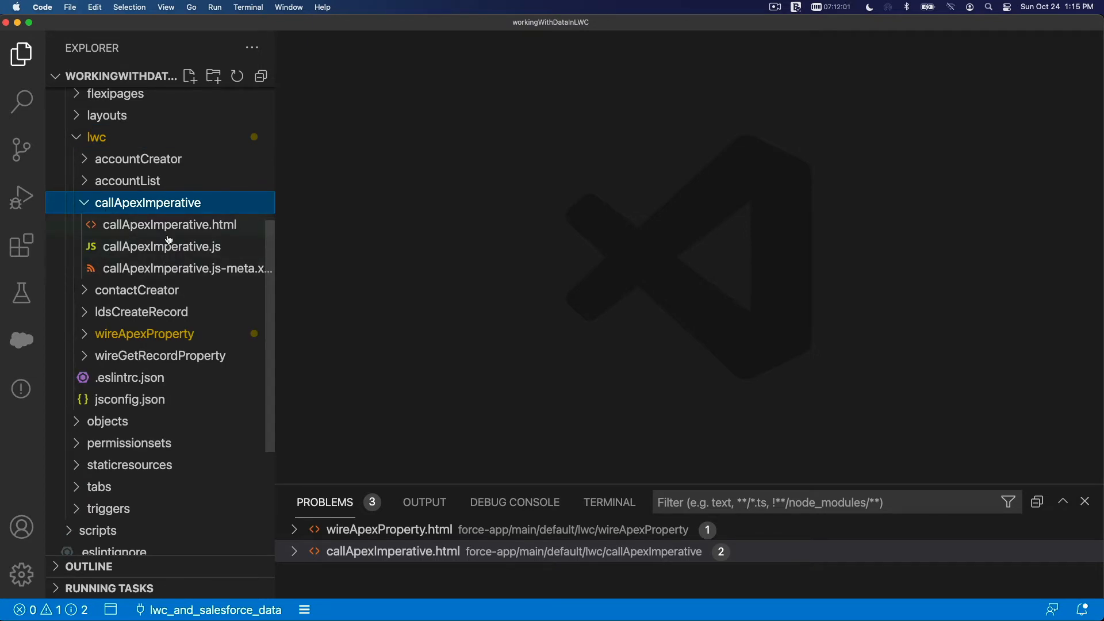
mouse_move(171, 250)
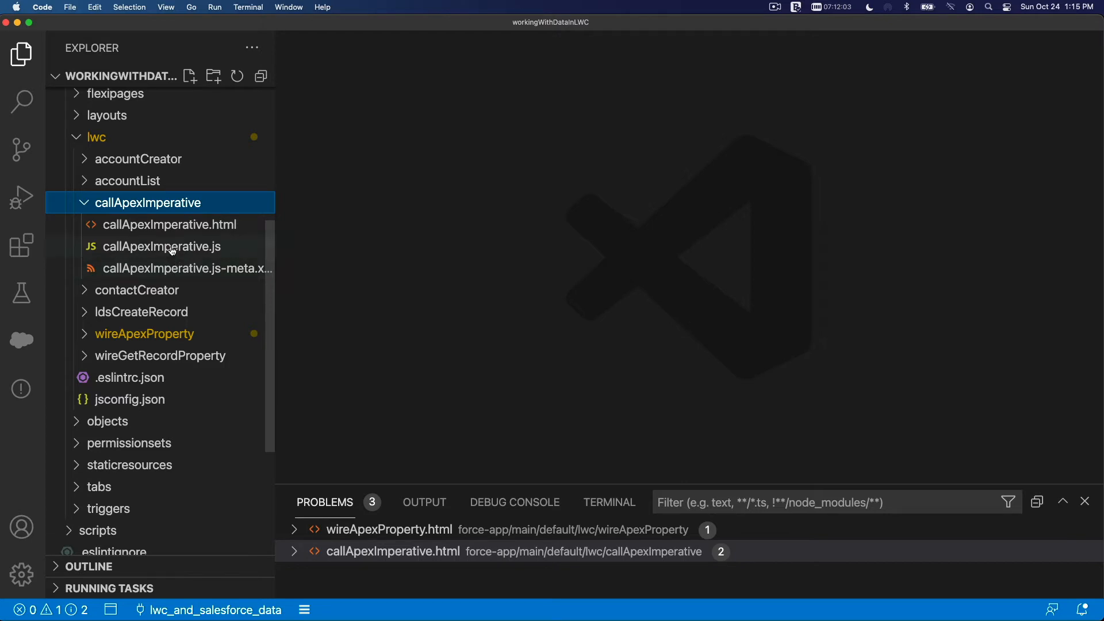
- Open callApexImperative.js and highlight the getContactList call inside handleLoad
click(163, 247)
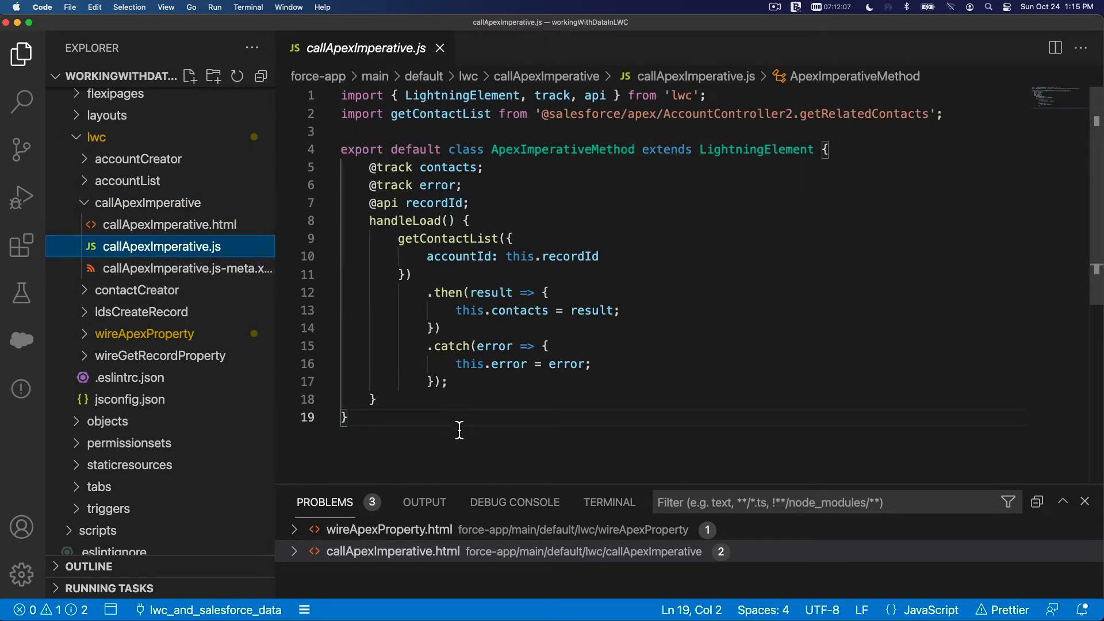
mouse_move(492, 292)
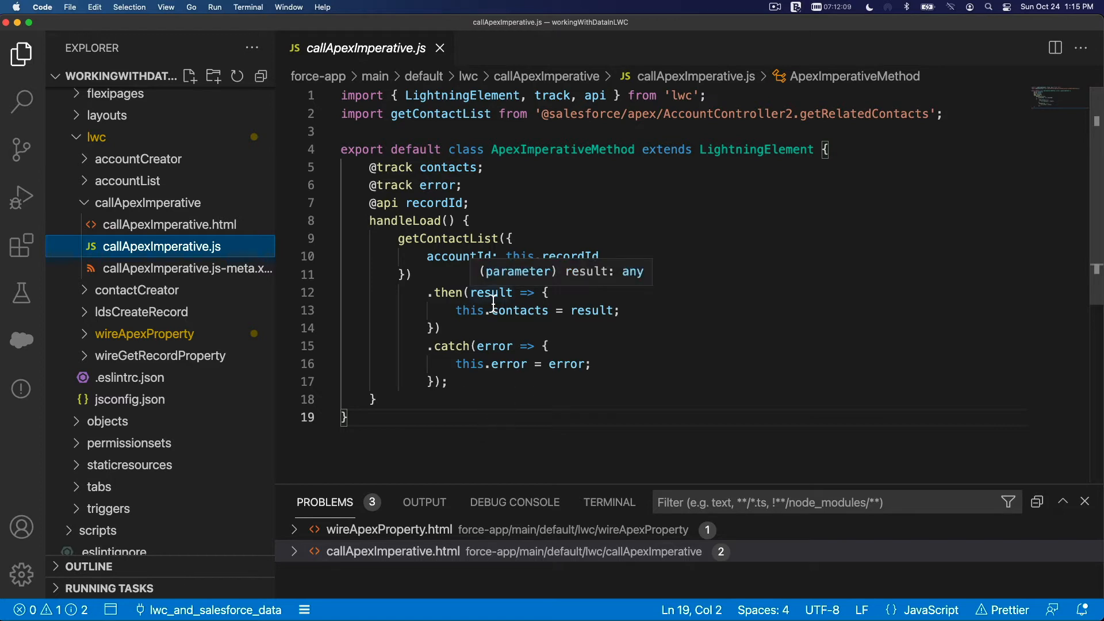
mouse_move(465, 229)
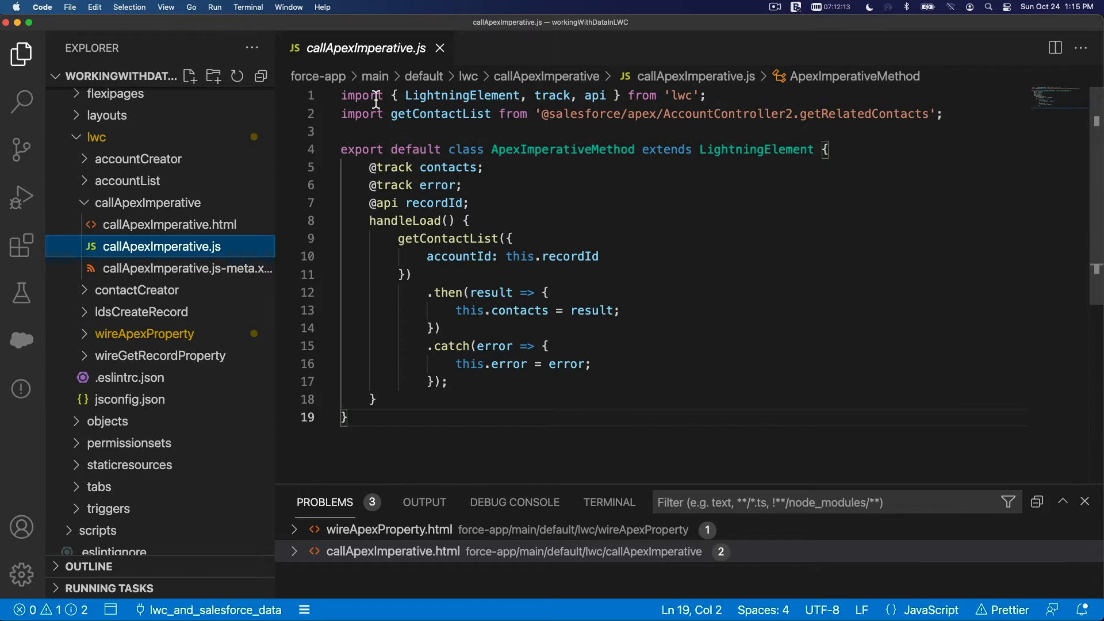
mouse_move(551, 109)
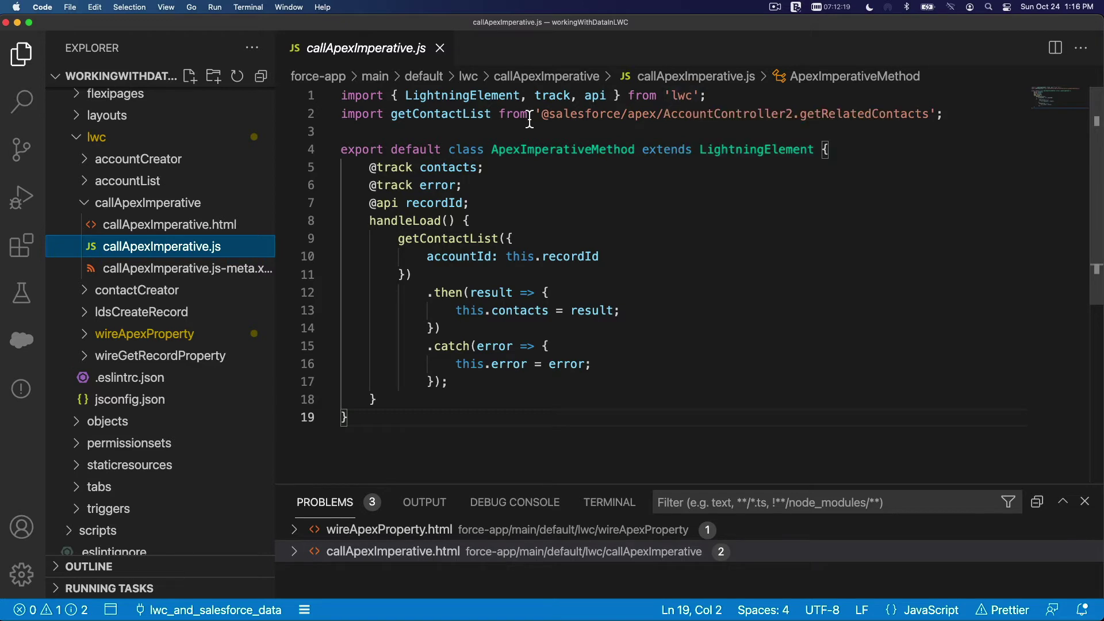
mouse_move(446, 120)
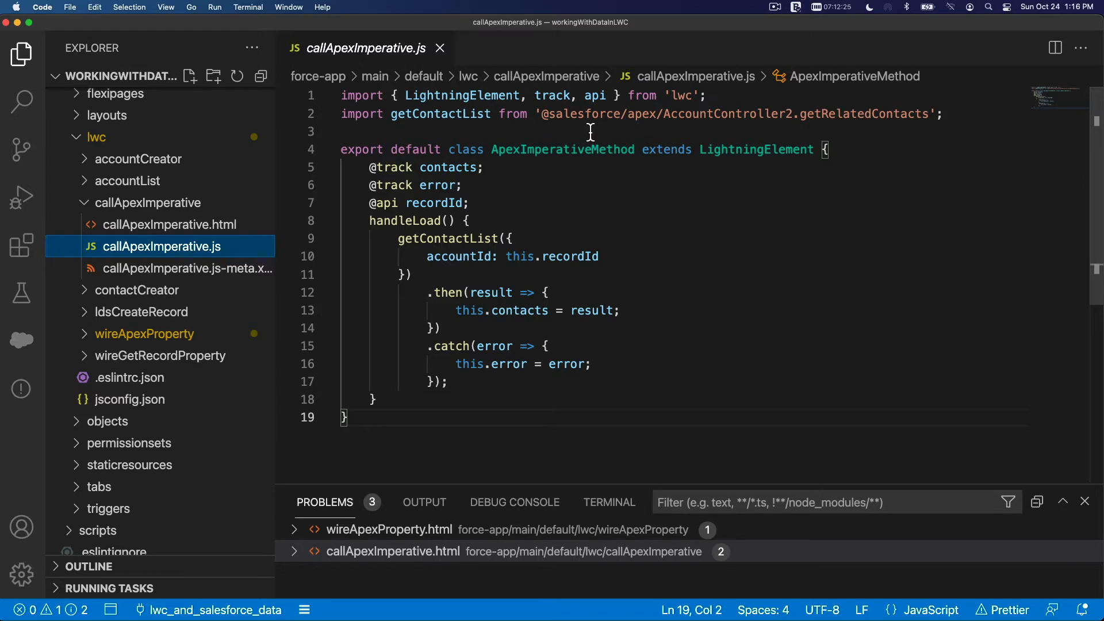
mouse_move(793, 114)
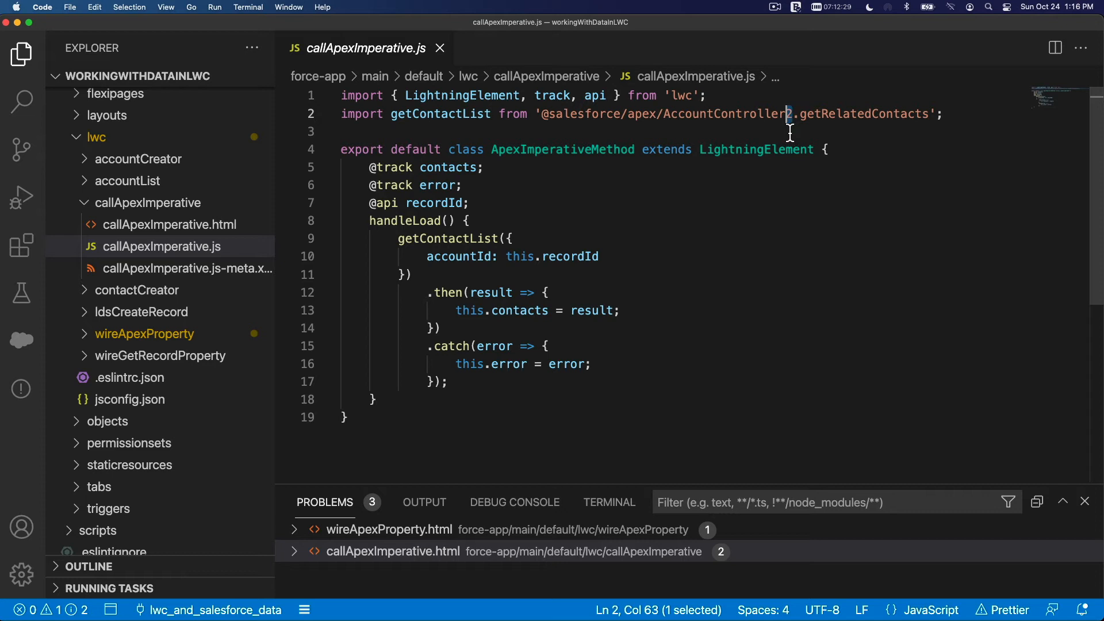
mouse_move(582, 128)
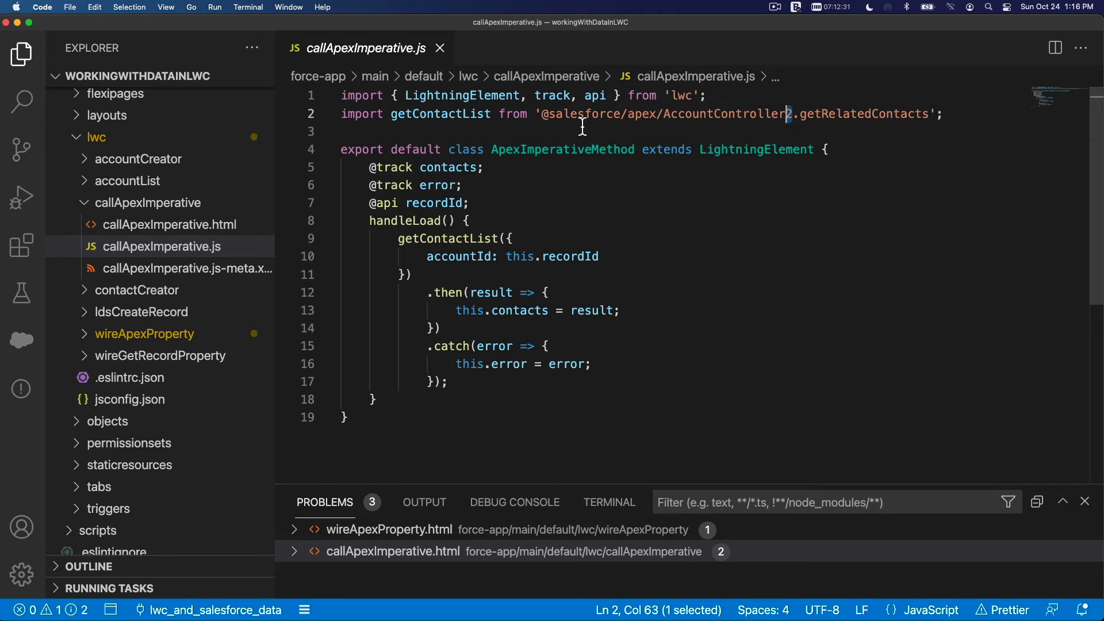
mouse_move(706, 138)
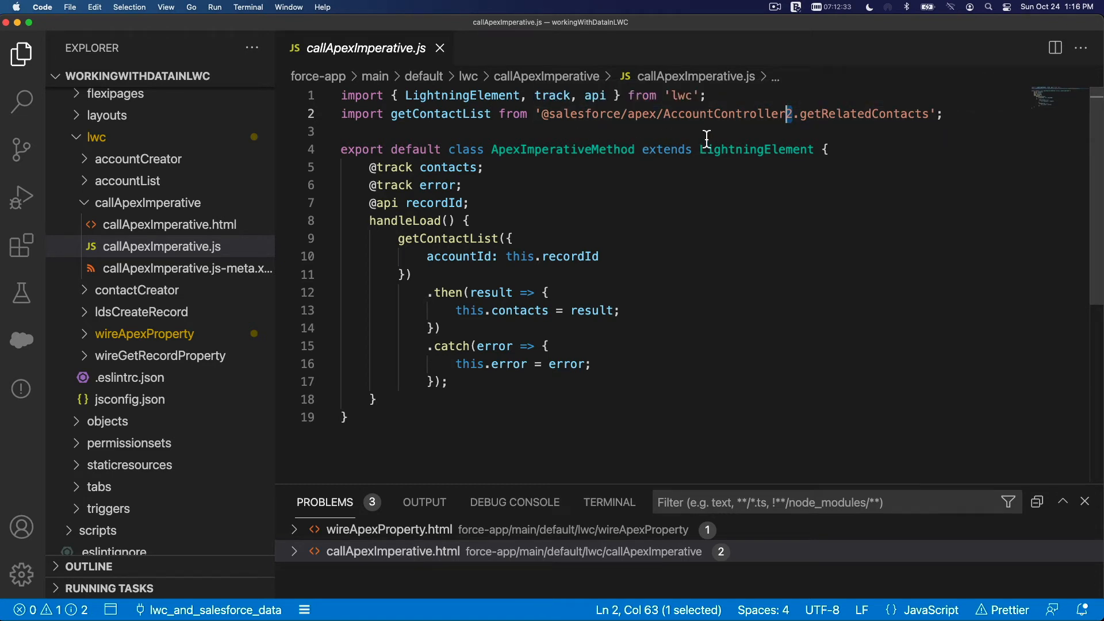
mouse_move(832, 130)
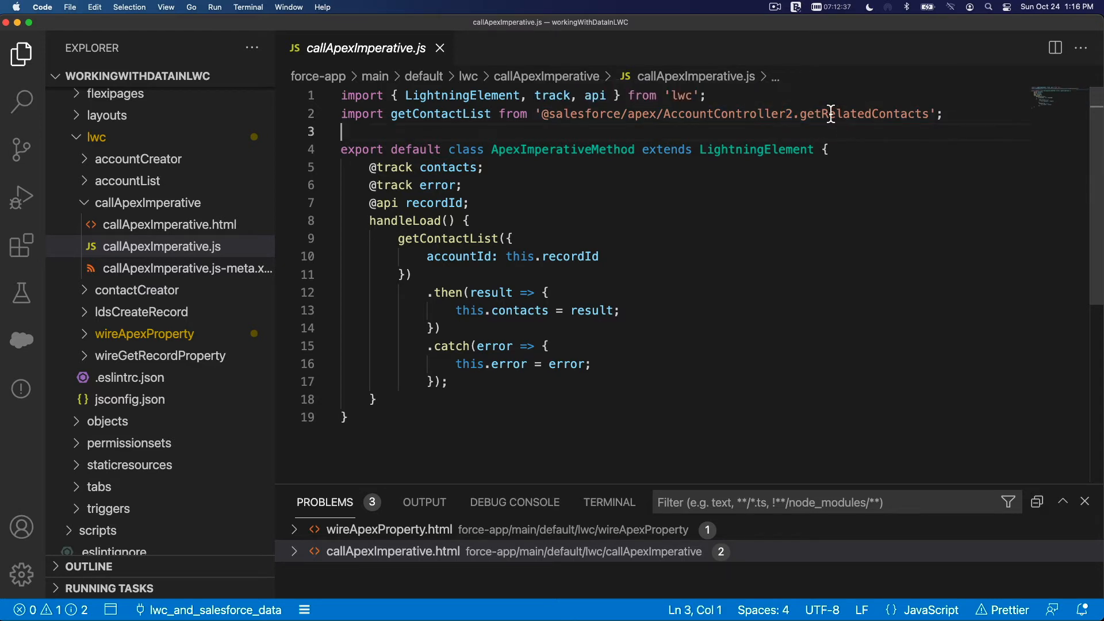
double_click(863, 113)
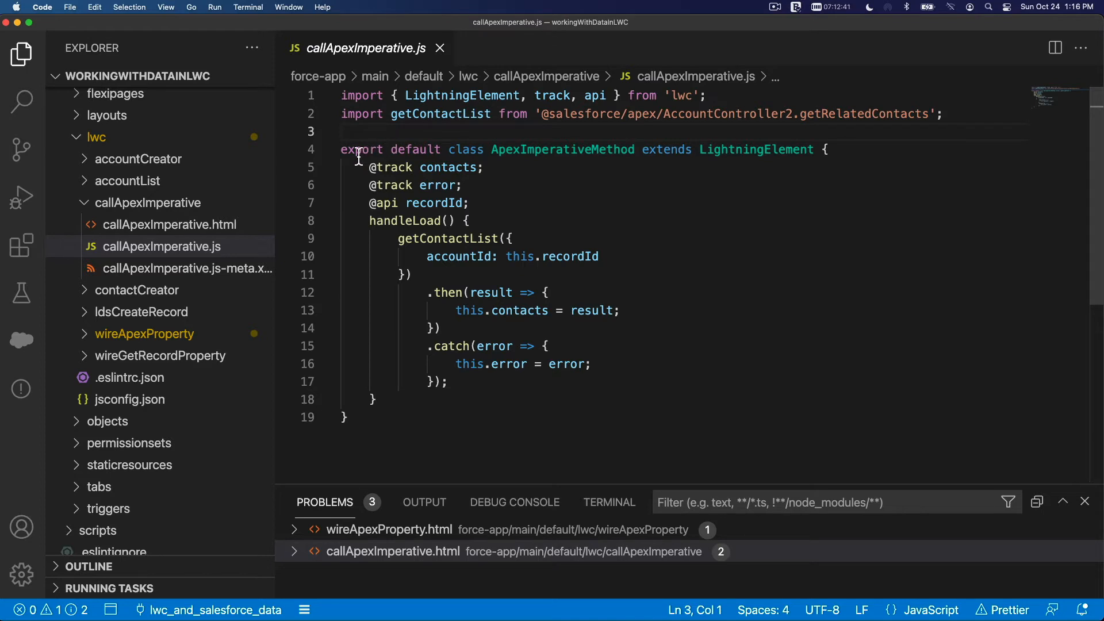
double_click(361, 149)
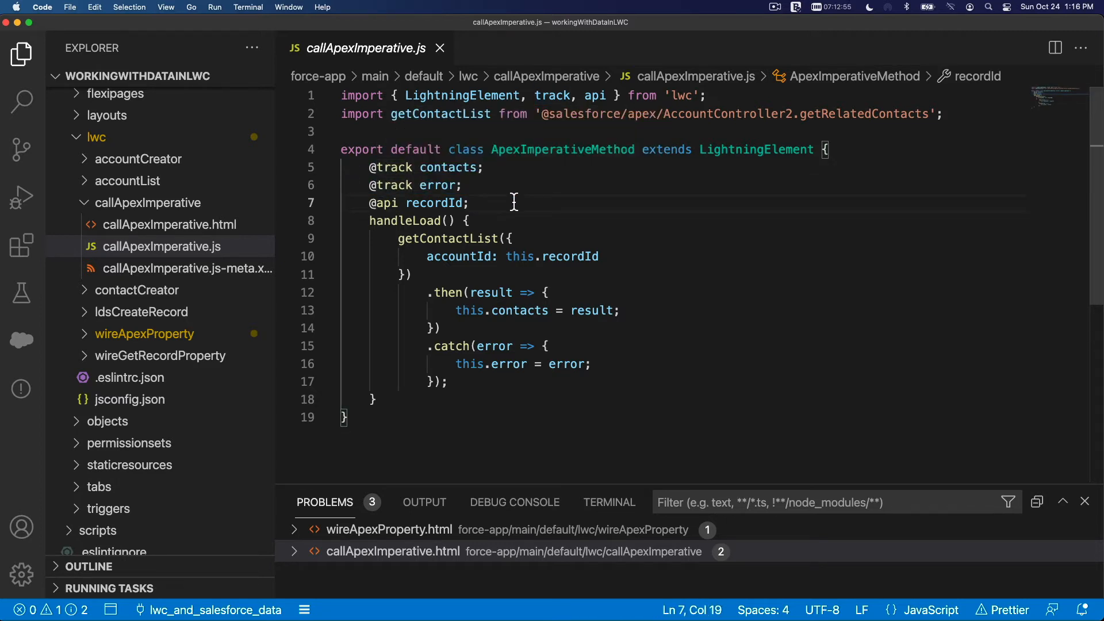
mouse_move(380, 203)
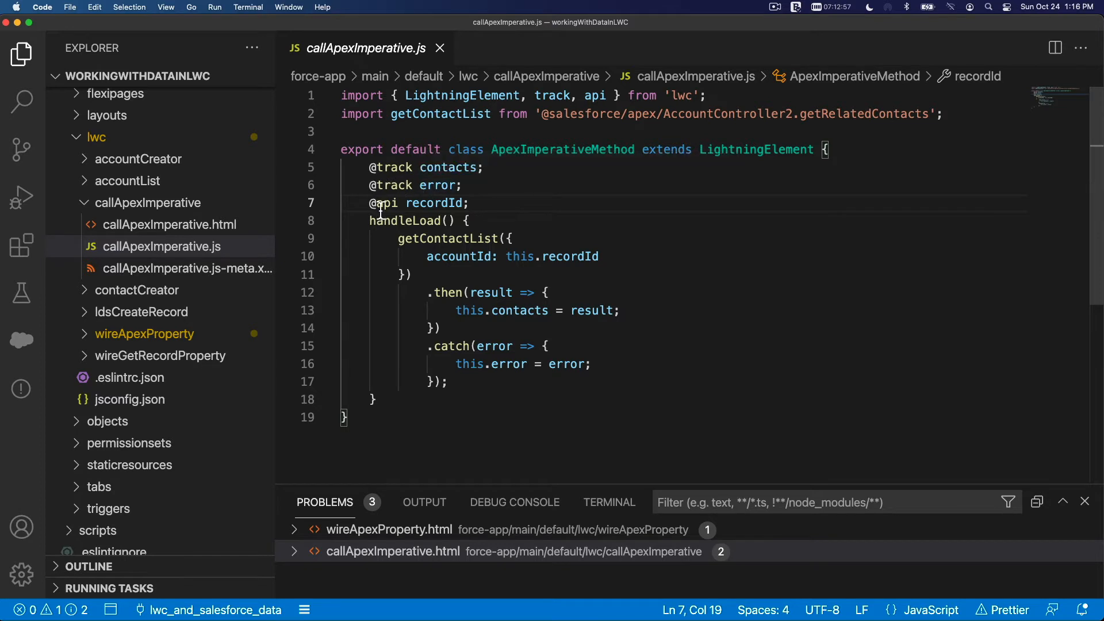
mouse_move(429, 211)
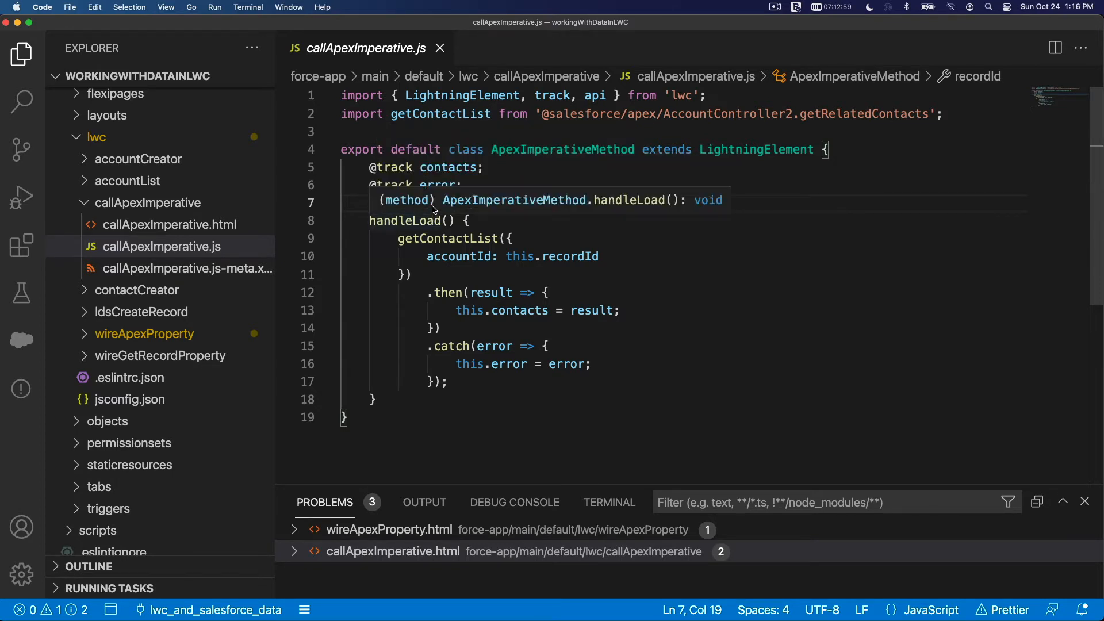
double_click(433, 203)
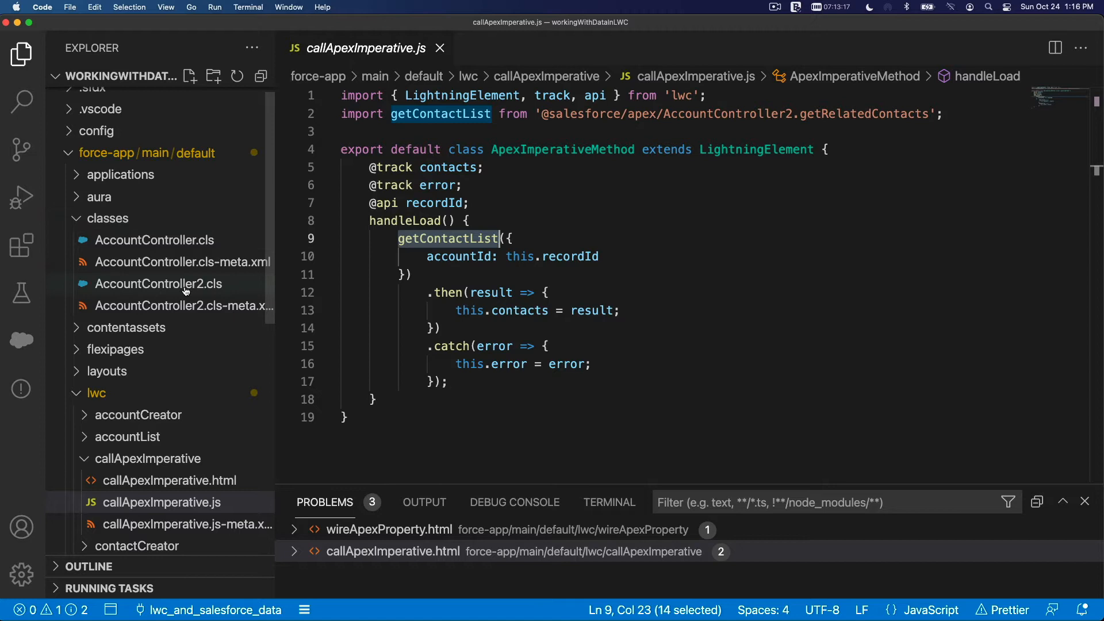
mouse_move(185, 290)
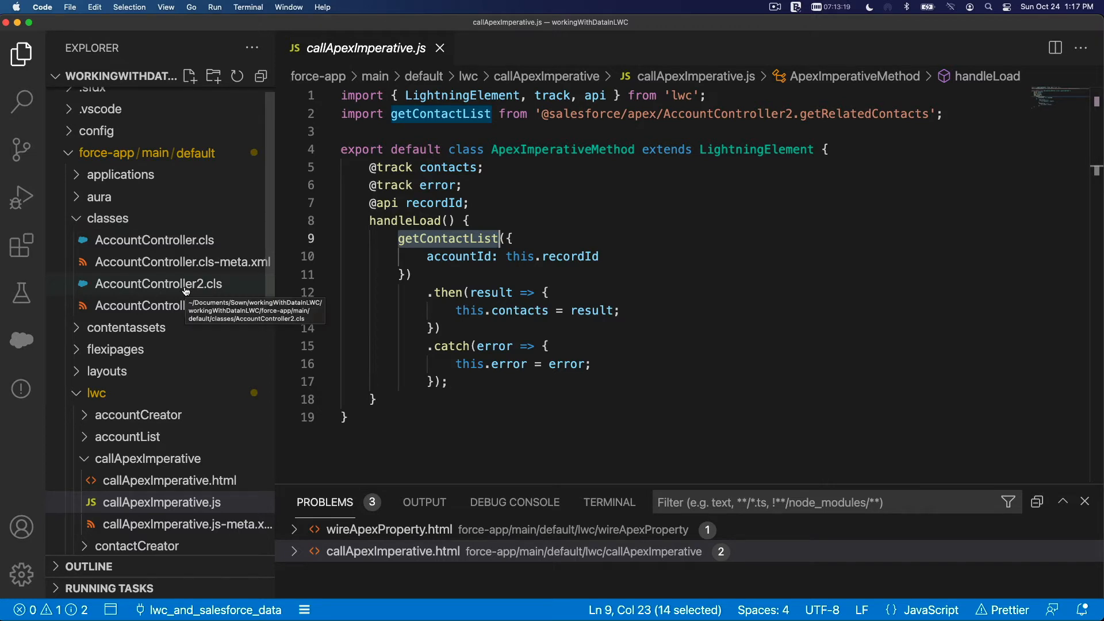
- Open AccountController2.cls and highlight getRelatedContacts' accountId parameter
double_click(158, 284)
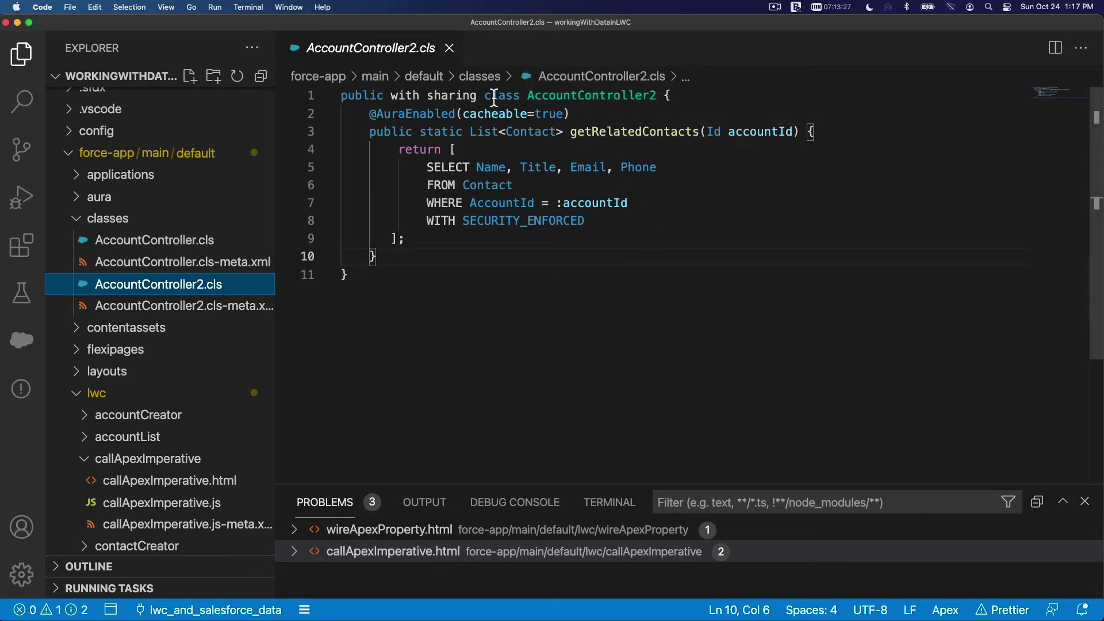
mouse_move(726, 172)
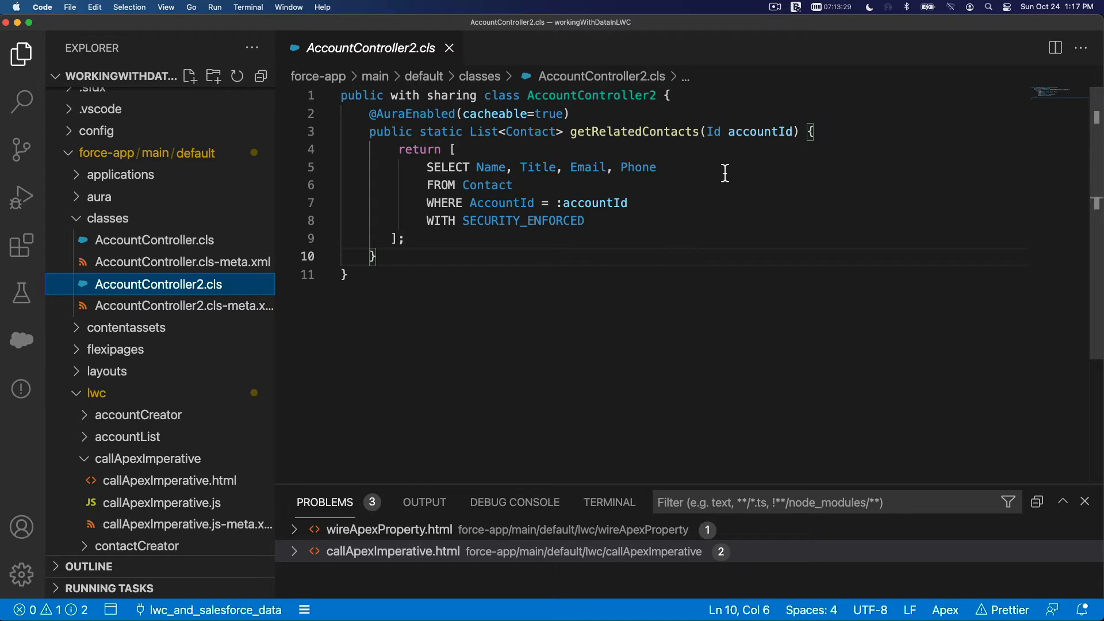
double_click(761, 132)
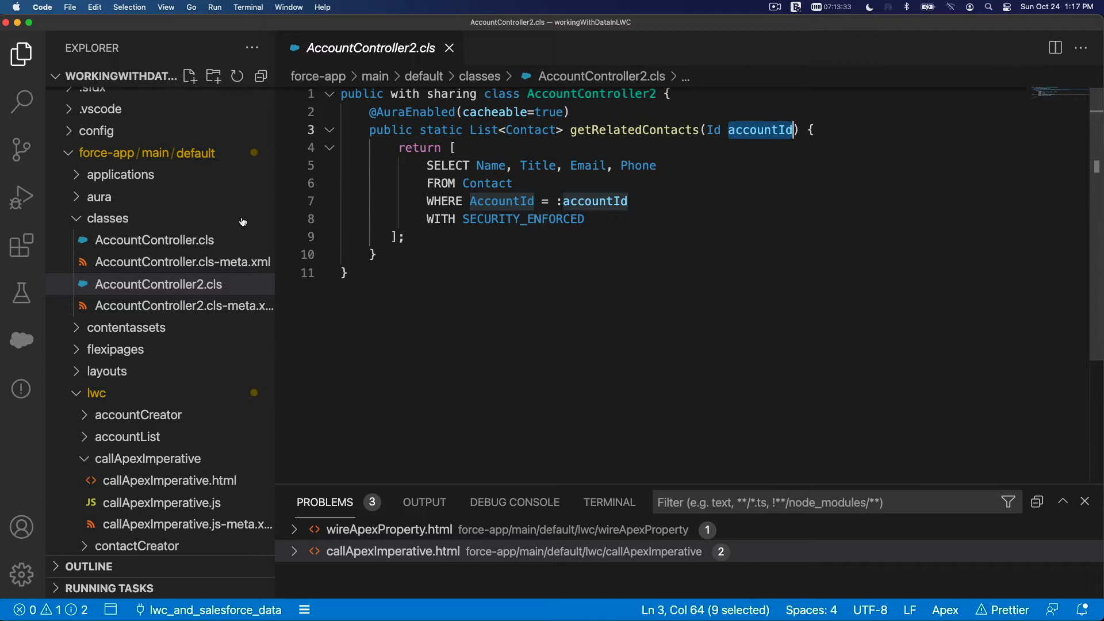
scroll(down, 3)
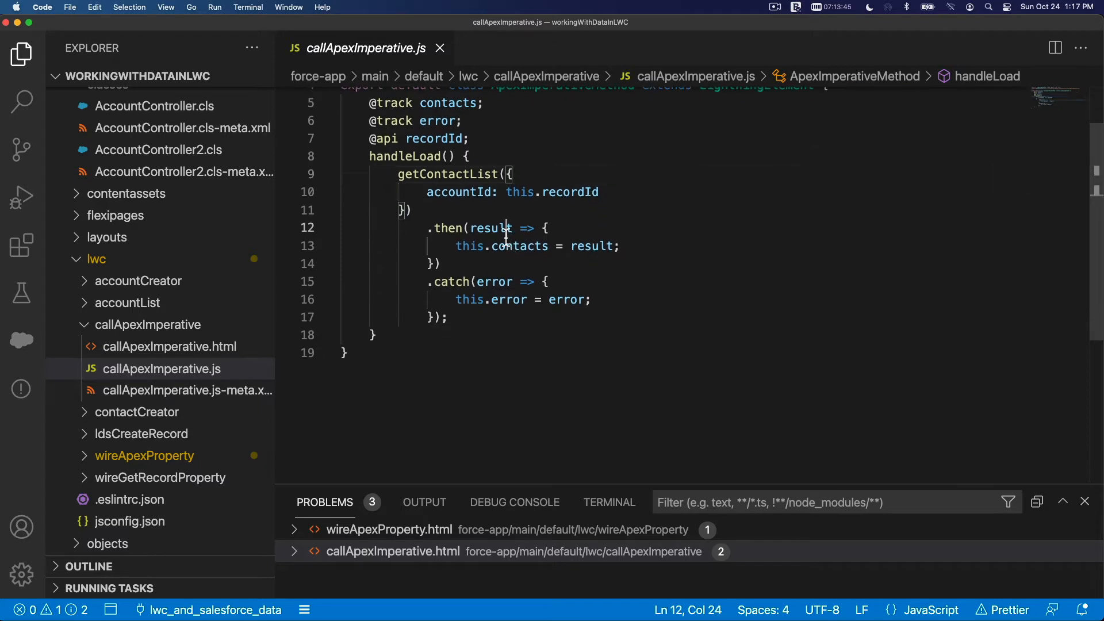
double_click(490, 228)
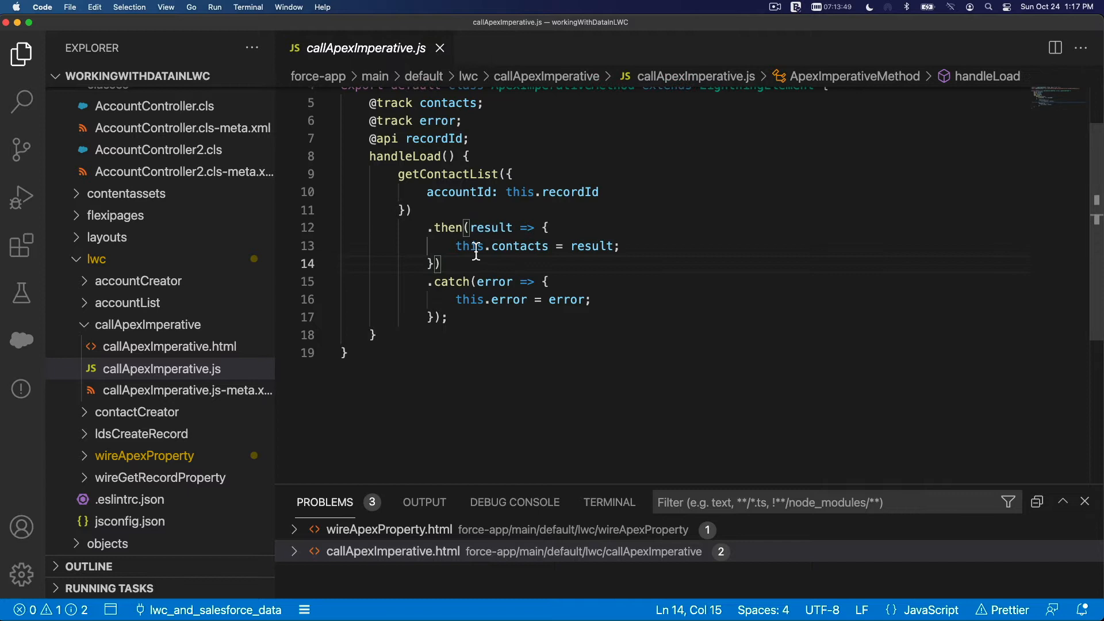
click(633, 246)
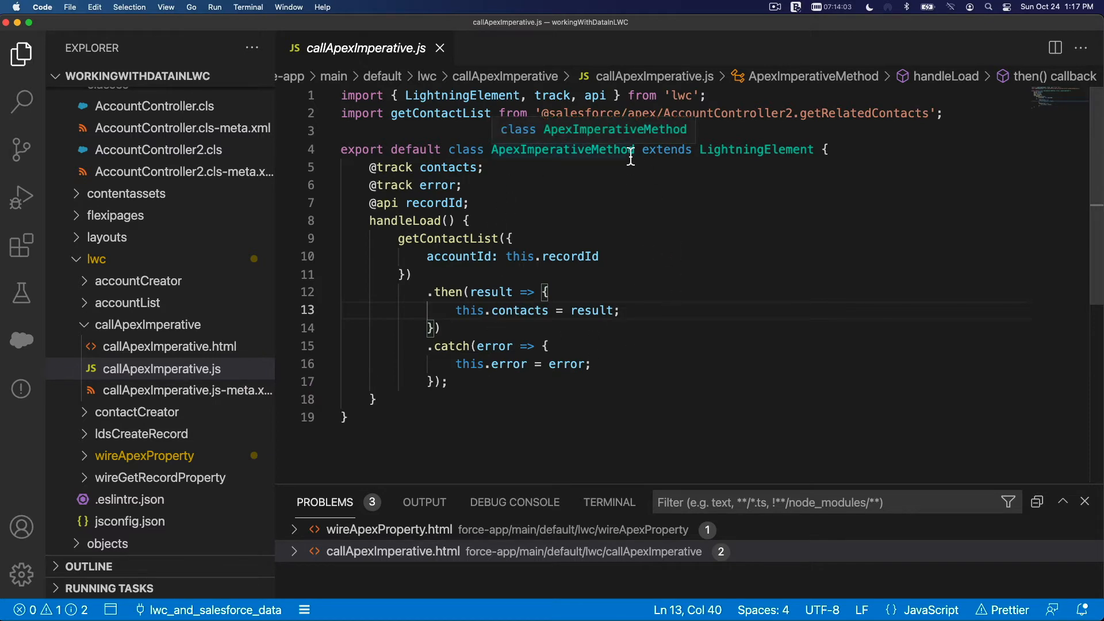
mouse_move(461, 298)
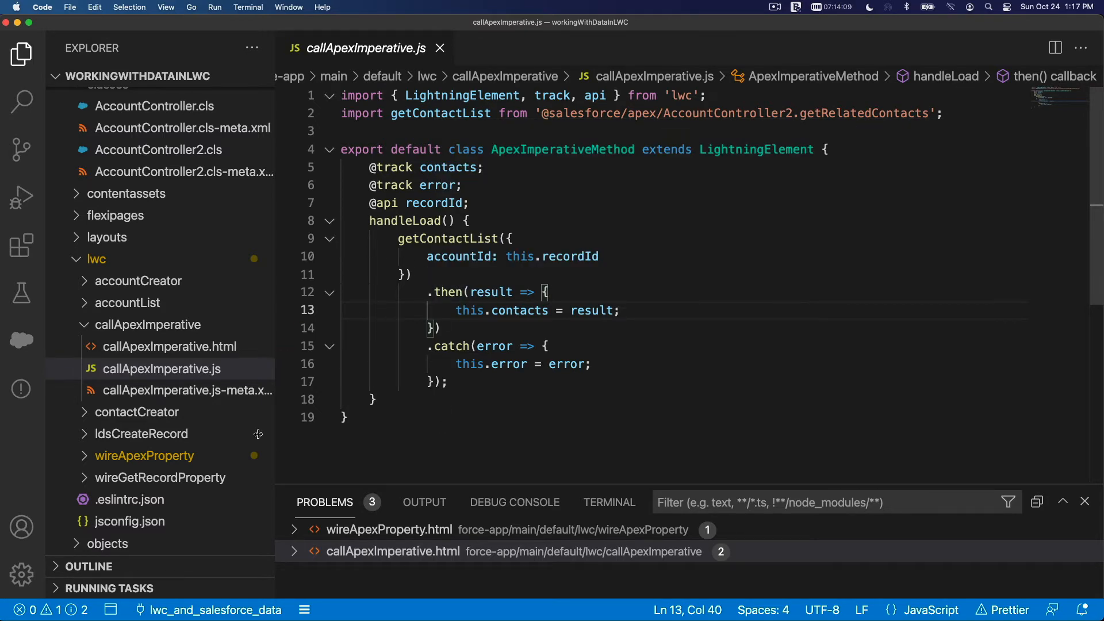
click(162, 369)
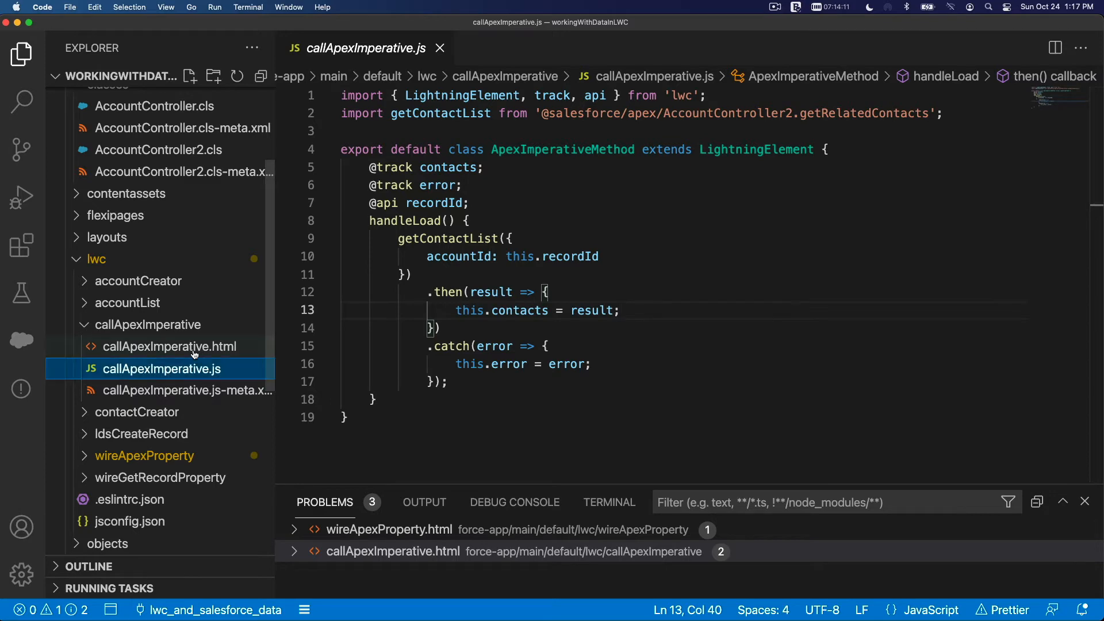
- Retitle the card in callApexImperative.html to 'Load Related Contacts', then reopen callApexImperative.js
click(169, 346)
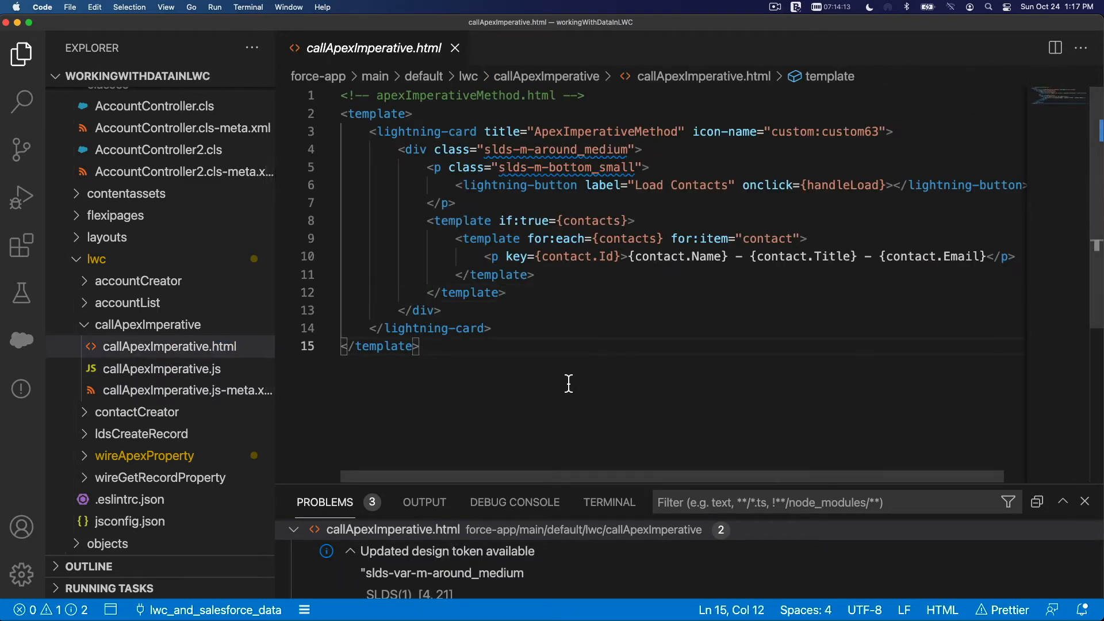
mouse_move(363, 158)
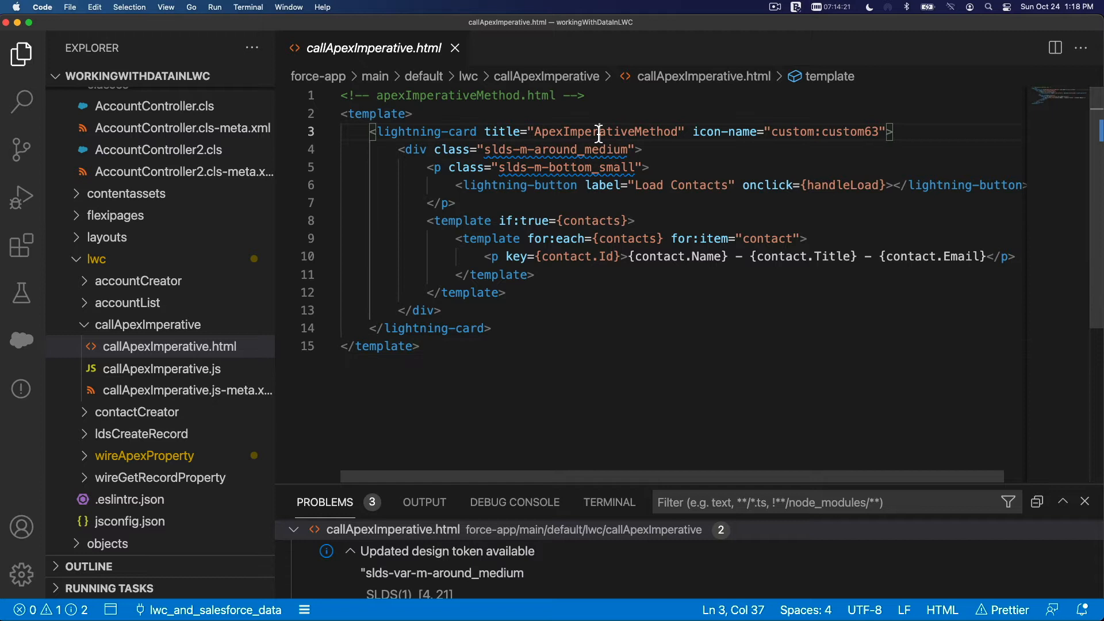
text(Load Rel)
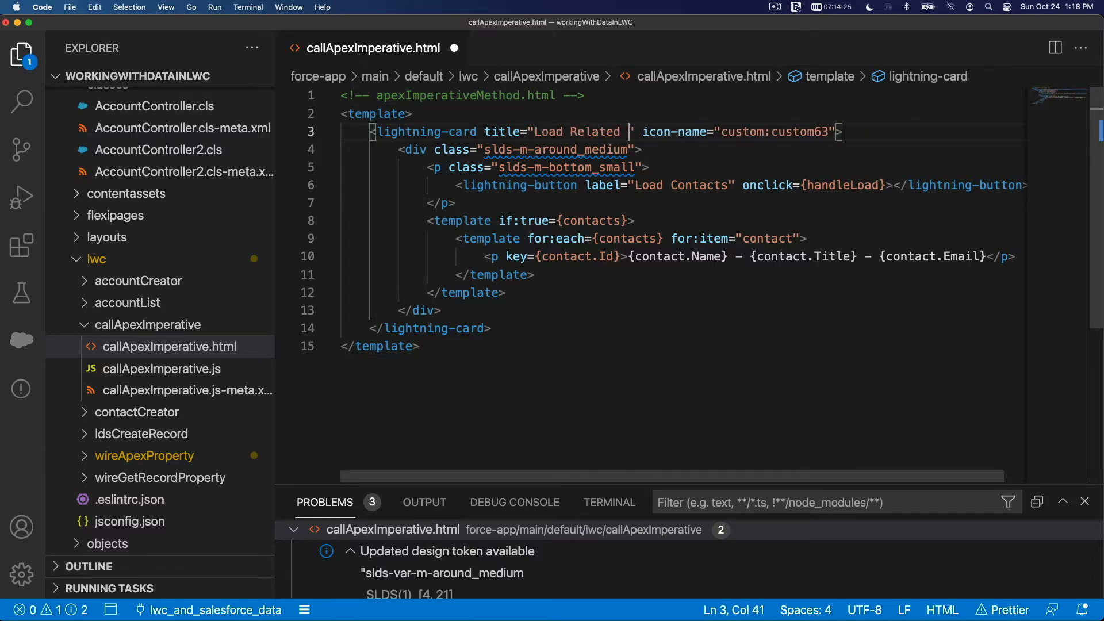
text(Contact)
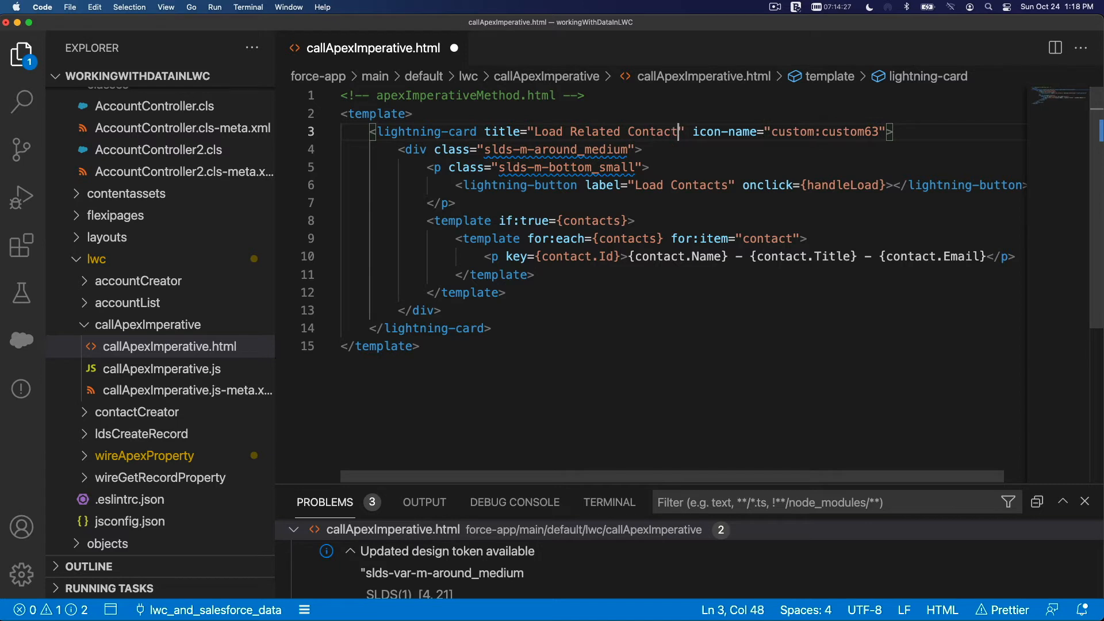
text(s)
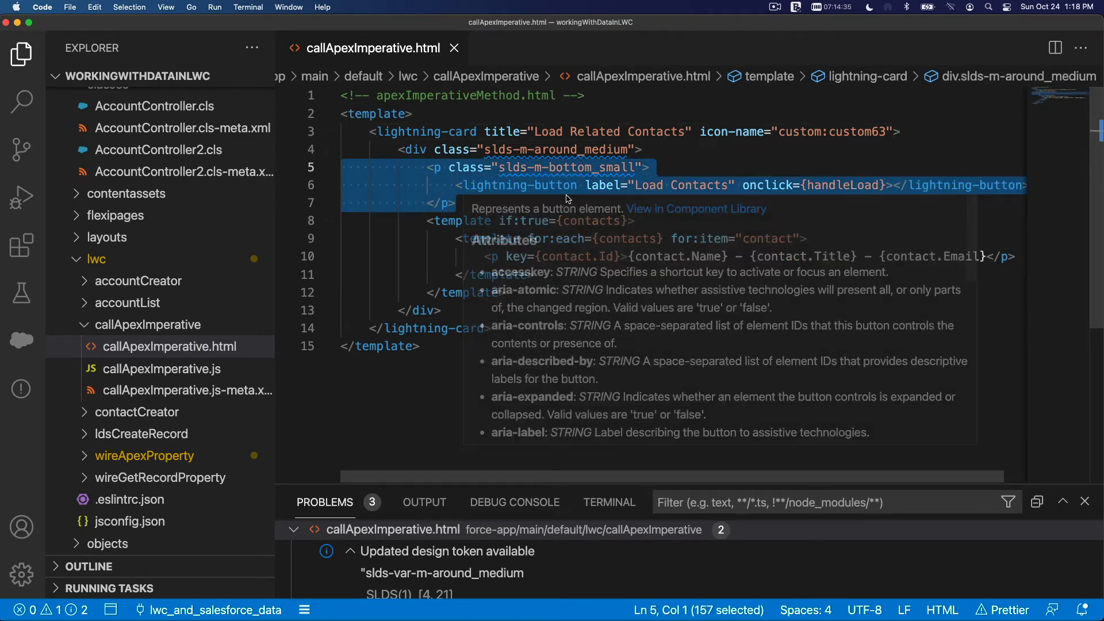
double_click(700, 186)
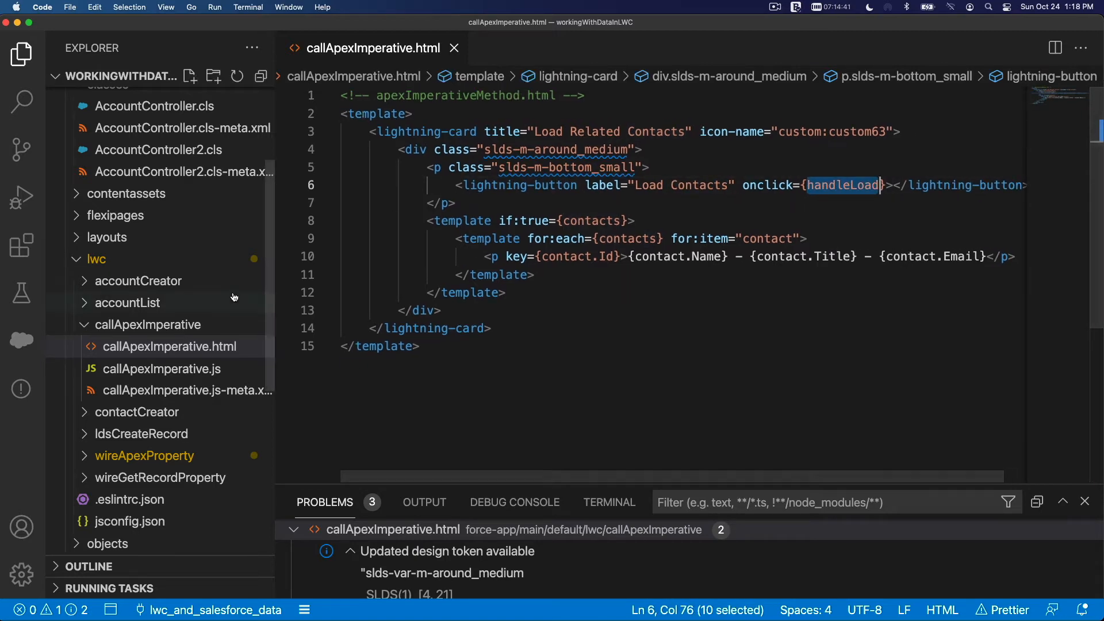
click(161, 368)
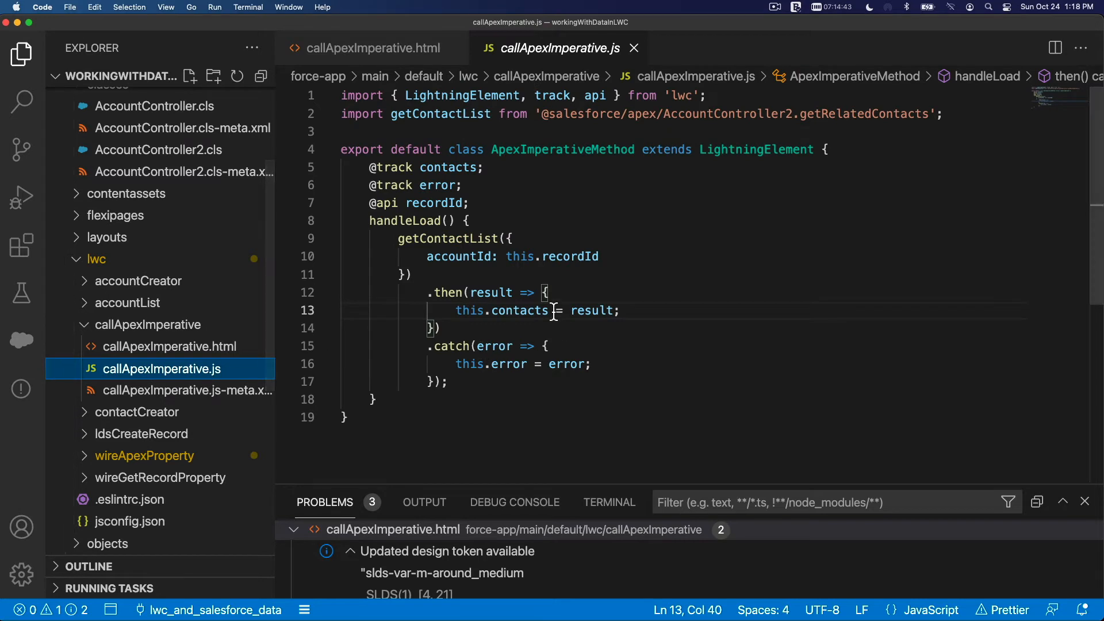
- Highlight every use of the contacts property in callApexImperative.js
double_click(404, 221)
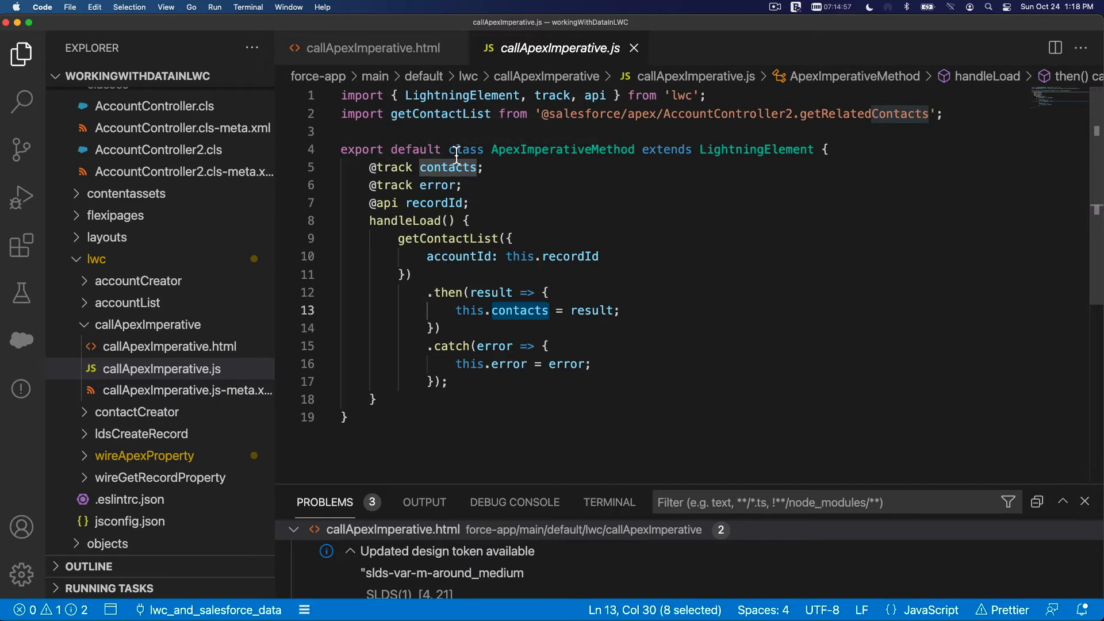
mouse_move(448, 168)
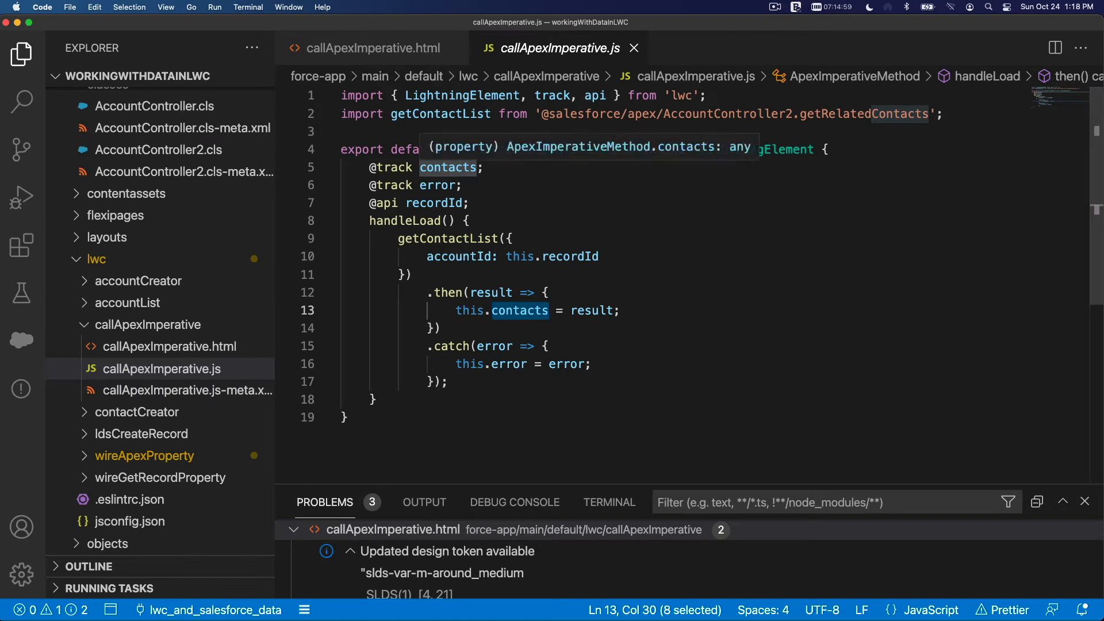
mouse_move(513, 257)
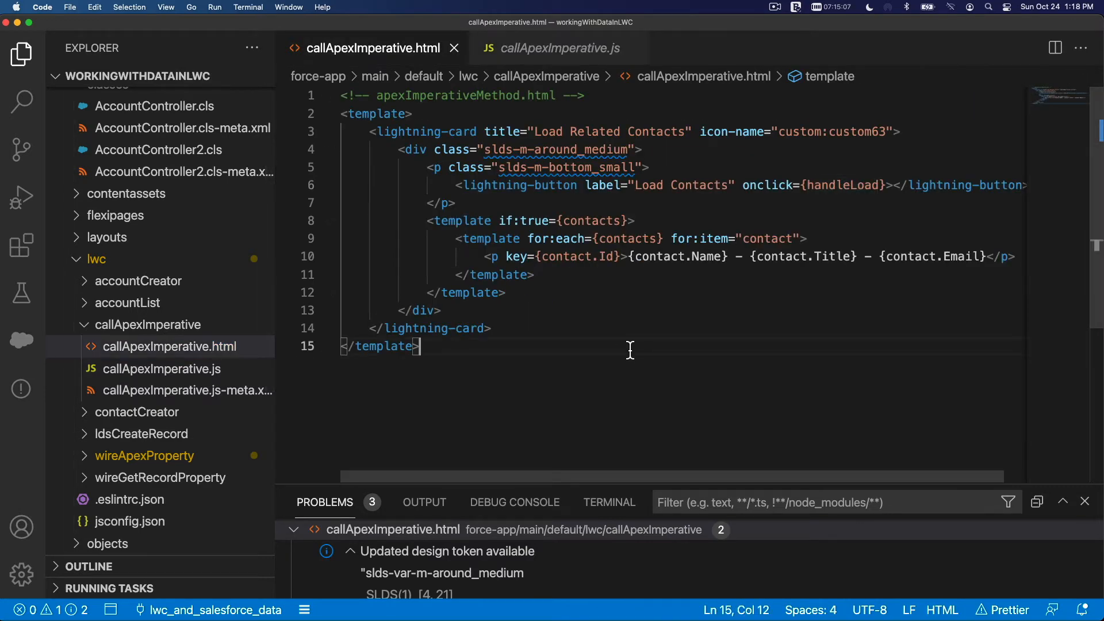
double_click(591, 221)
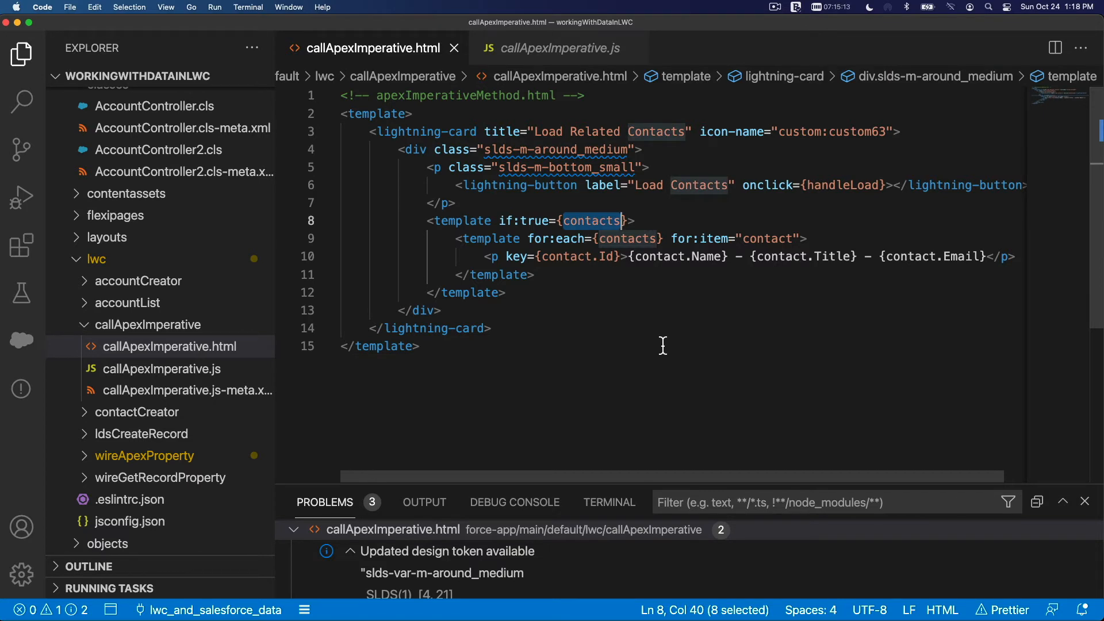
mouse_move(526, 257)
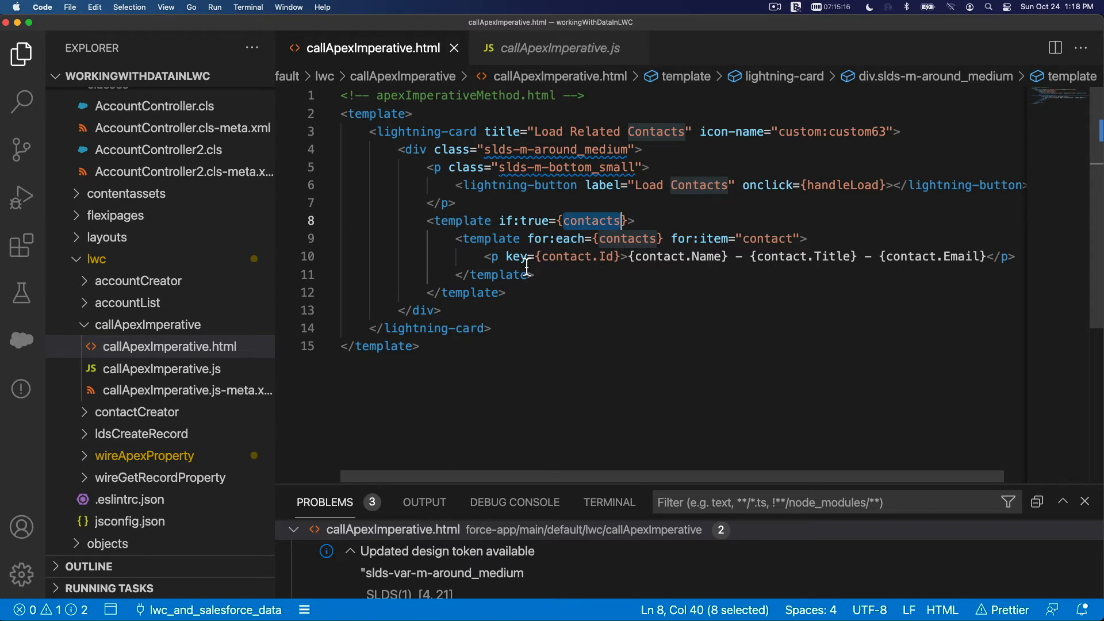
mouse_move(516, 238)
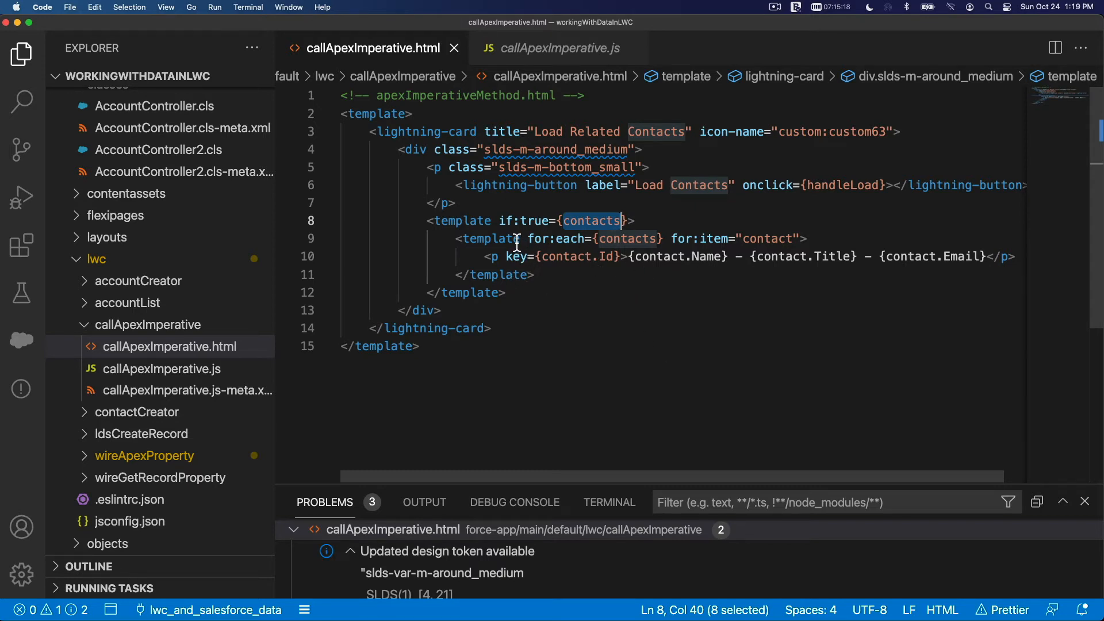
double_click(629, 239)
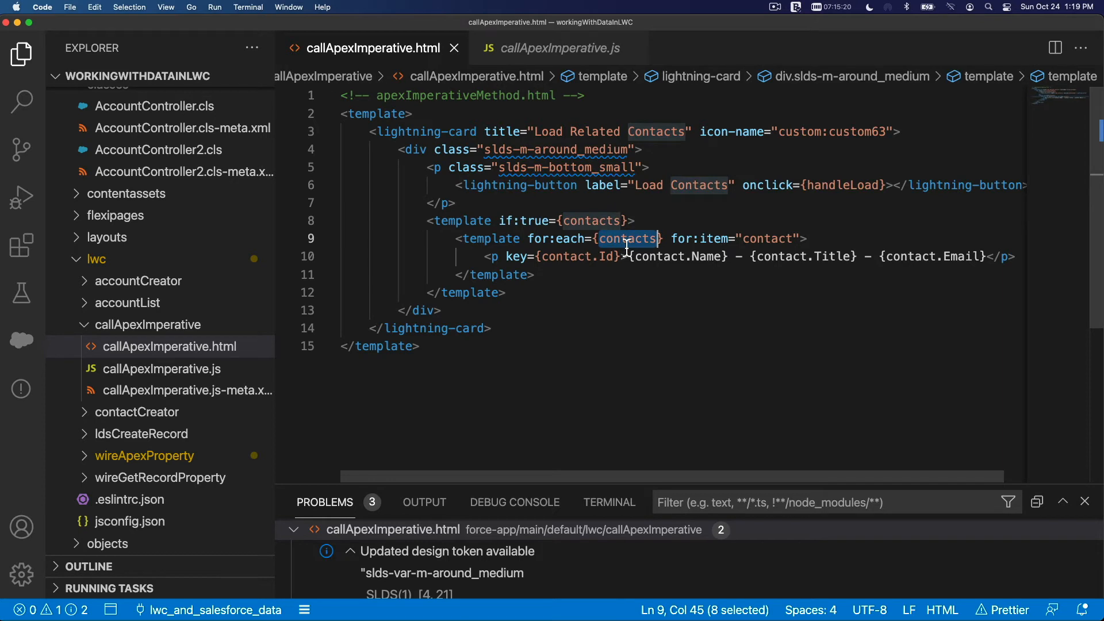
double_click(766, 239)
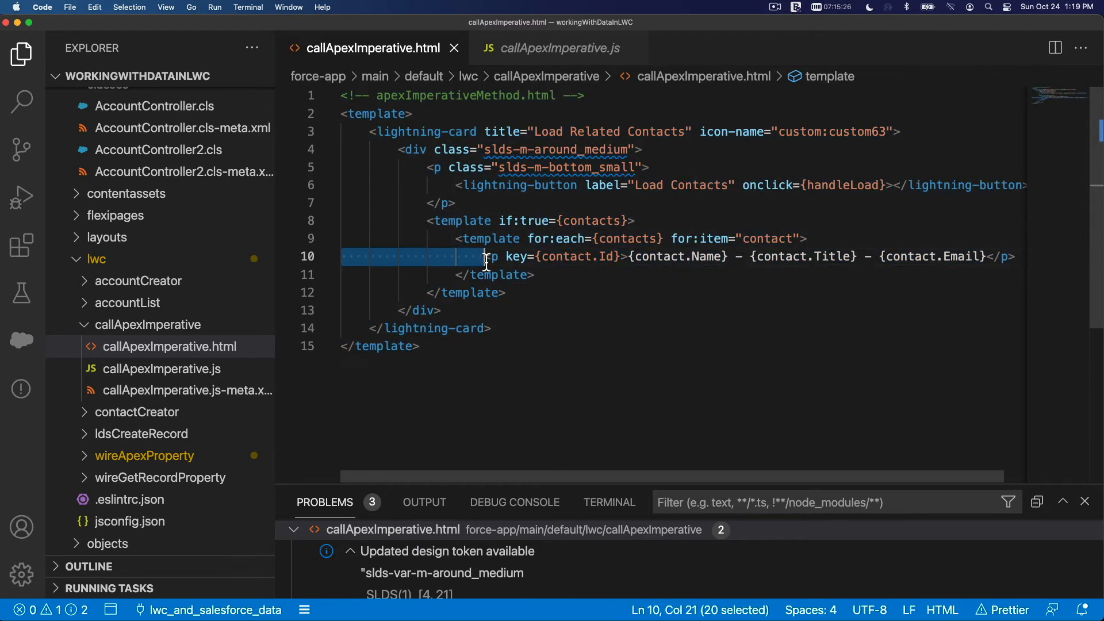
click(605, 256)
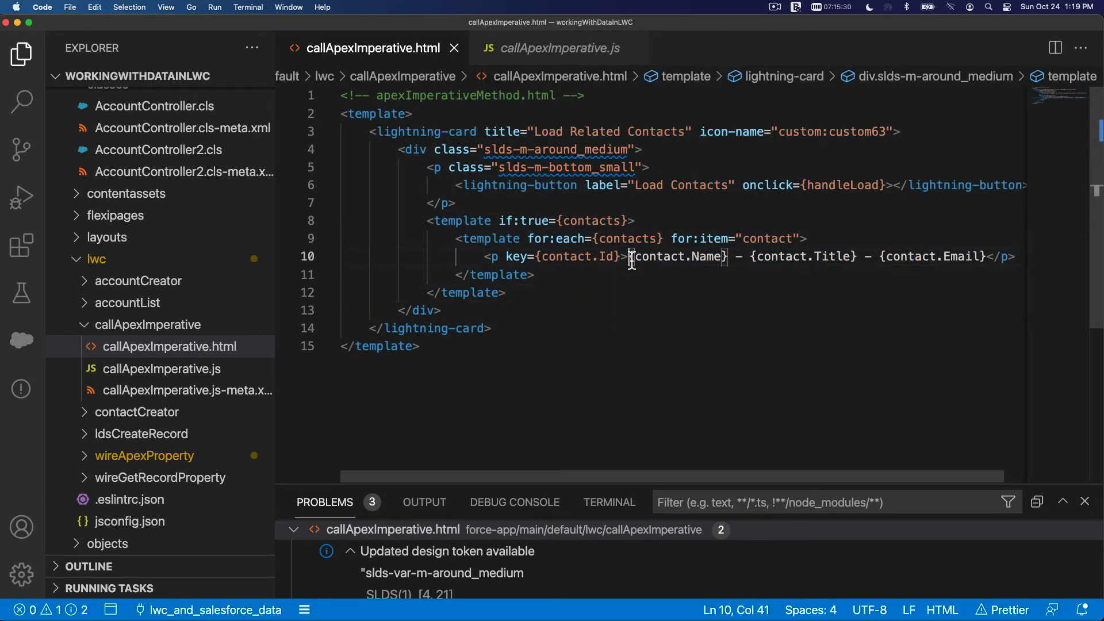
double_click(676, 256)
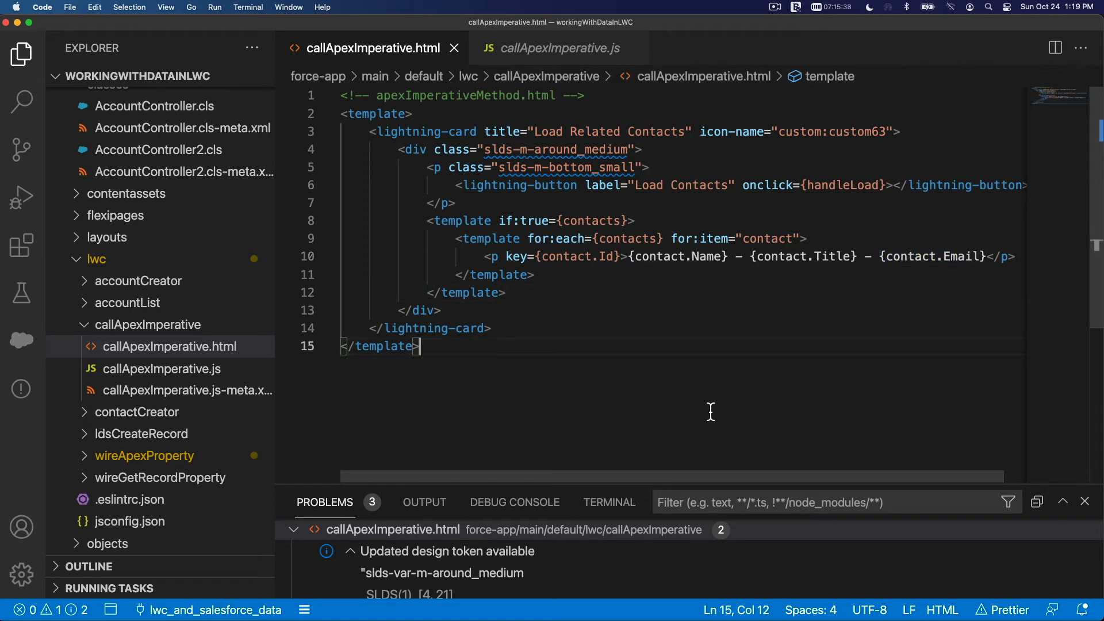
mouse_move(714, 397)
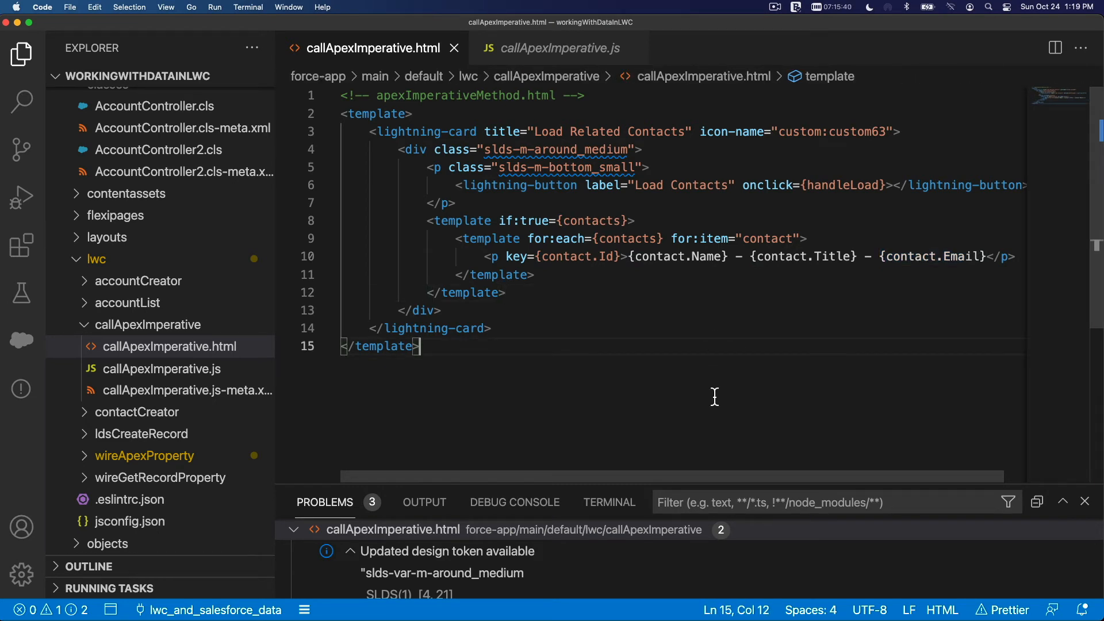
mouse_move(589, 408)
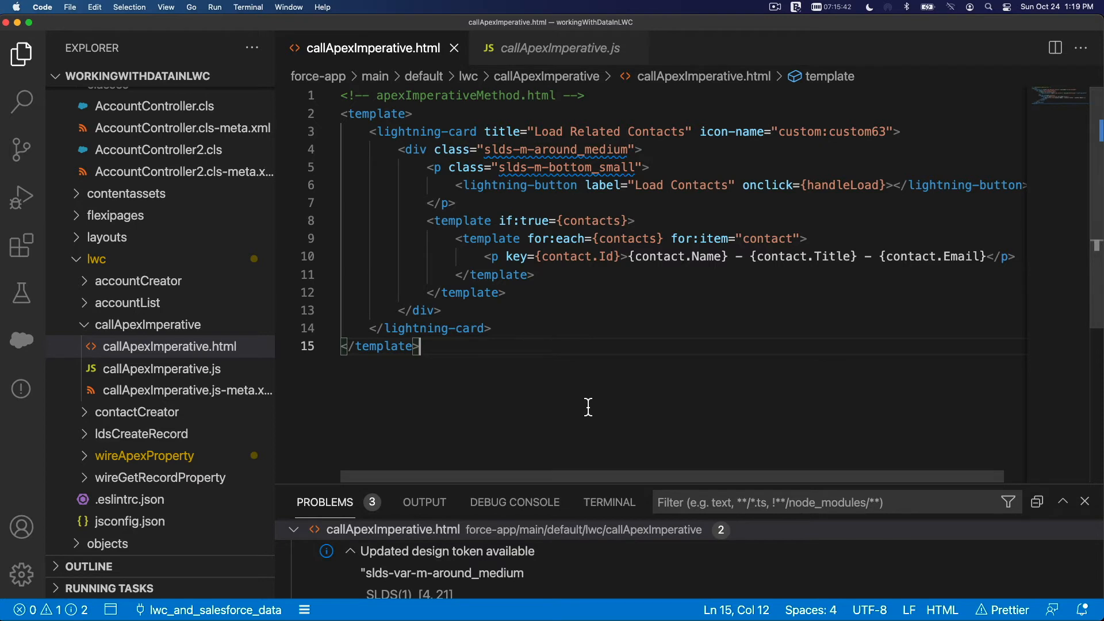
mouse_move(536, 345)
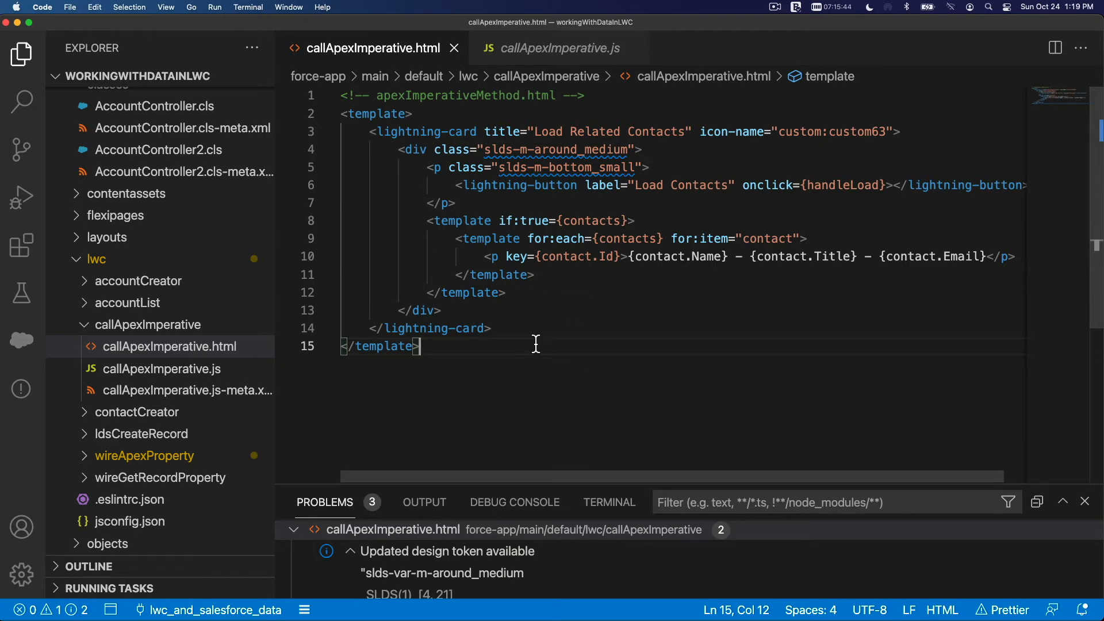
mouse_move(250, 372)
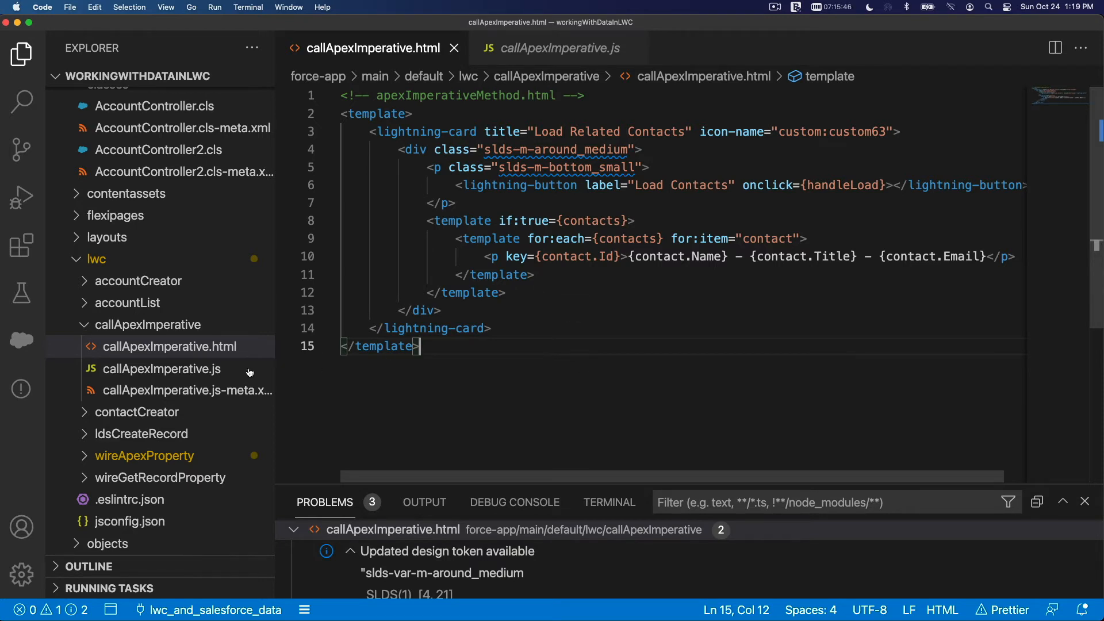
- Check the lightning__RecordPage target in callApexImperative.js-meta.xml, then return to callApexImperative.js
click(187, 391)
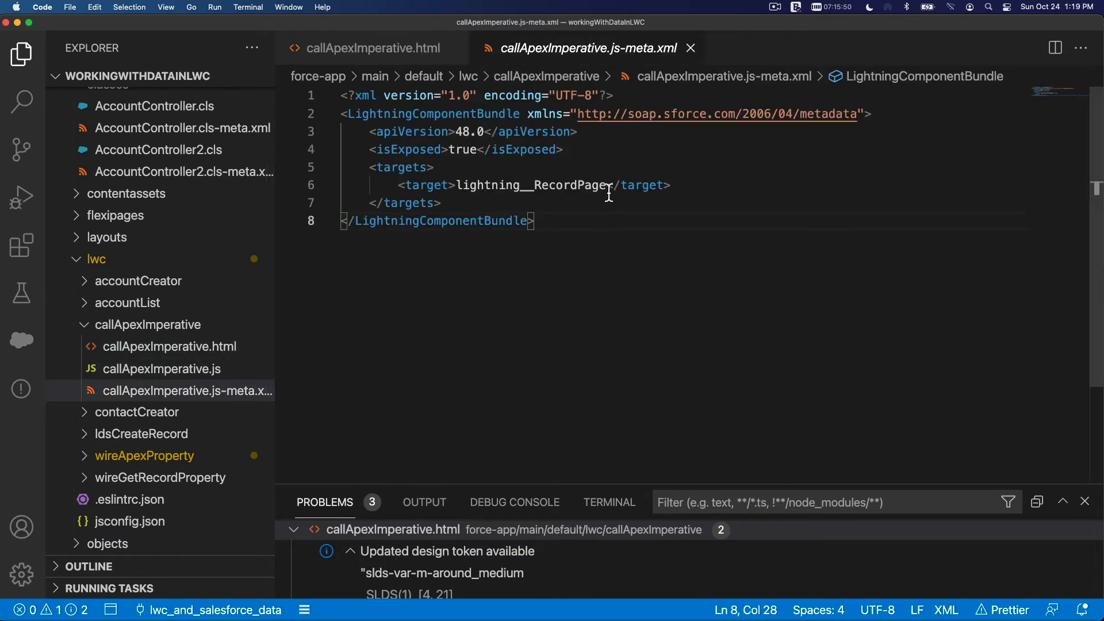
double_click(530, 185)
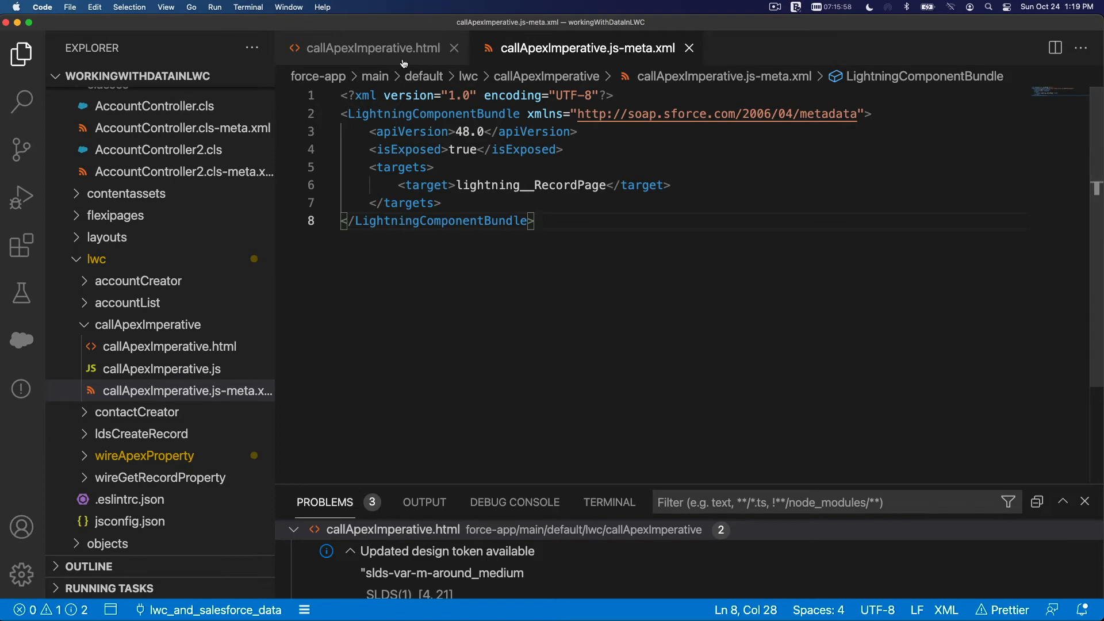
click(364, 48)
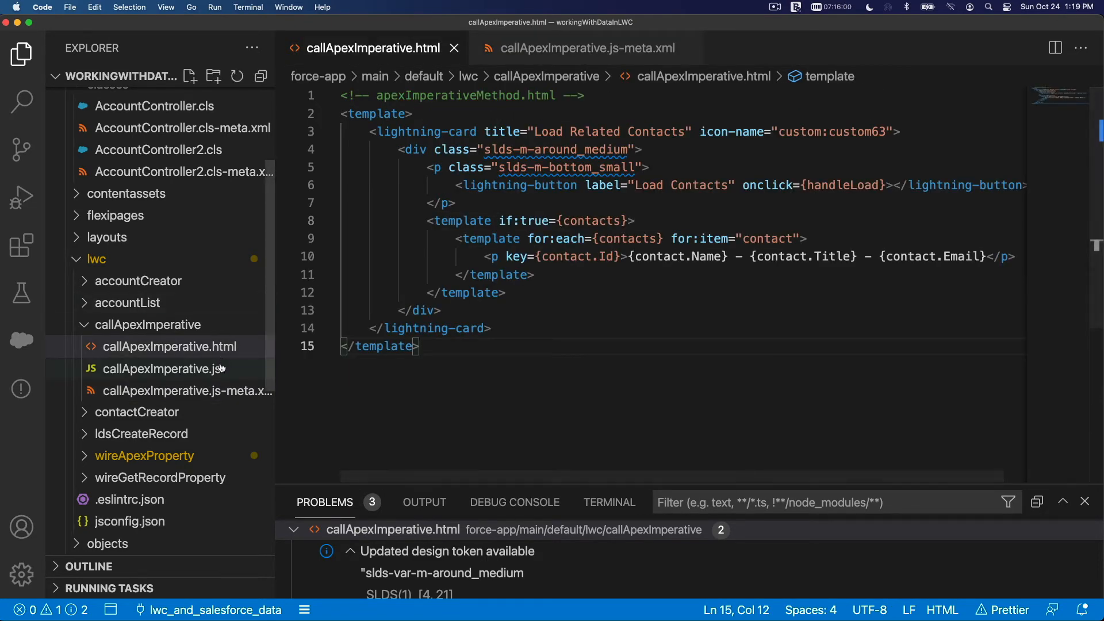
click(163, 368)
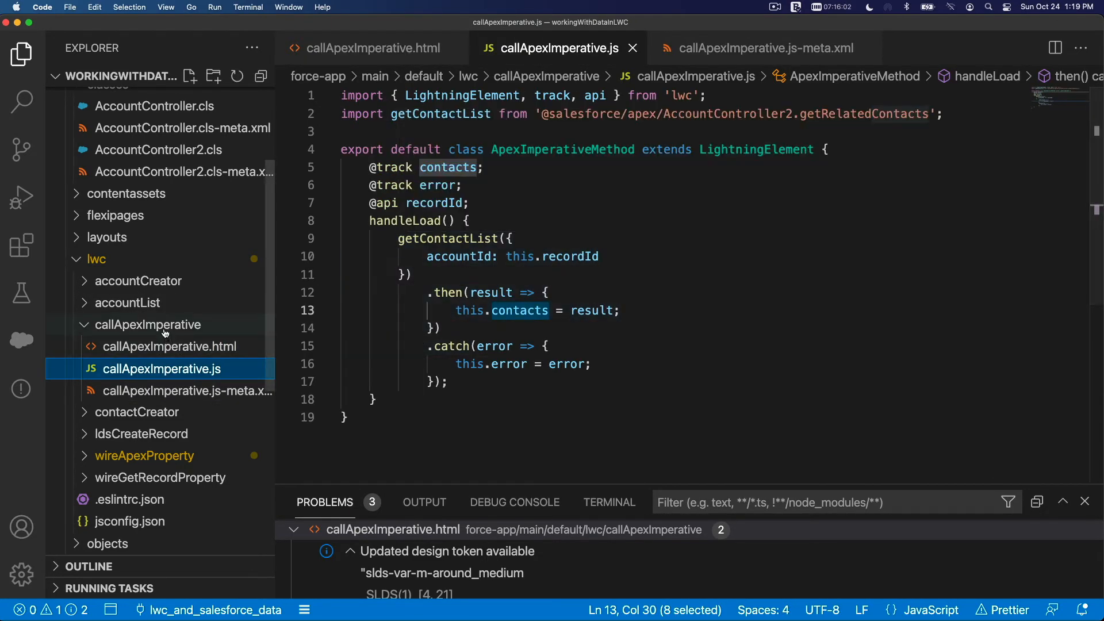
- Deploy the callApexImperative folder with SFDX: Deploy Source to Org
right_click(147, 325)
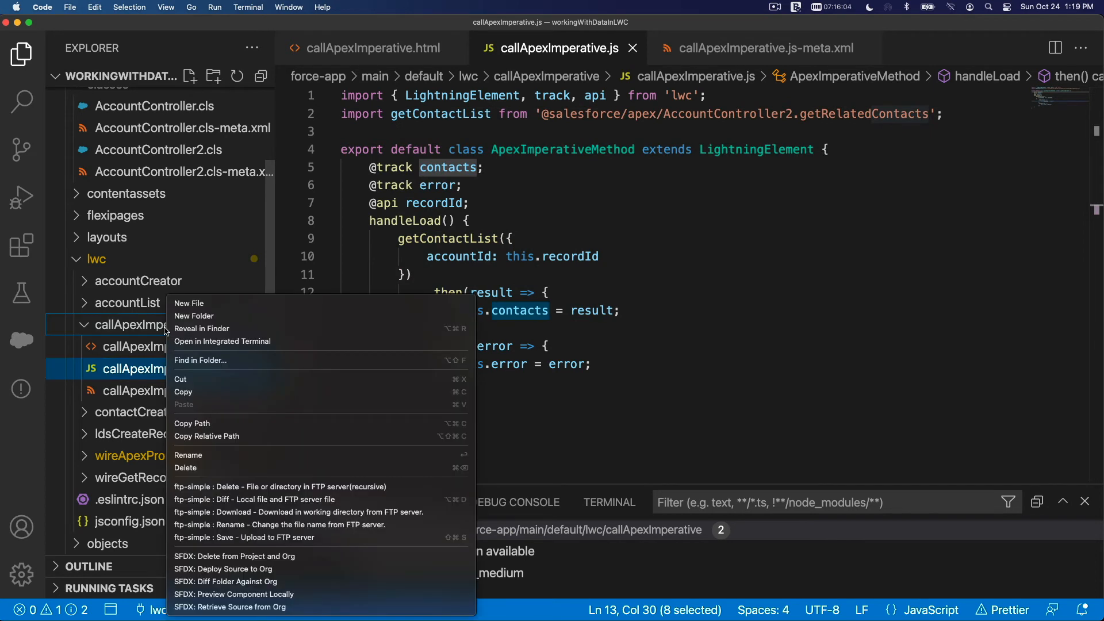
mouse_move(312, 553)
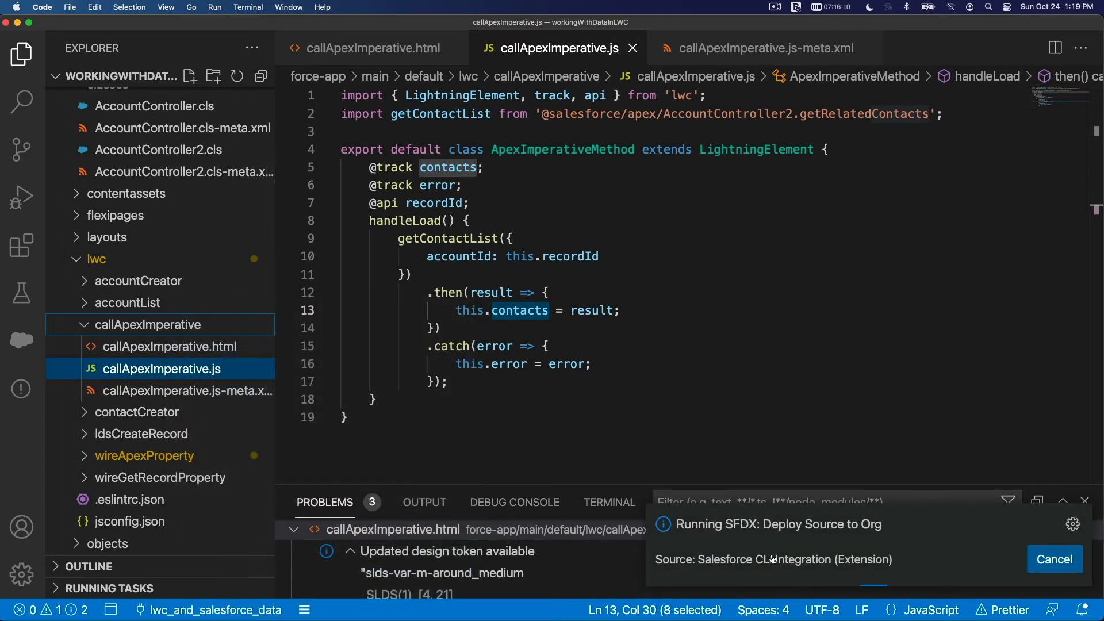
mouse_move(747, 543)
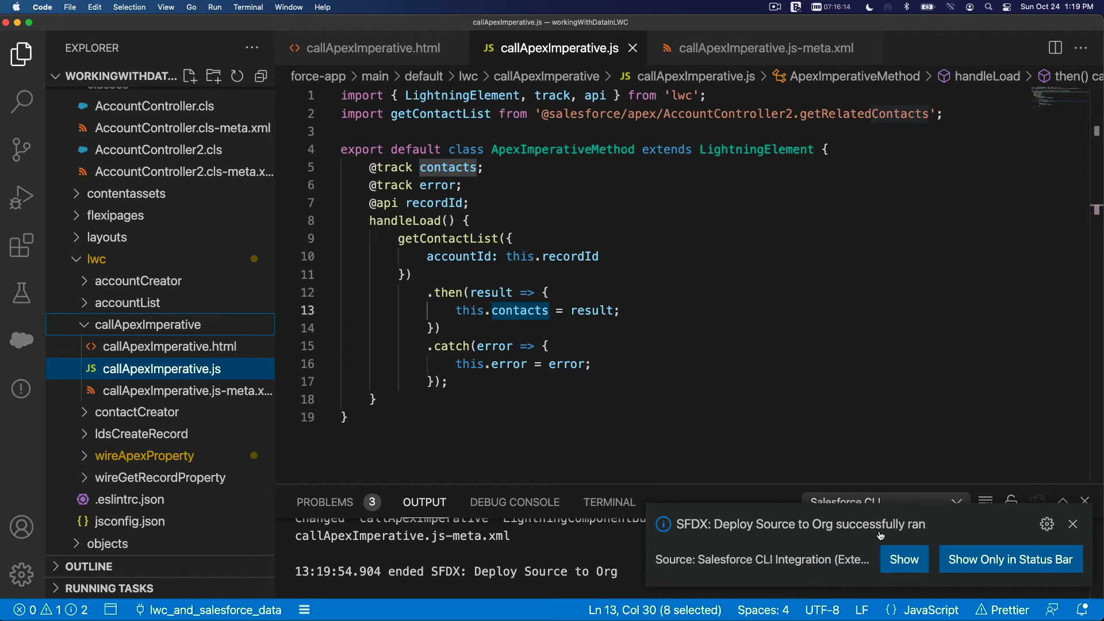
click(1072, 524)
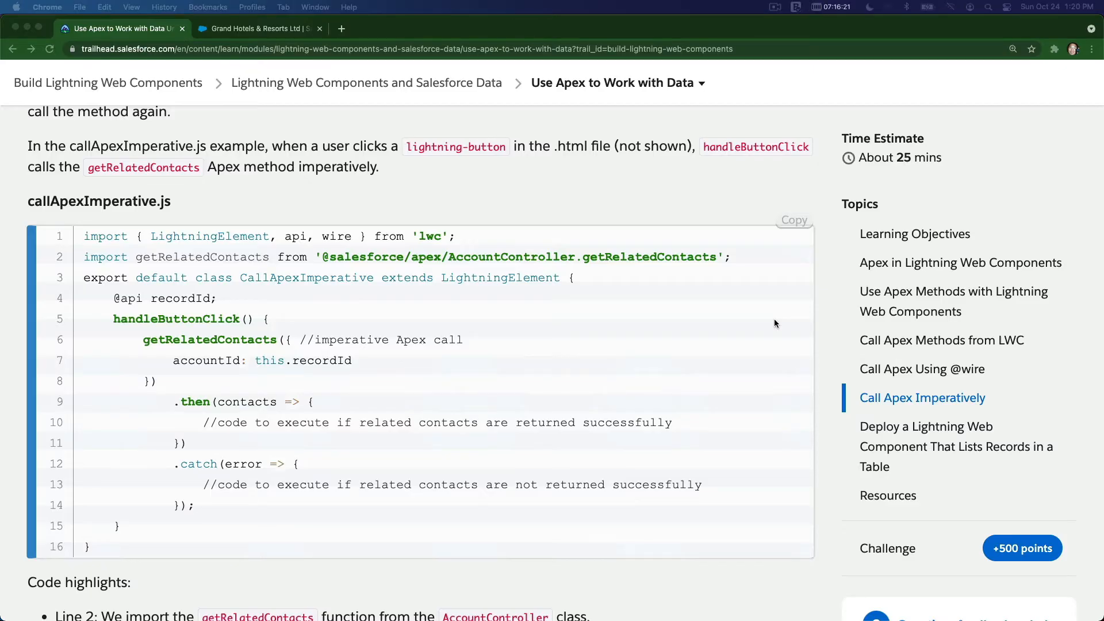
- Choose Edit Page from the gear menu on the Grand Hotels & Resorts account
click(257, 28)
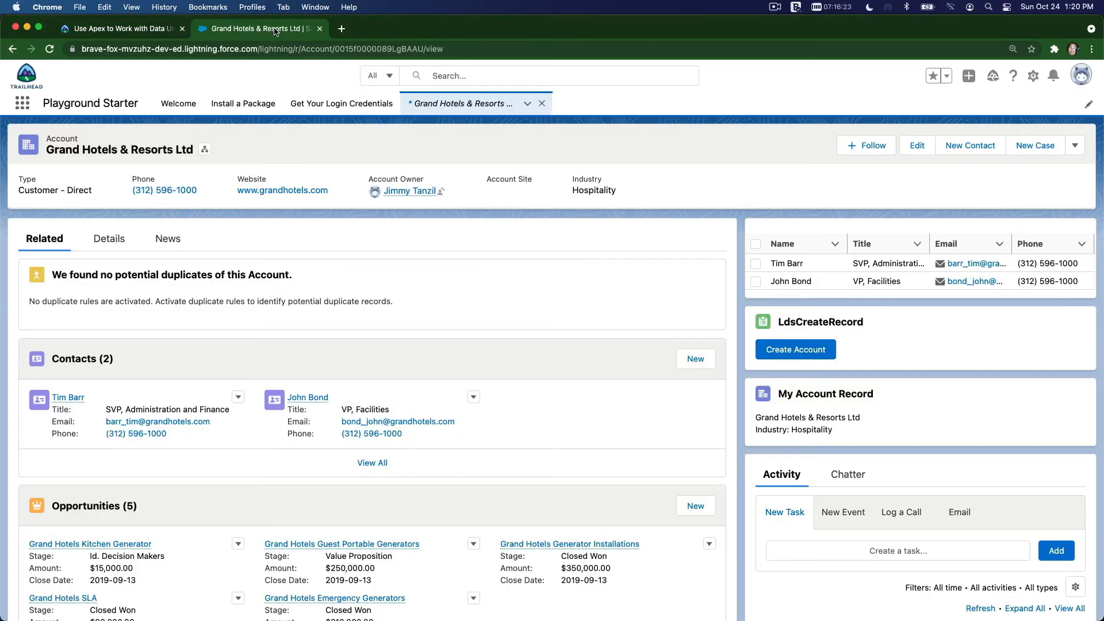
mouse_move(275, 252)
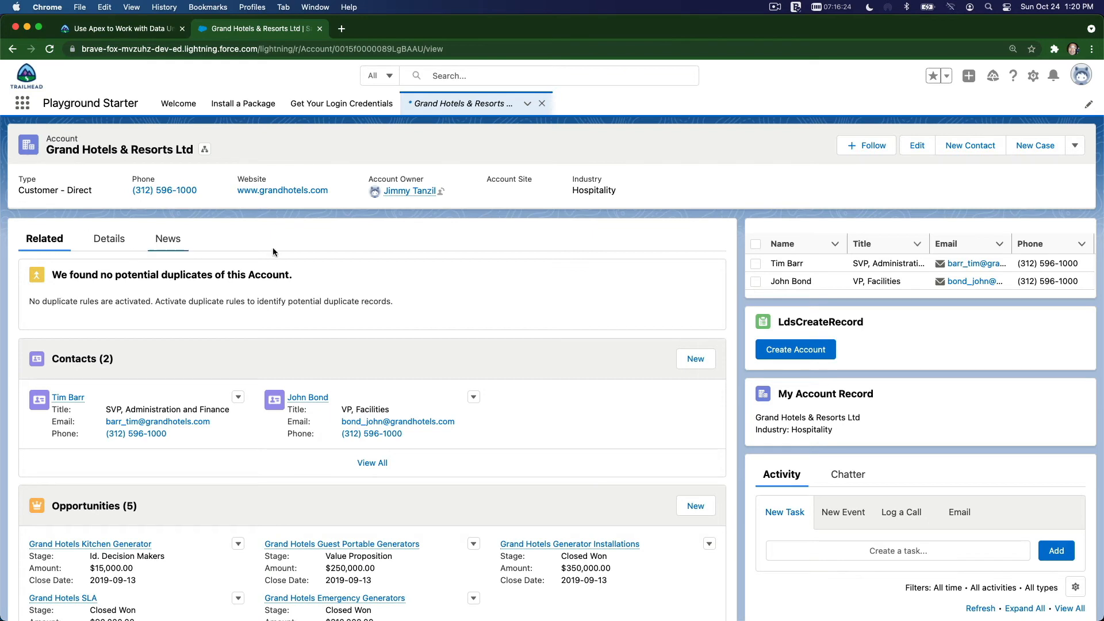
mouse_move(1059, 107)
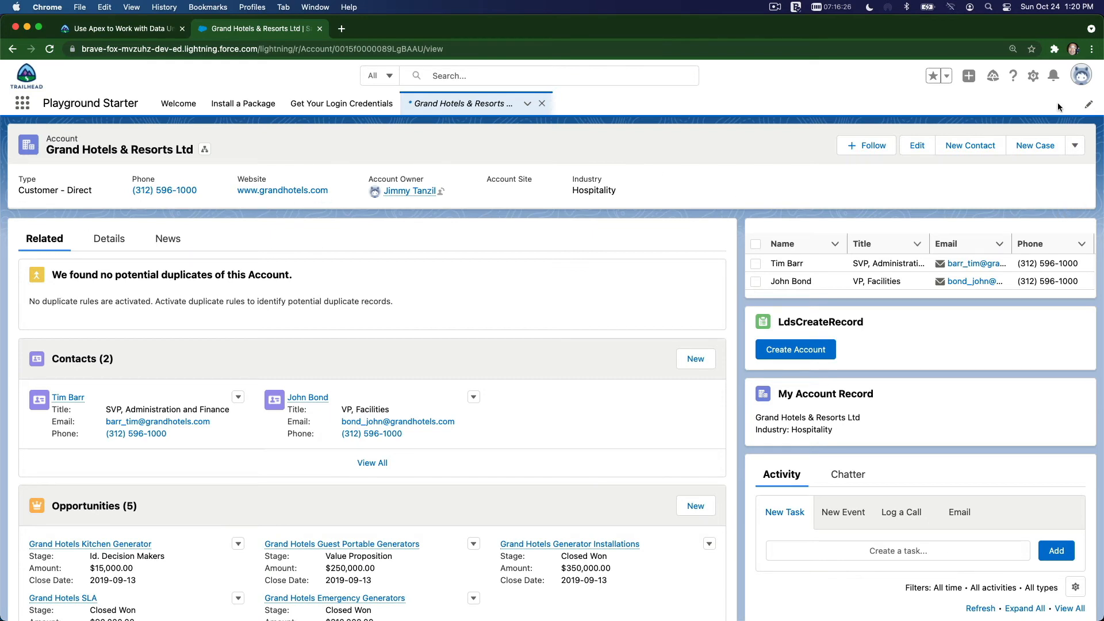
click(1034, 76)
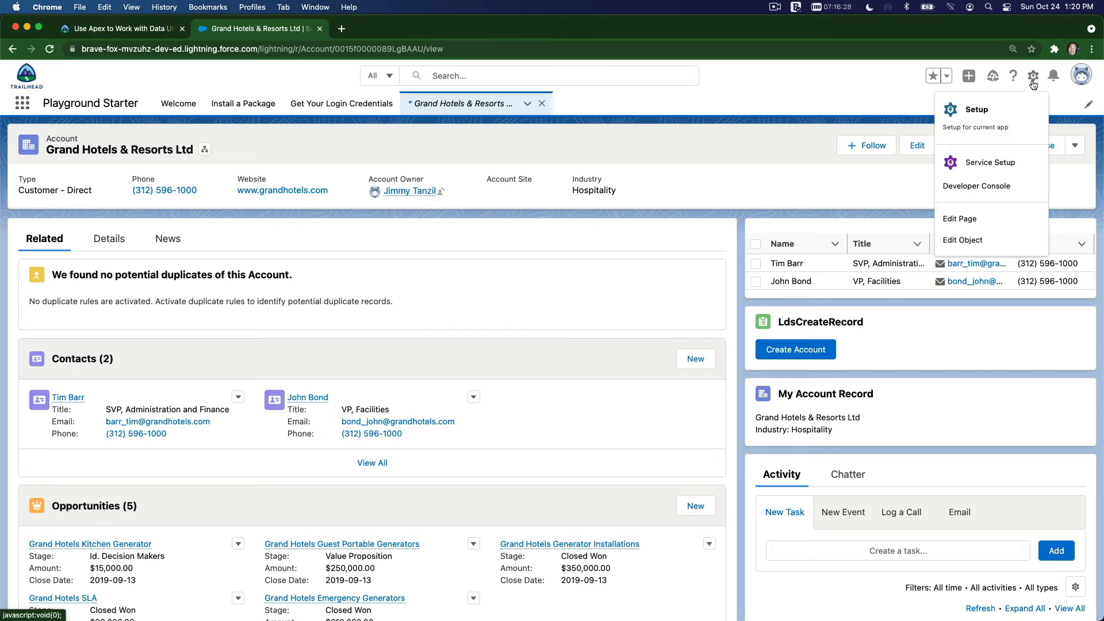
click(960, 218)
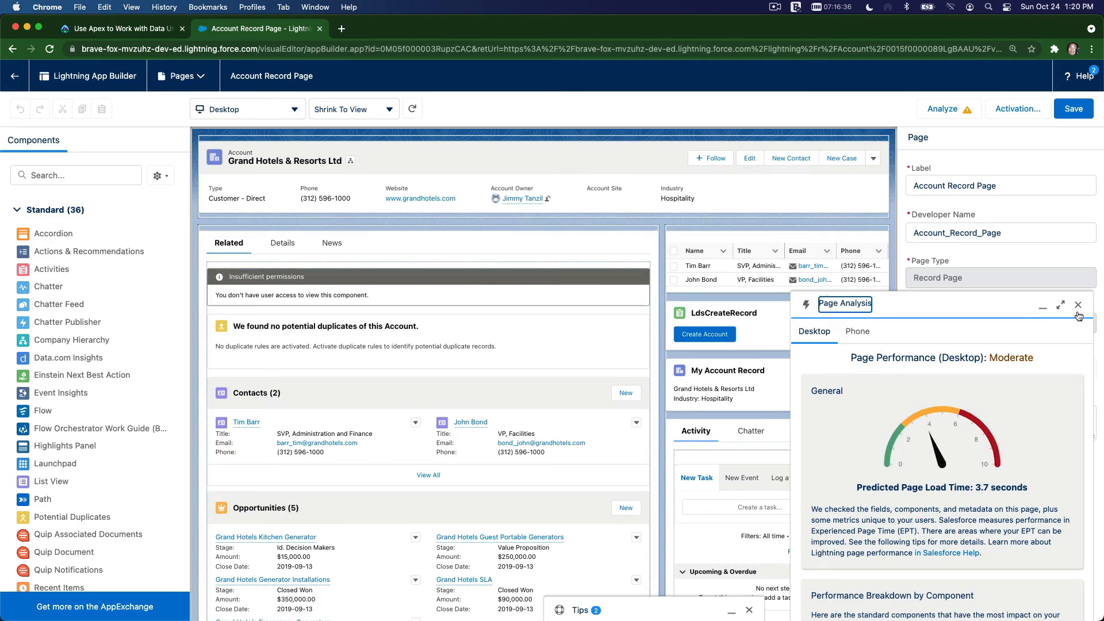
- Close Page Analysis, save the Account Record Page, and go back to the record
click(1079, 304)
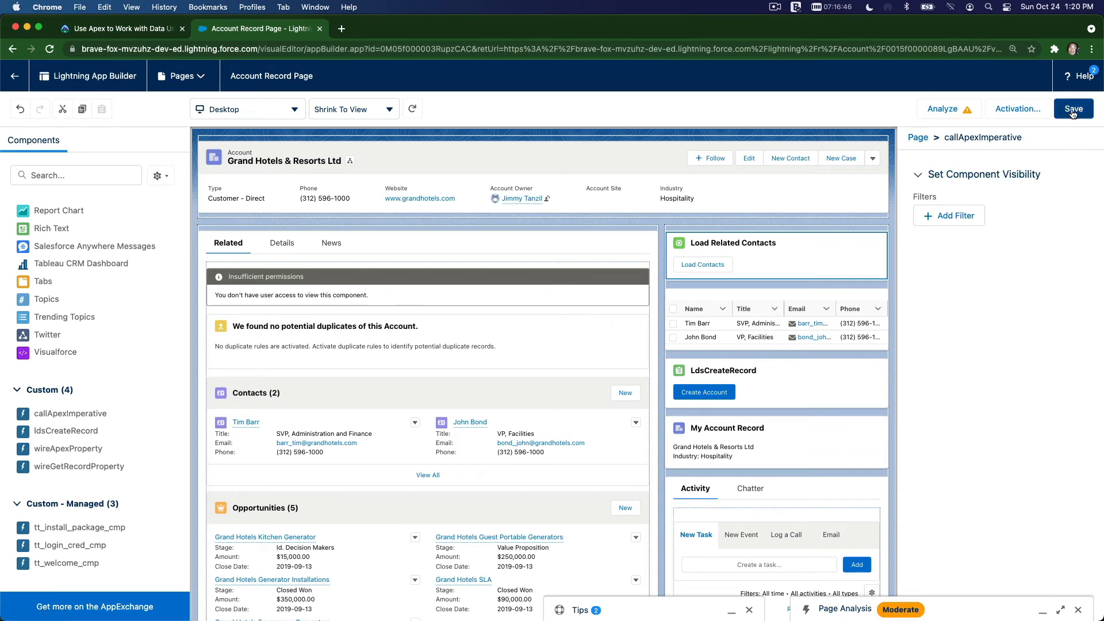
click(1074, 109)
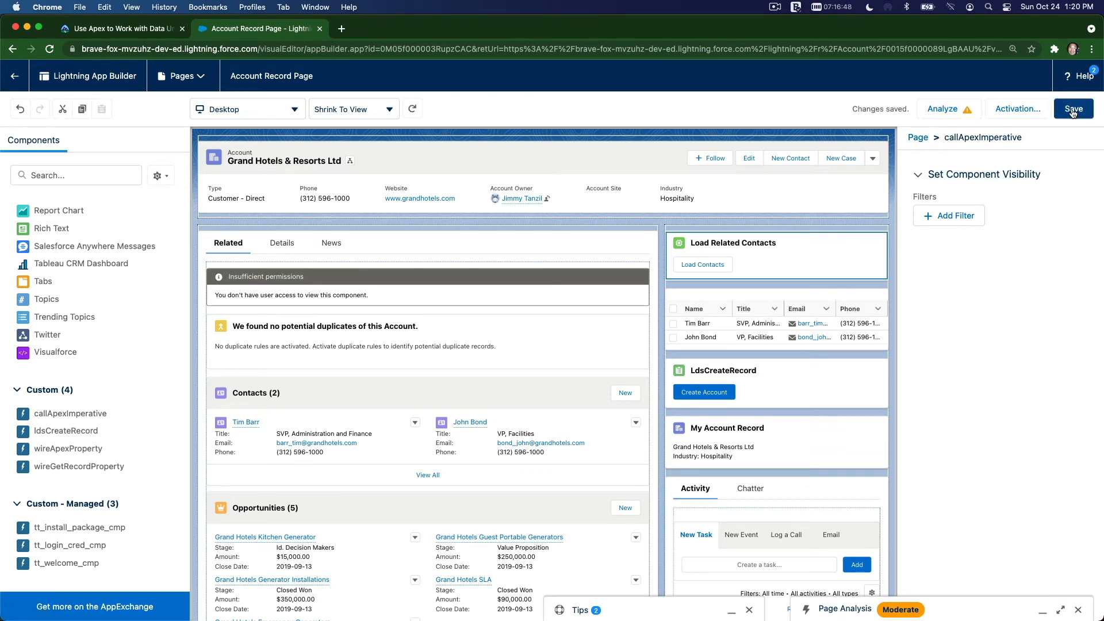
click(1074, 109)
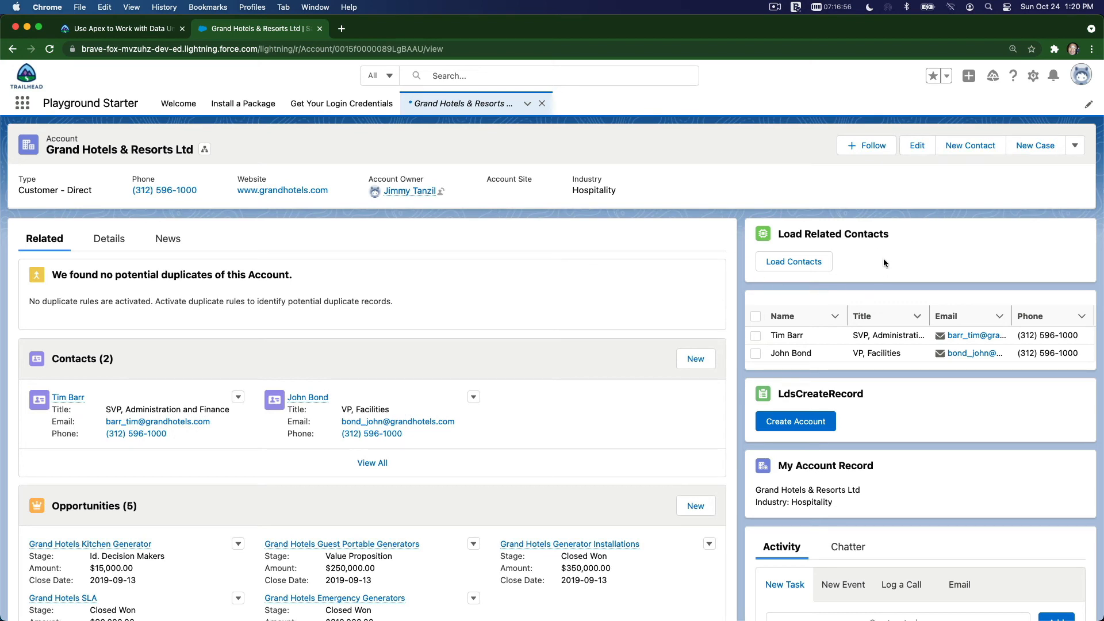
mouse_move(804, 265)
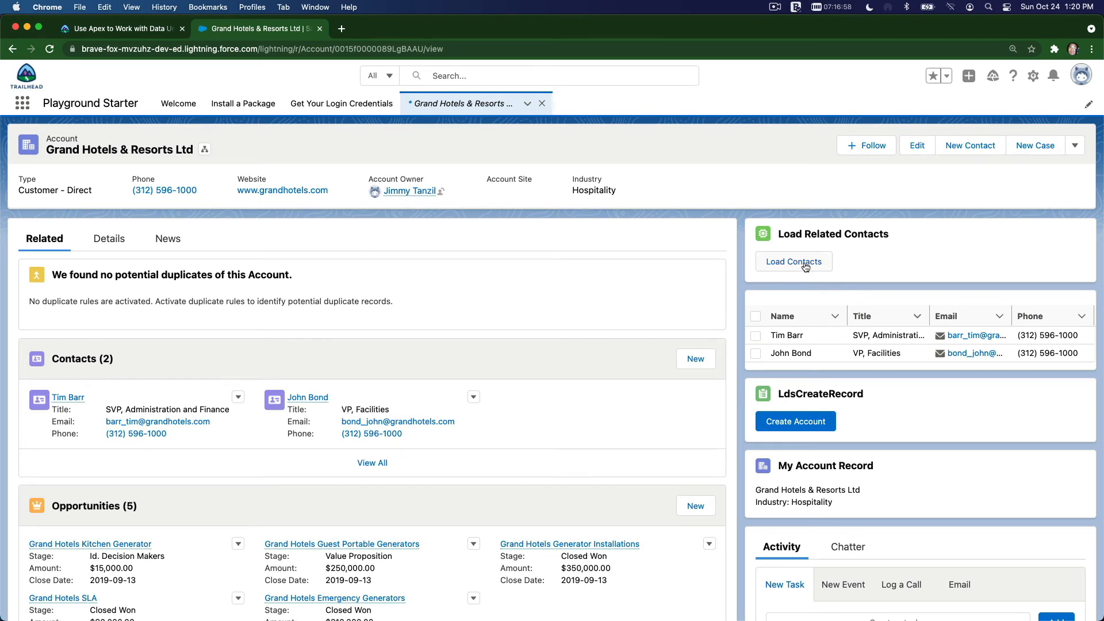
- Load the account's contacts, Tim Barr and John Bond, then return to Trailhead
click(793, 261)
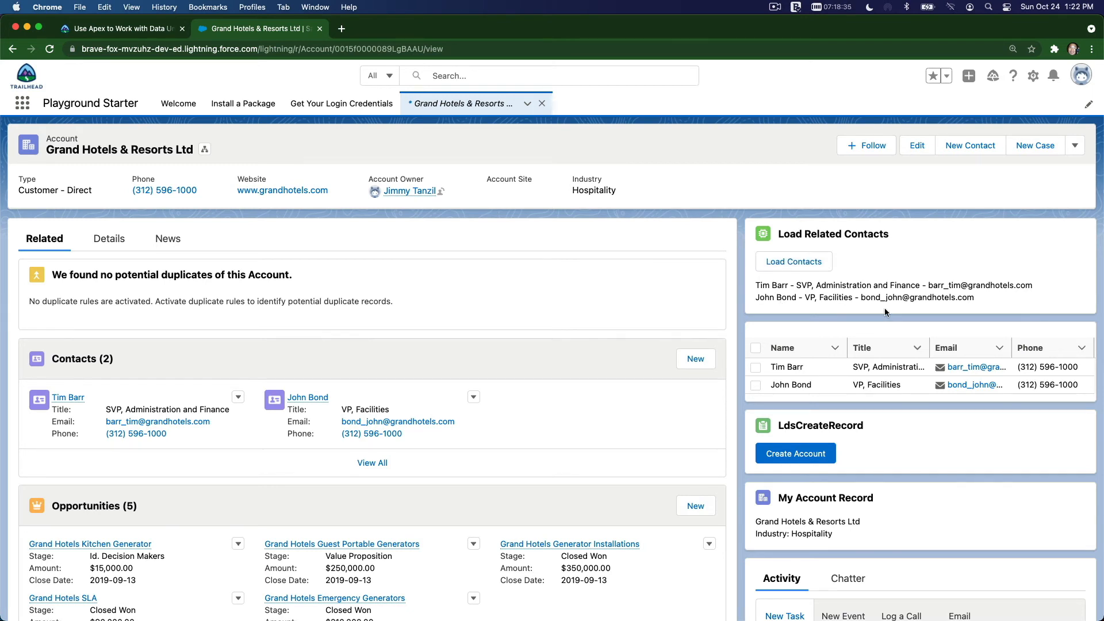
mouse_move(258, 239)
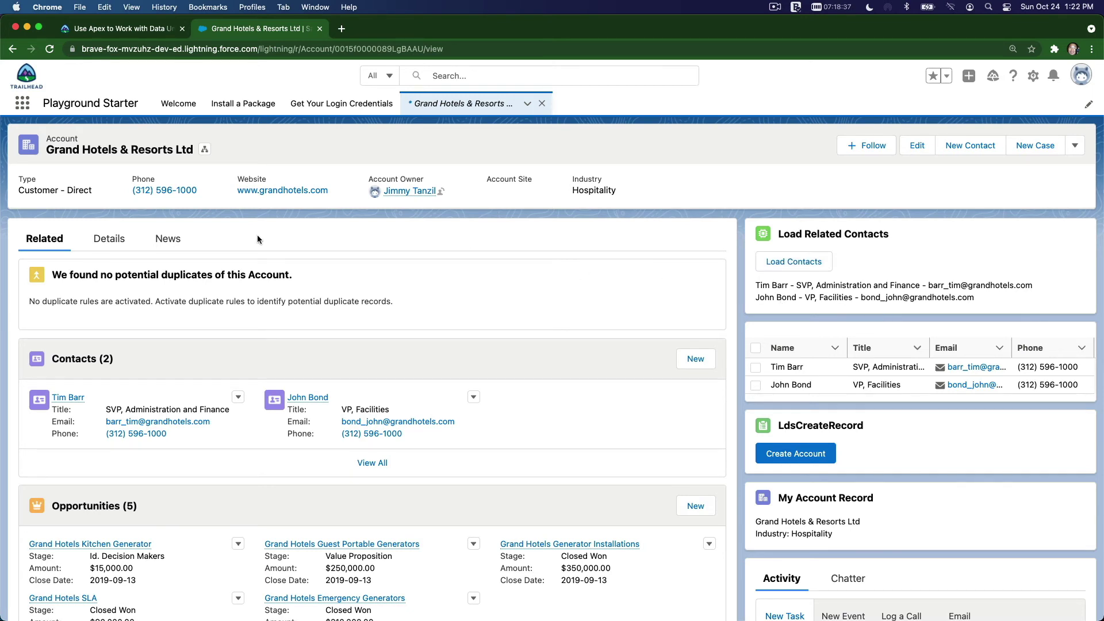
click(115, 29)
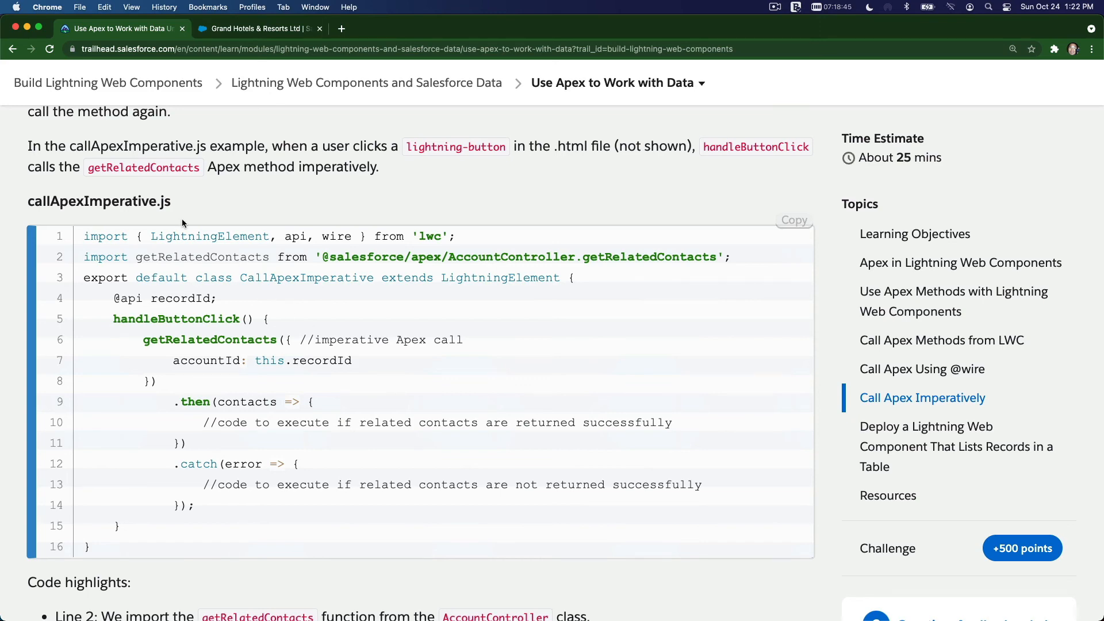
- Scroll down the Use Apex unit to the 'Deploy a Component That Lists Contacts' challenge requirements
scroll(down, 3)
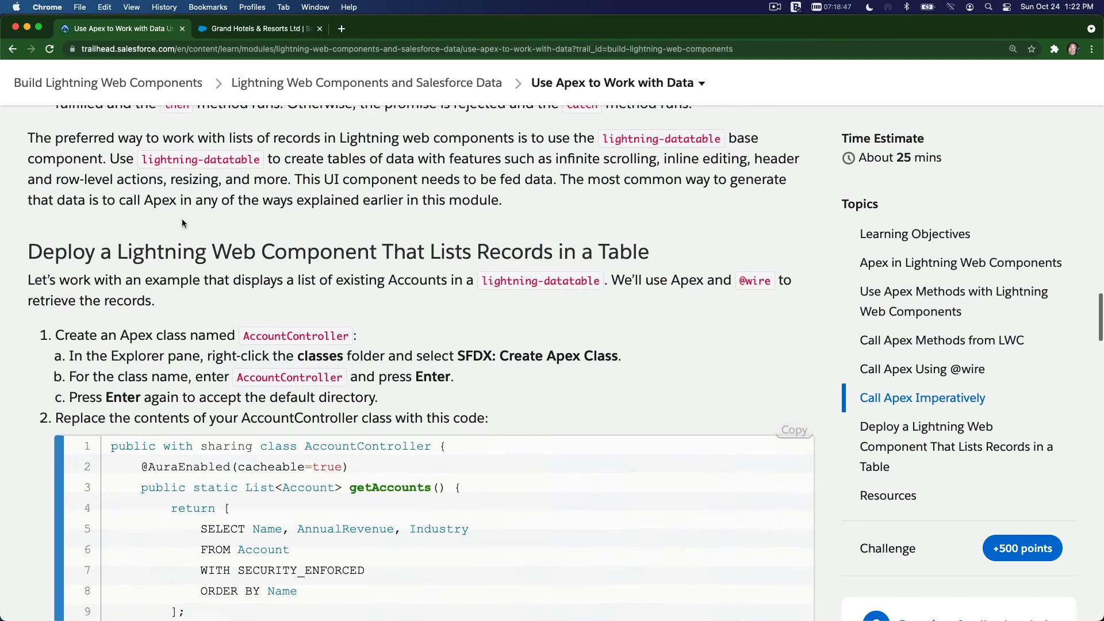
scroll(down, 3)
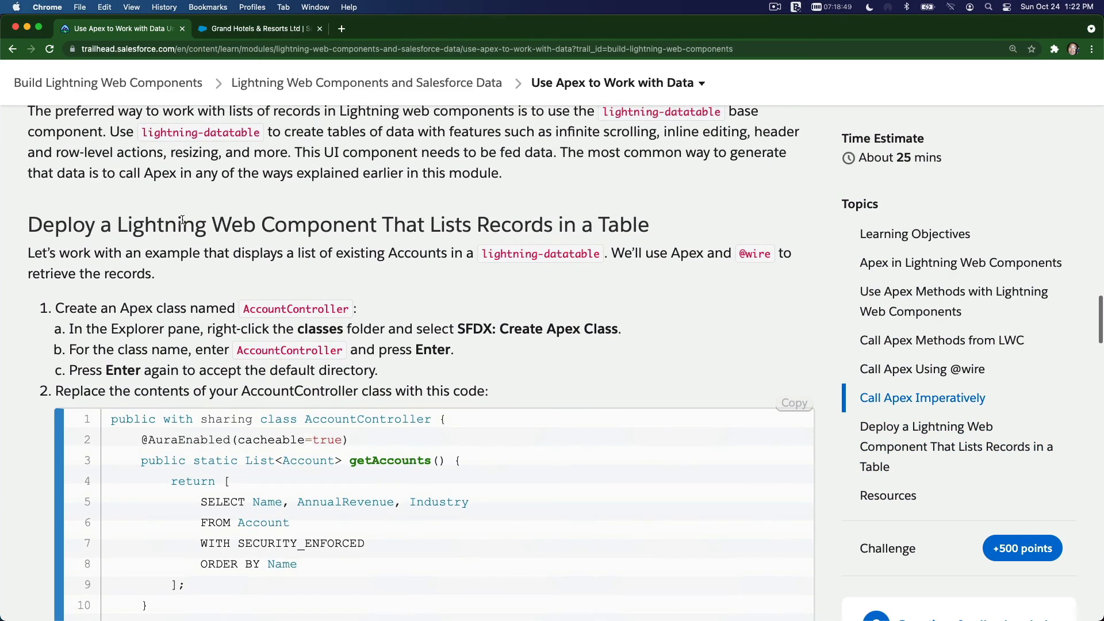
scroll(down, 3)
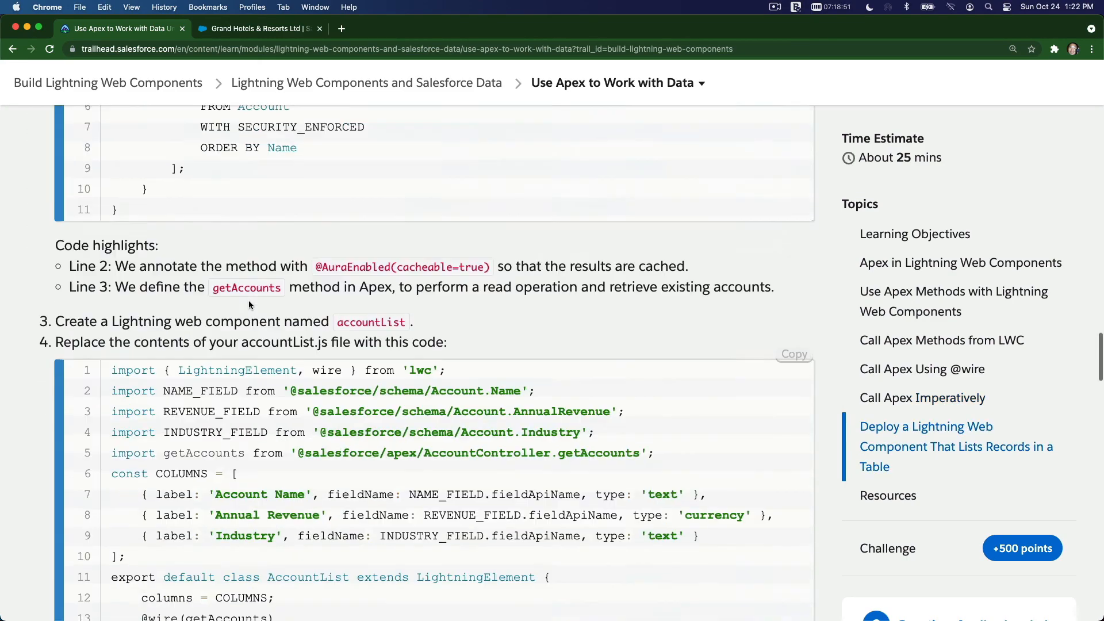
scroll(down, 3)
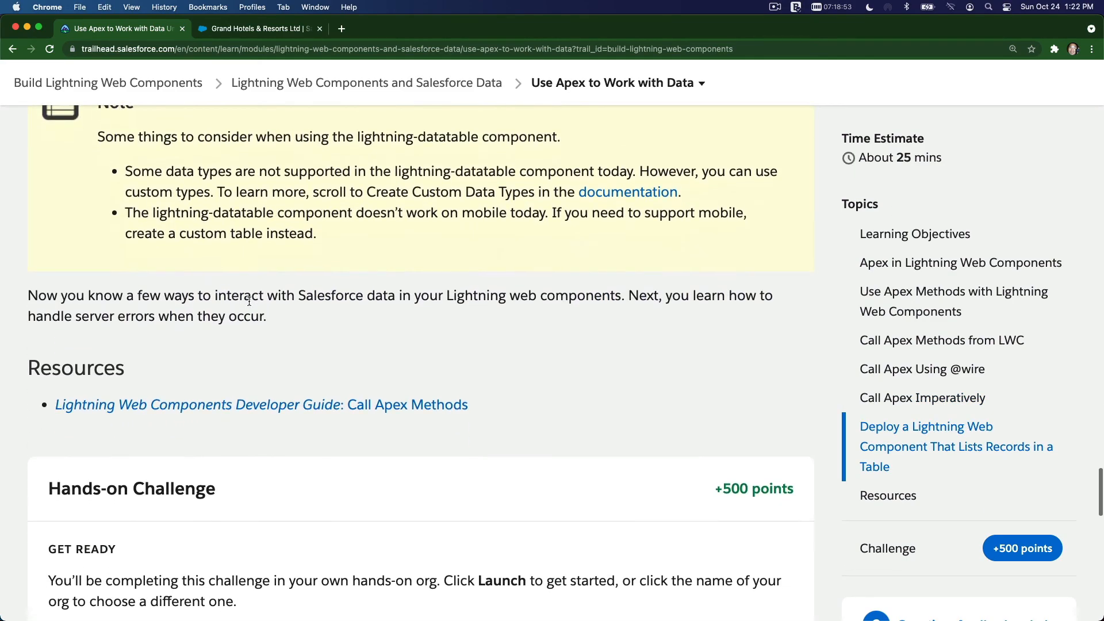
scroll(down, 3)
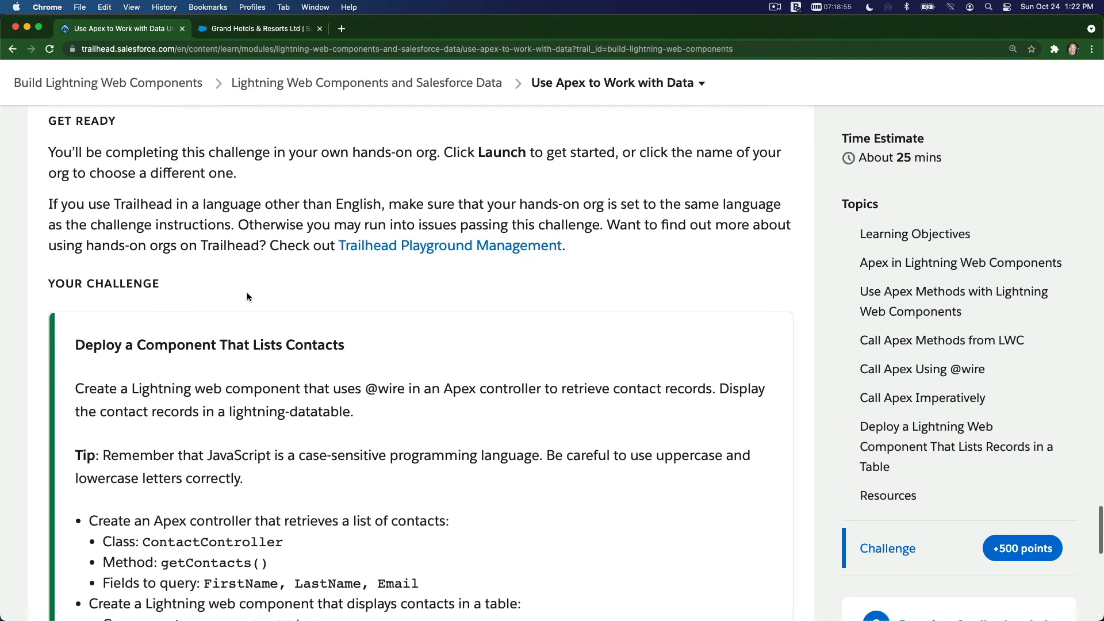
scroll(down, 3)
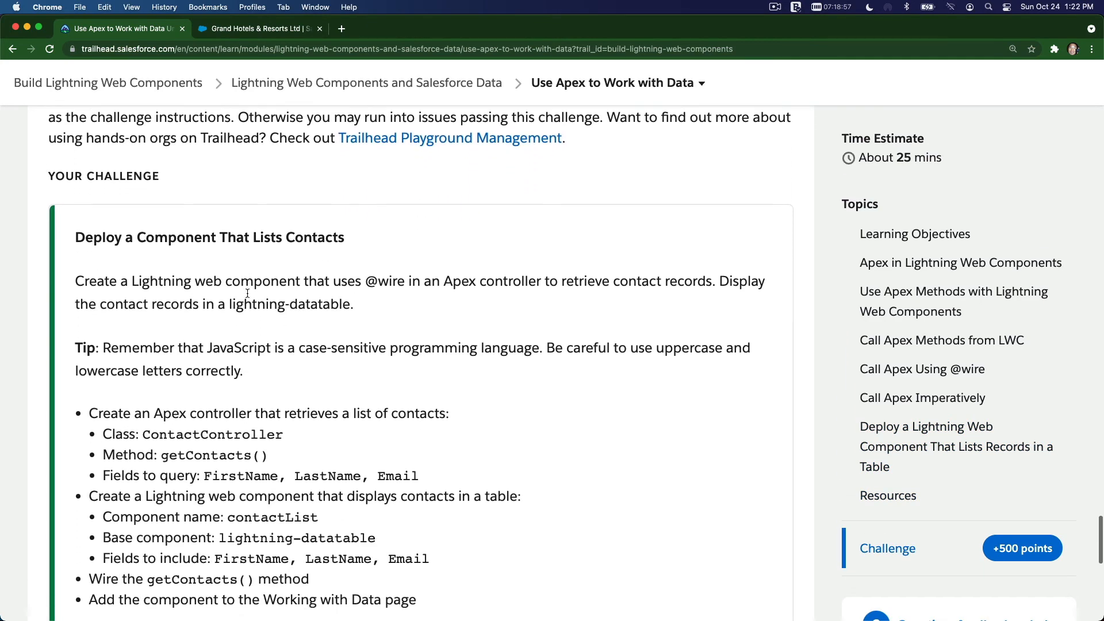
scroll(down, 3)
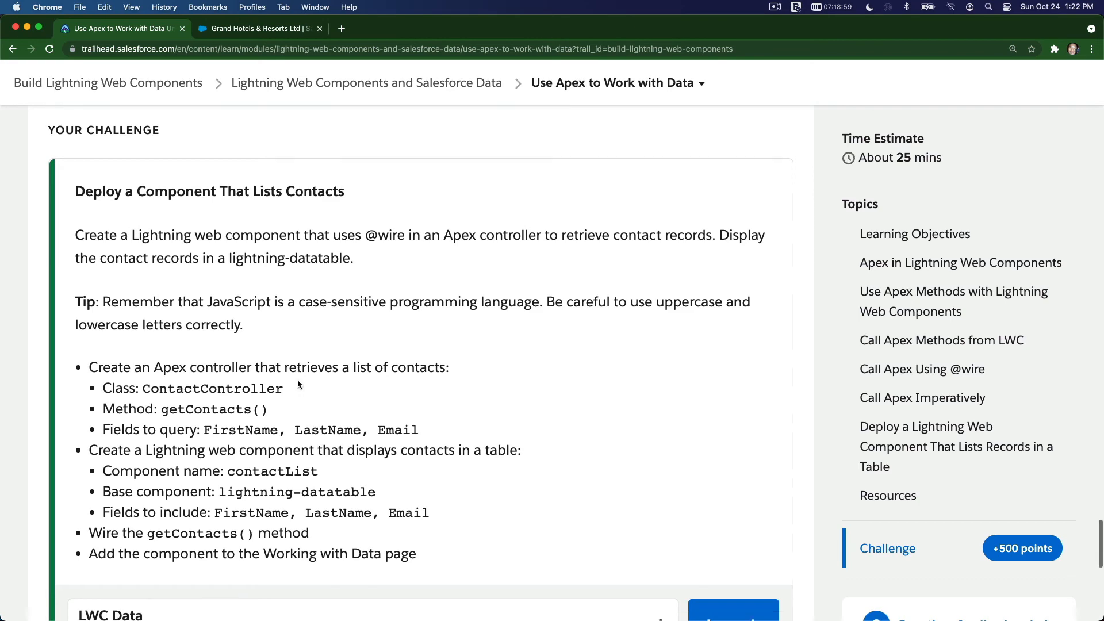
scroll(down, 3)
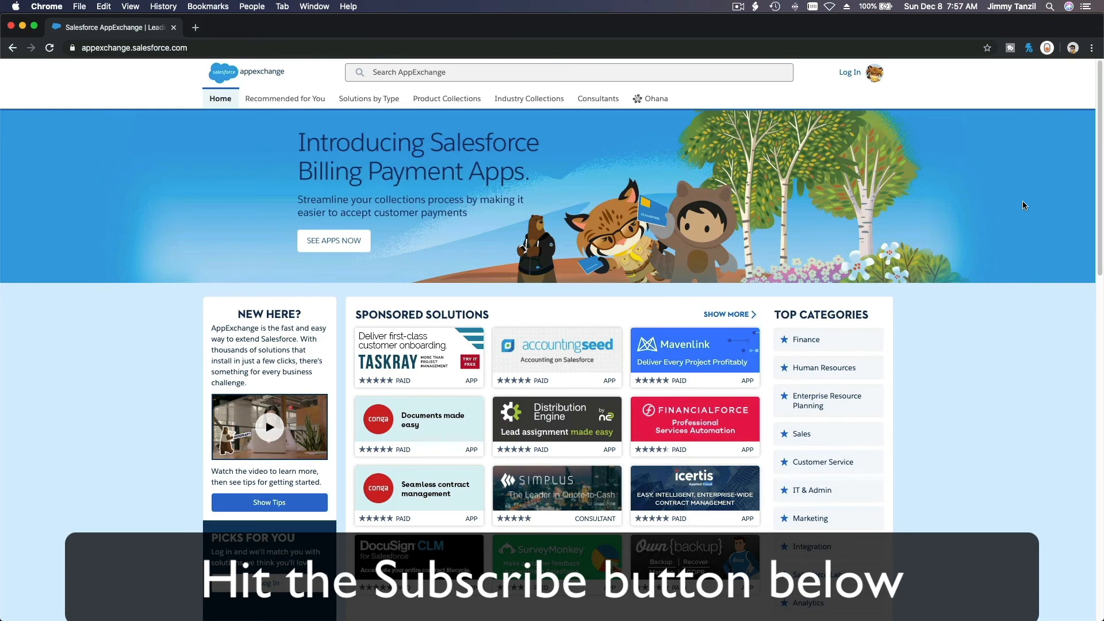
scroll(down, 3)
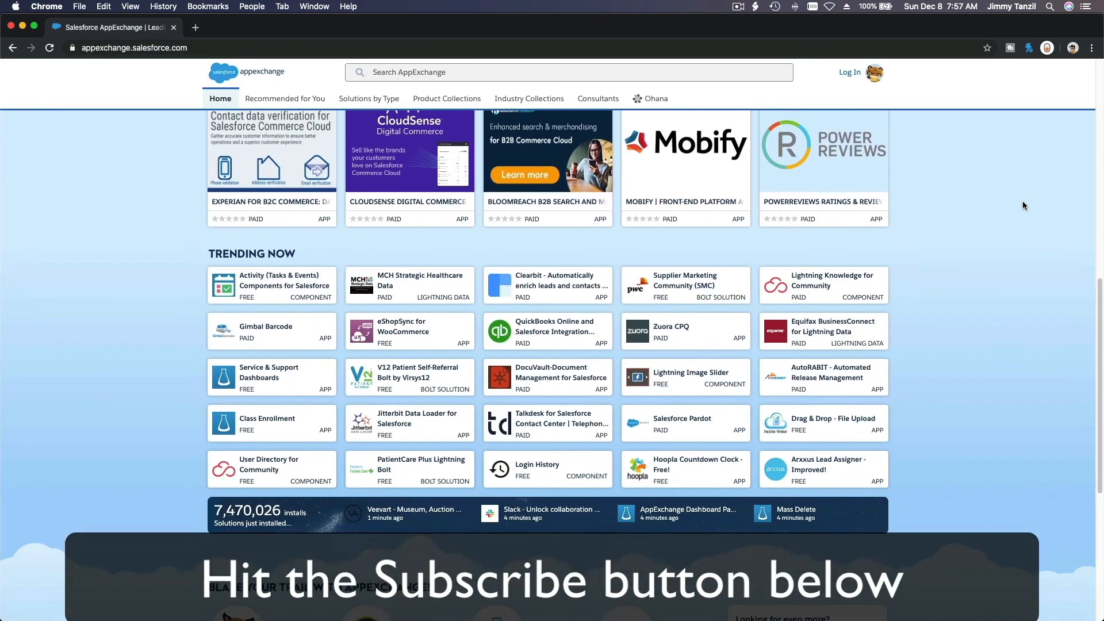
scroll(down, 3)
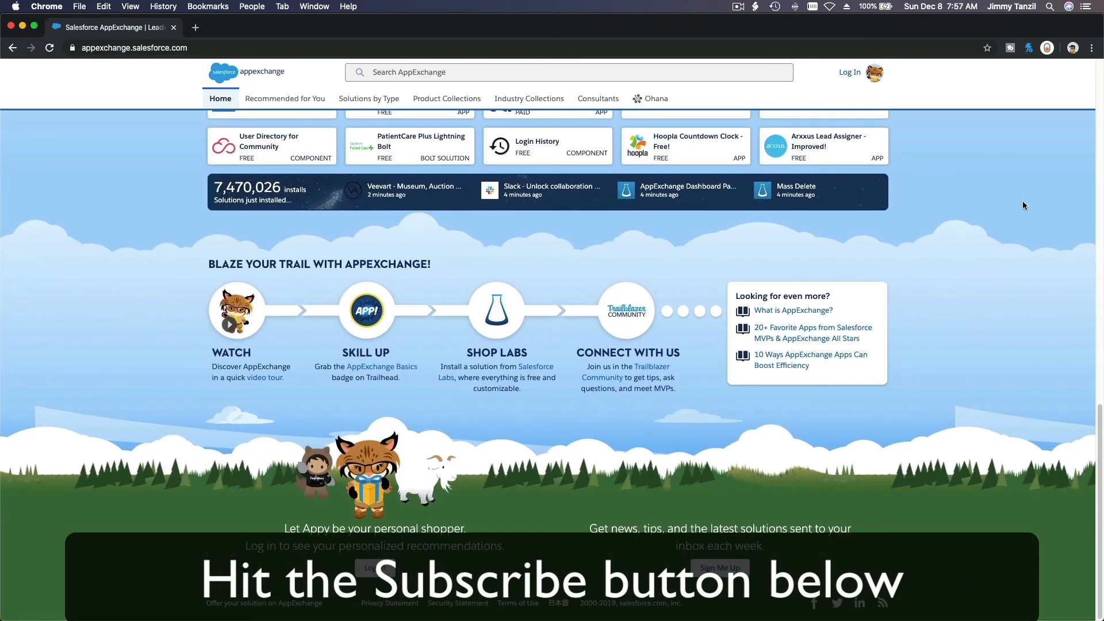